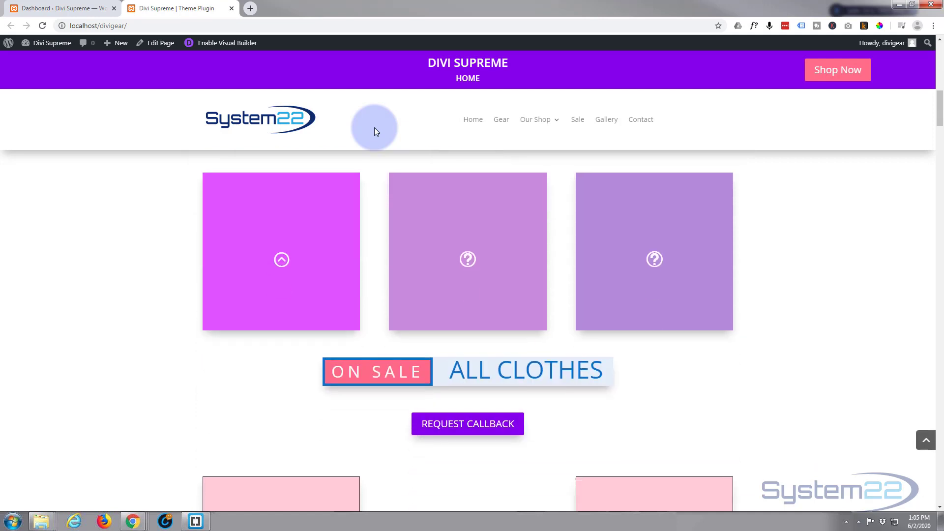
- Test the callback popup on the live page, close it and switch to the Dashboard tab
scroll(down, 3)
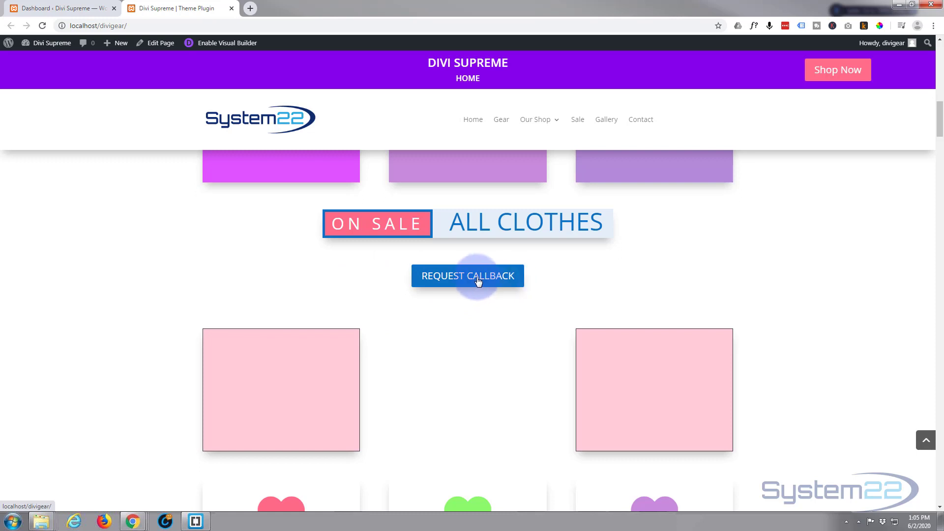
click(467, 276)
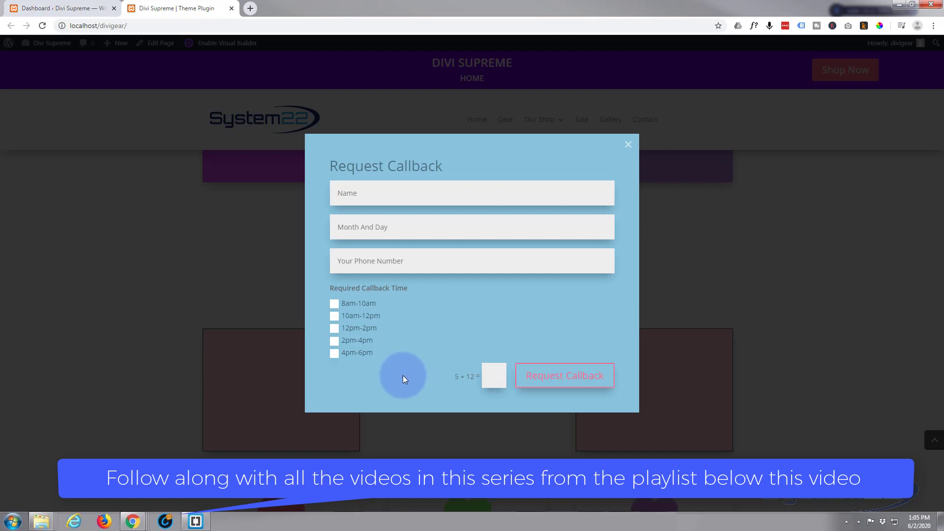
click(628, 145)
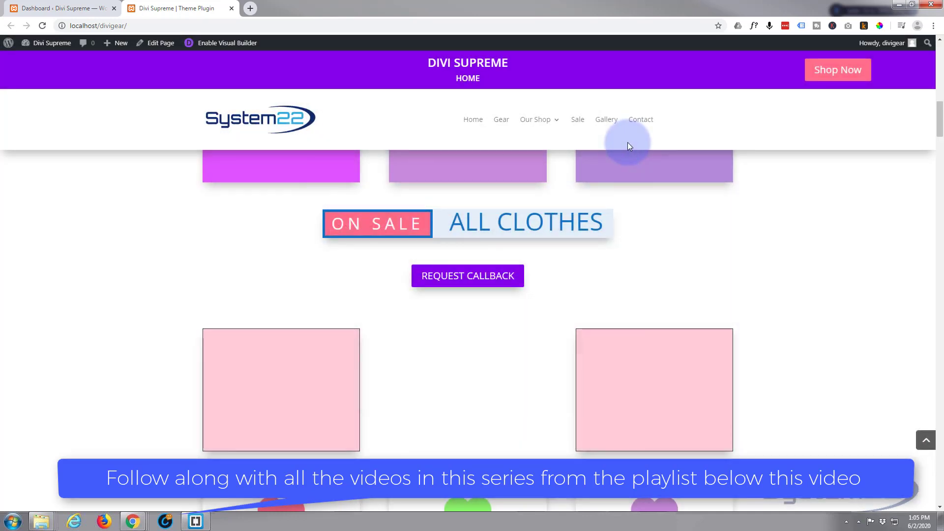
mouse_move(711, 9)
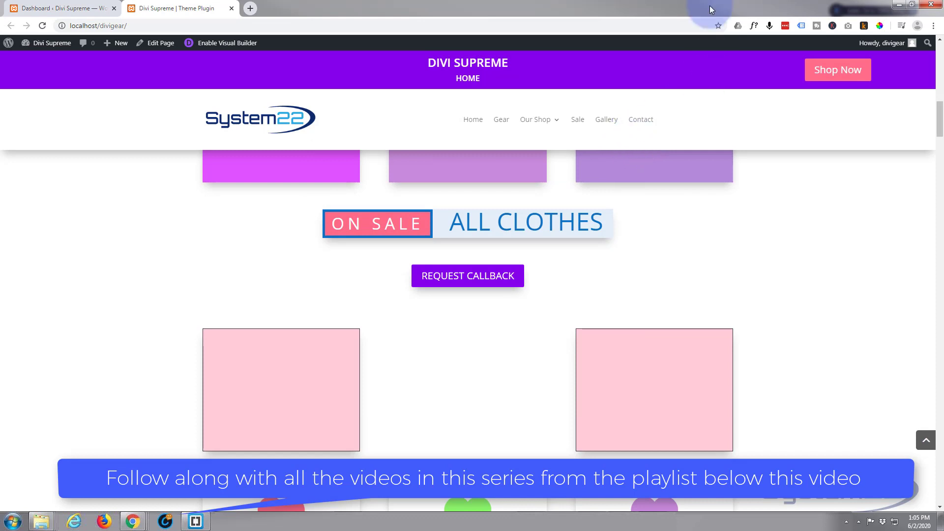
click(57, 8)
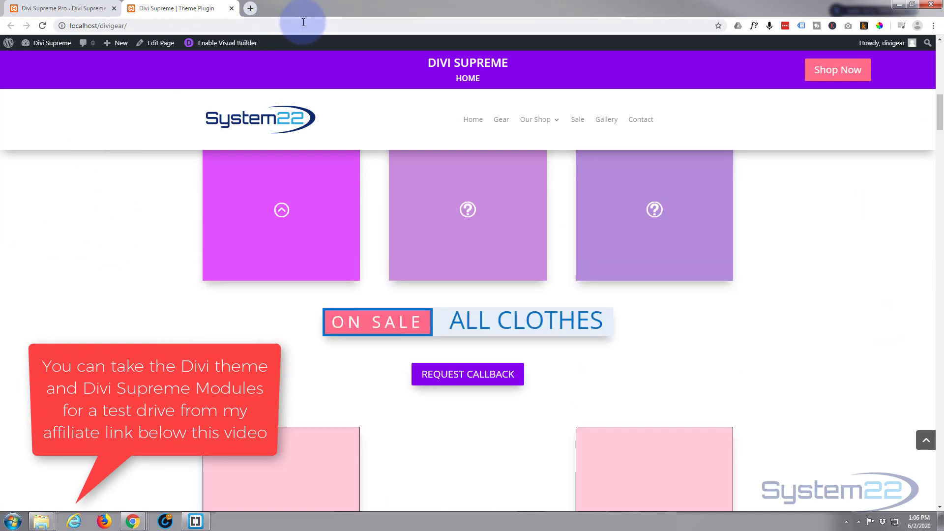
mouse_move(213, 51)
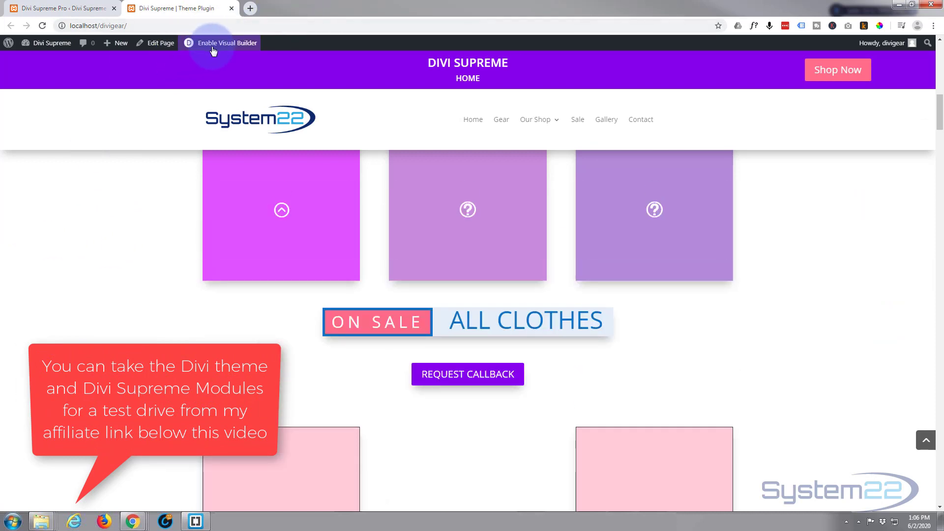
- Enable the Visual Builder and insert a Contact Form module below the FAQ's button
click(227, 43)
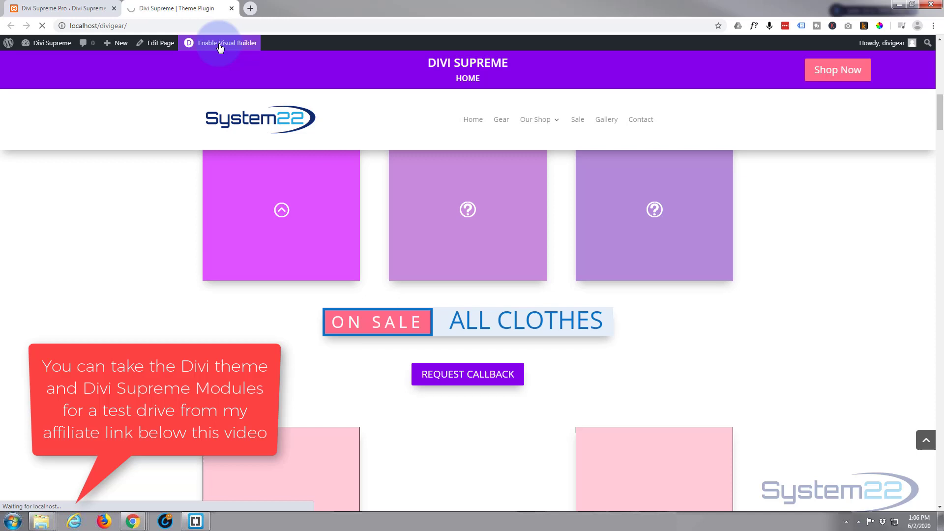
click(227, 43)
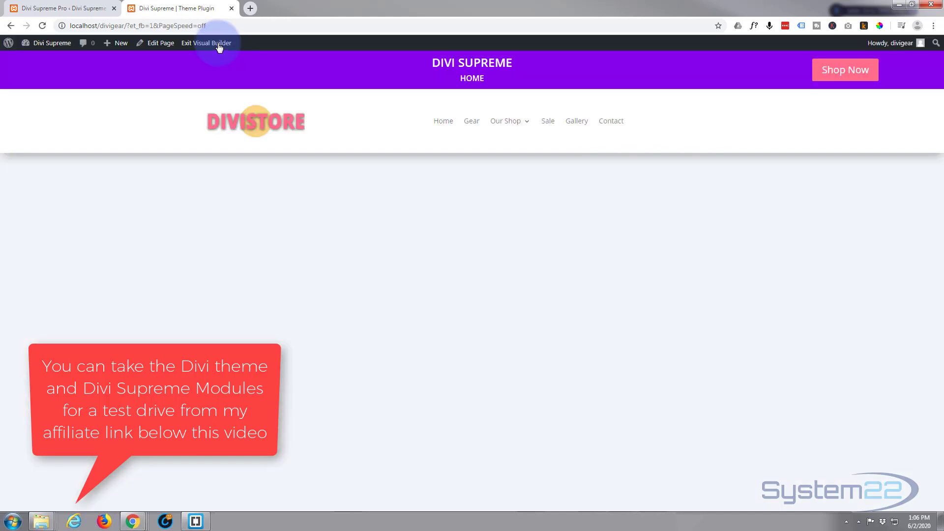
click(206, 43)
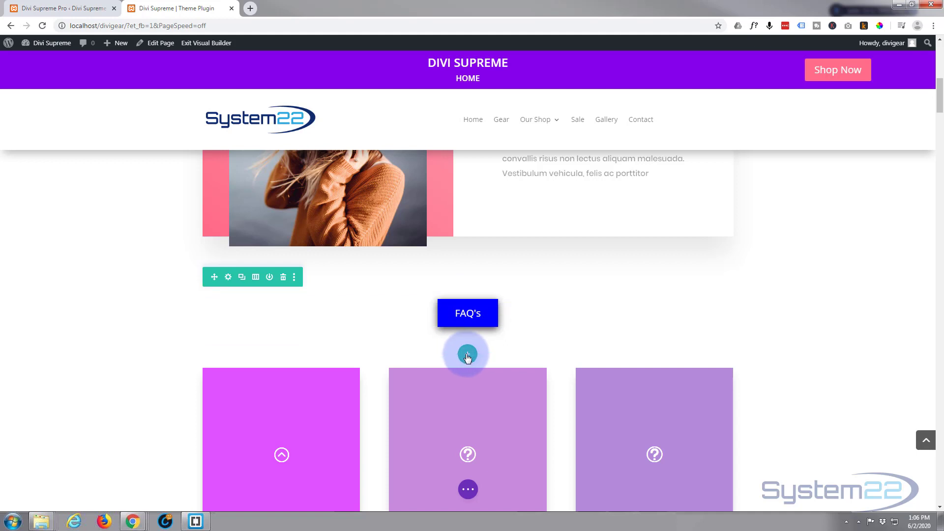
click(466, 354)
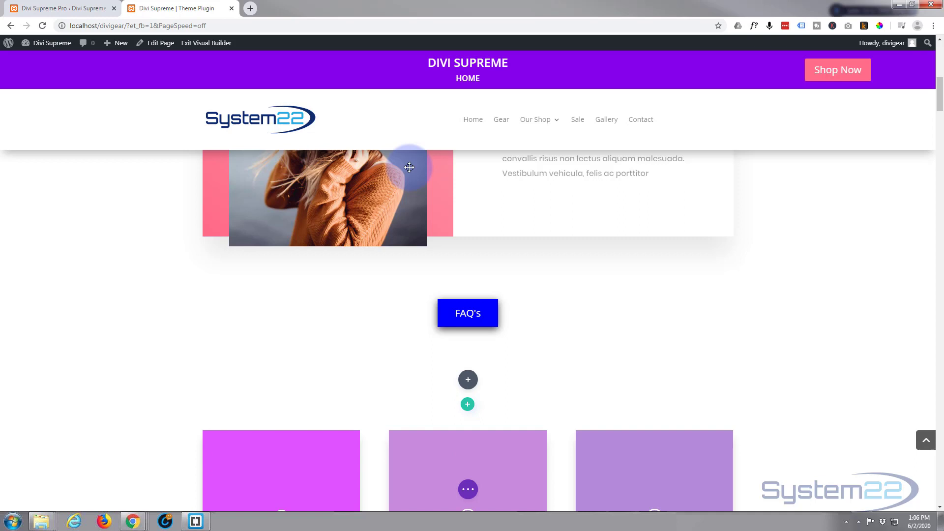
click(467, 379)
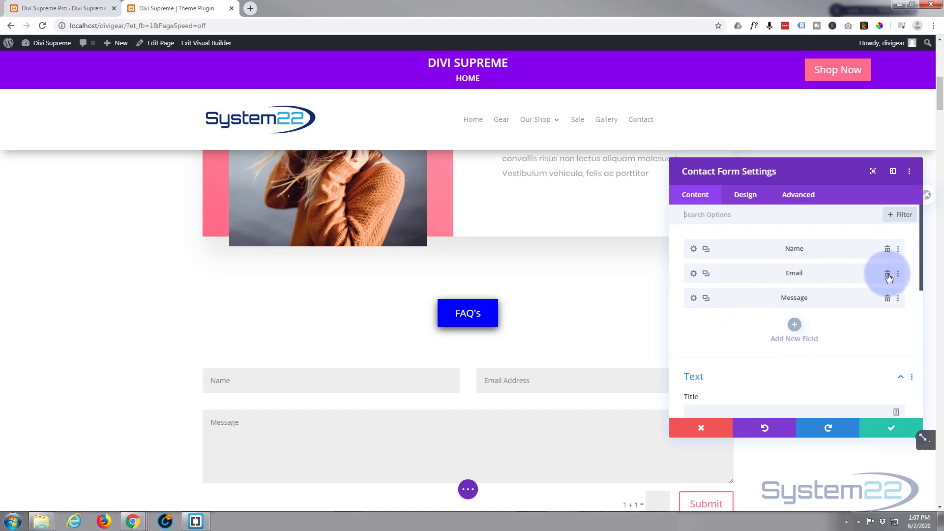
- Remove the Email and Message fields and add a field with ID Phone titled Your Phone Number
click(888, 273)
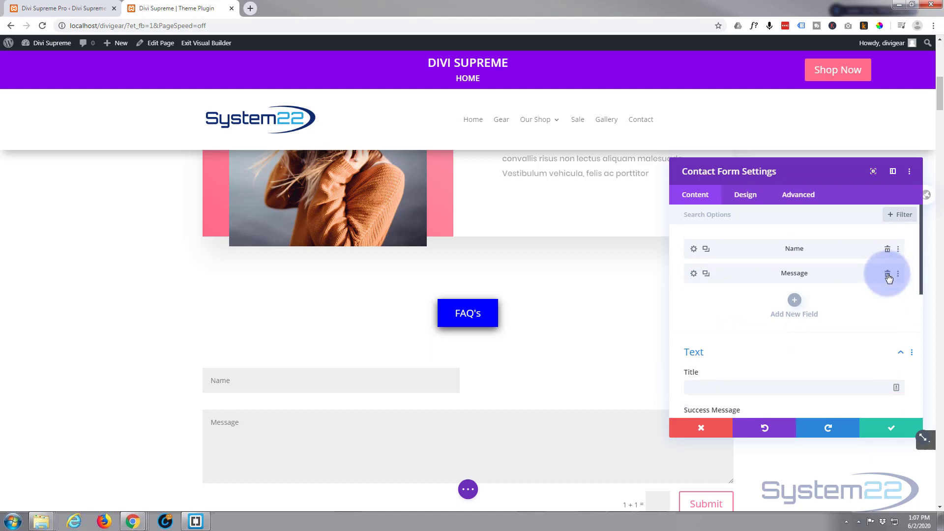
click(887, 273)
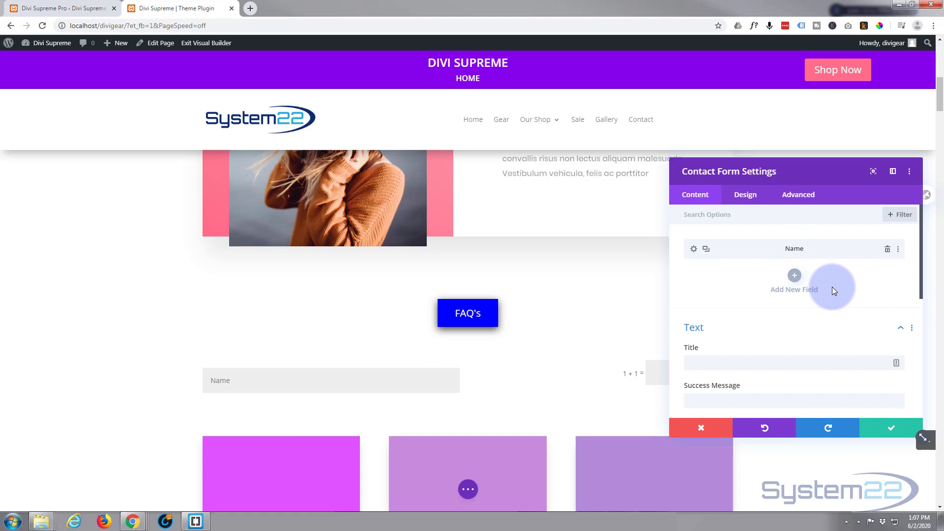
mouse_move(794, 279)
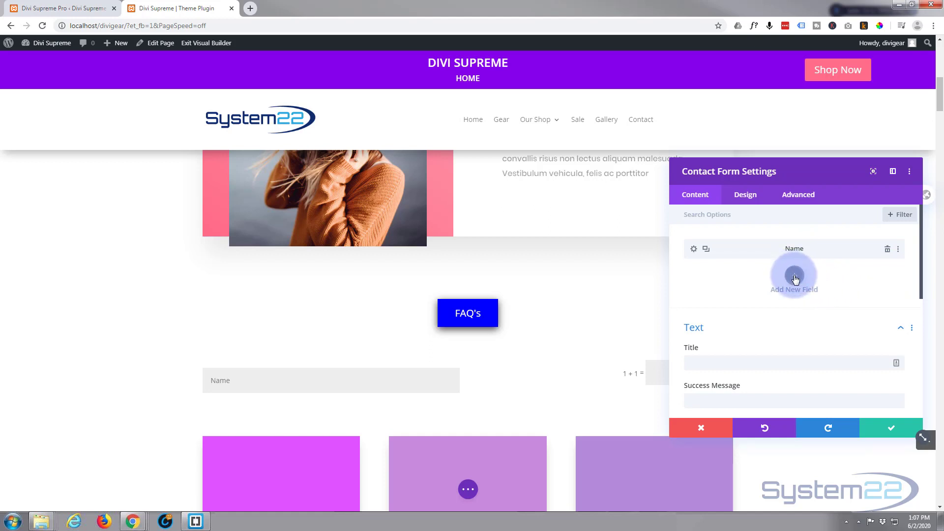
click(794, 284)
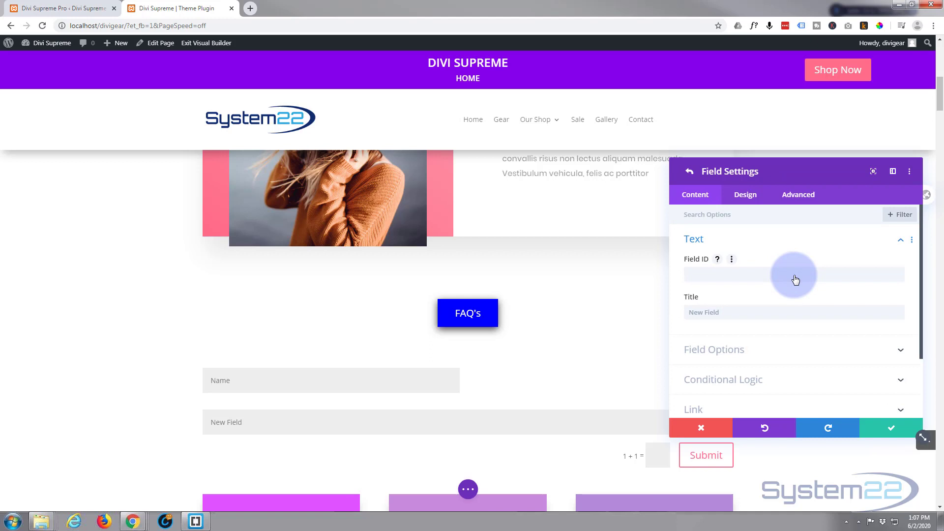
click(792, 274)
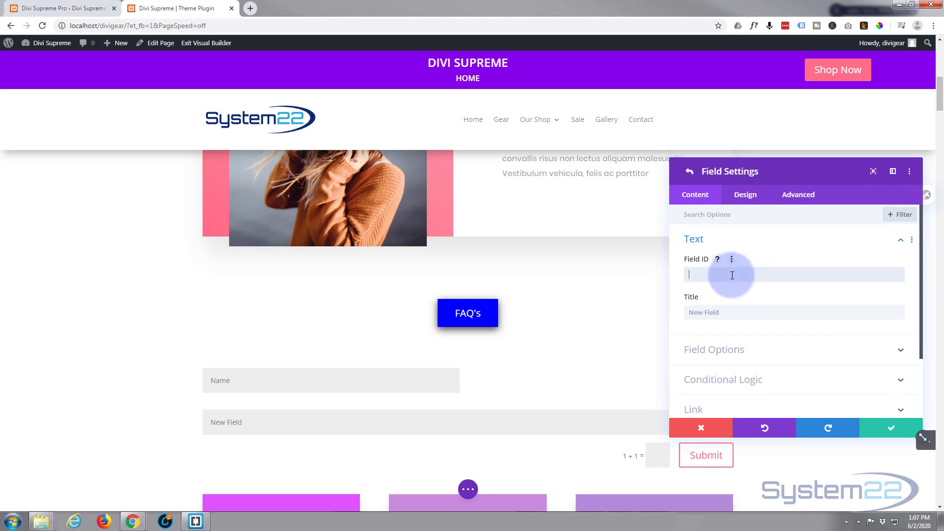
text(Phone)
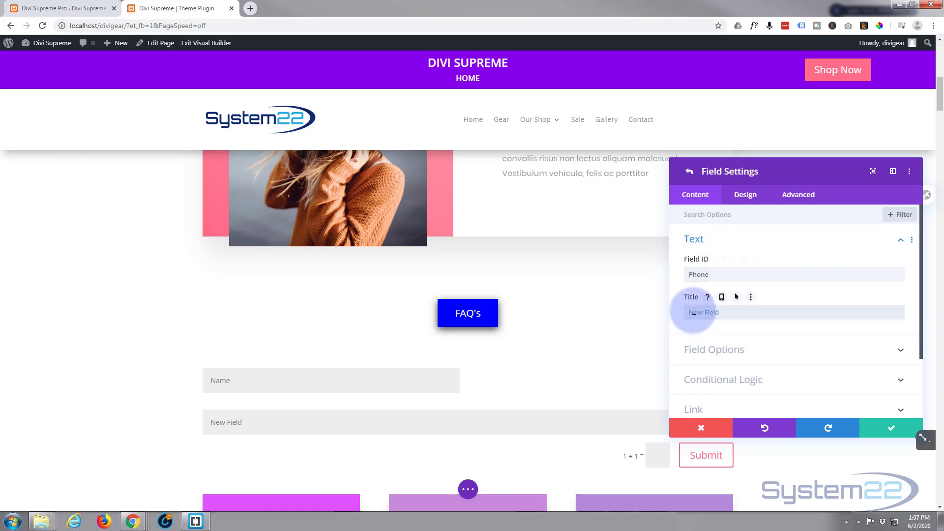
text(Yo)
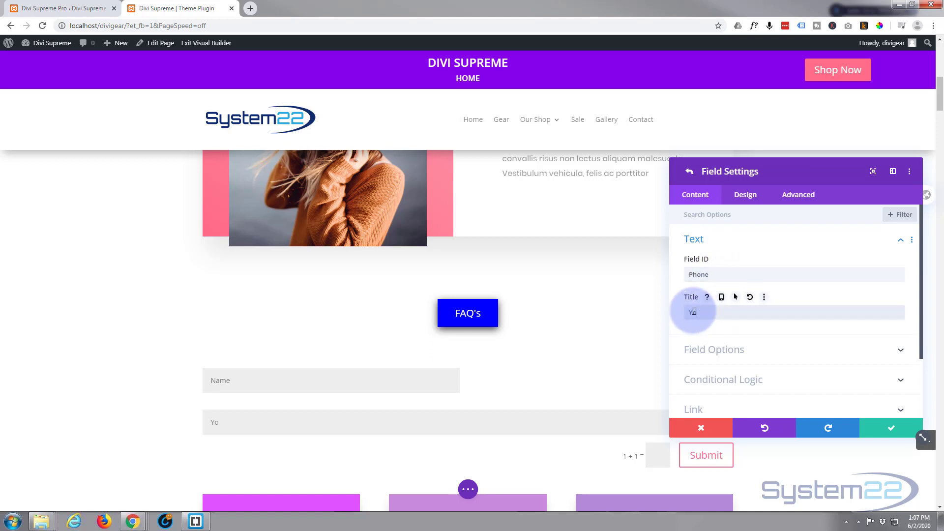
text(our Phone Number)
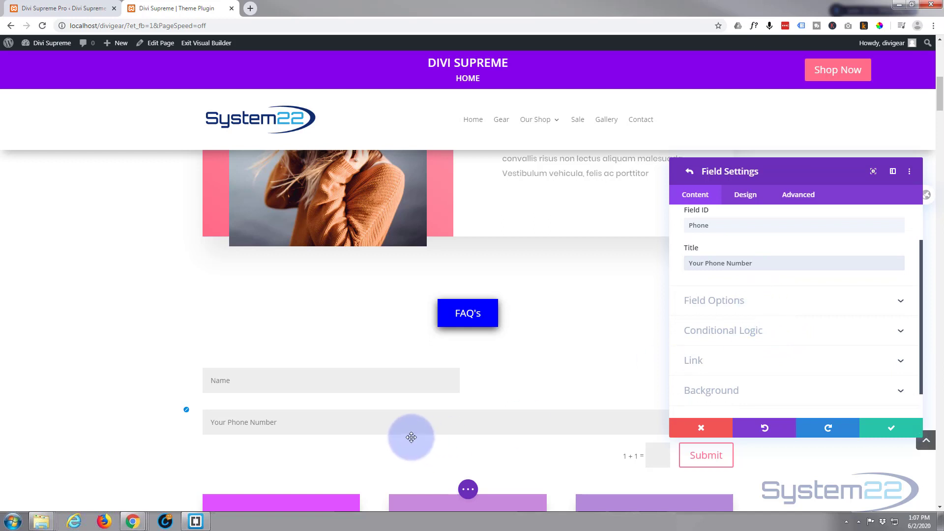
mouse_move(761, 305)
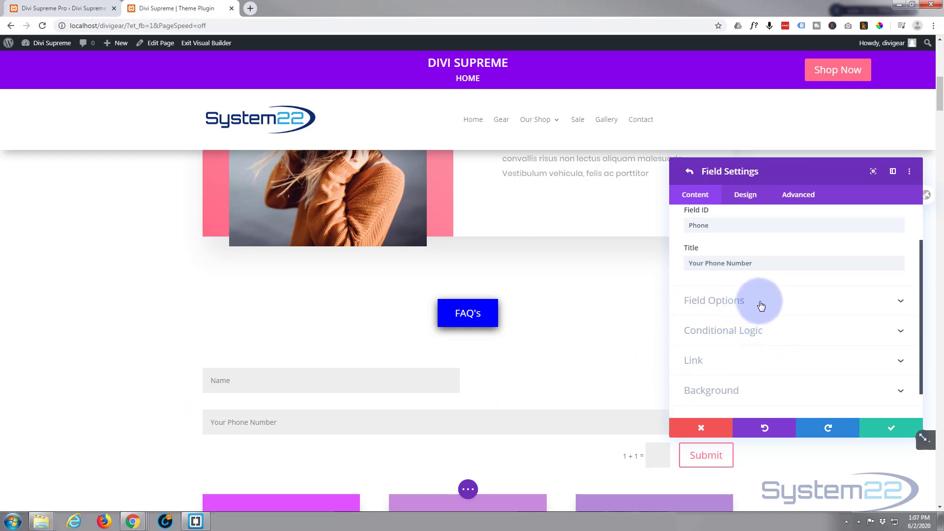
- Restrict the Phone field to Numbers Only and save it
click(714, 300)
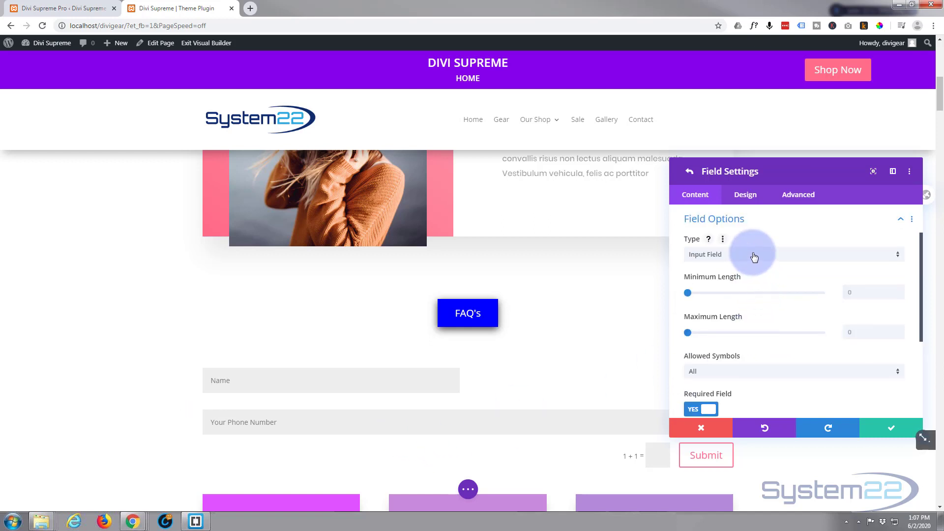
mouse_move(772, 303)
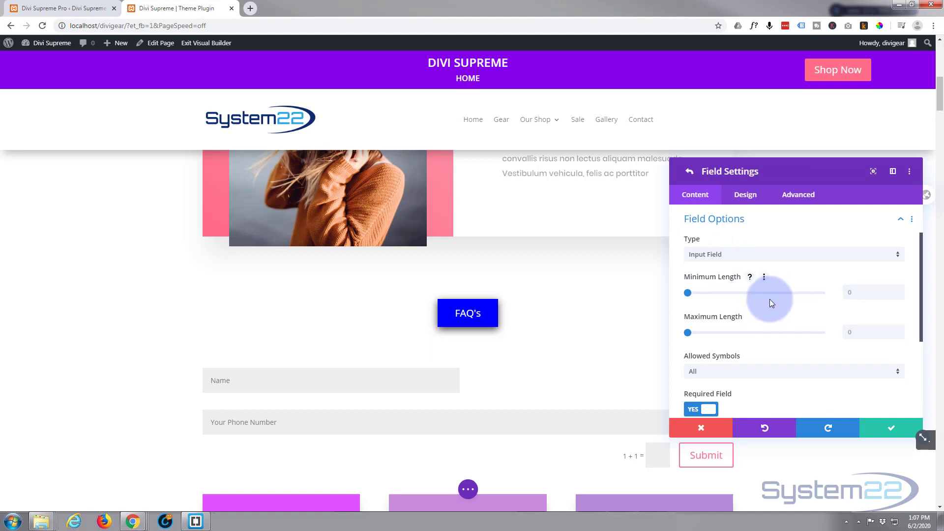
scroll(down, 3)
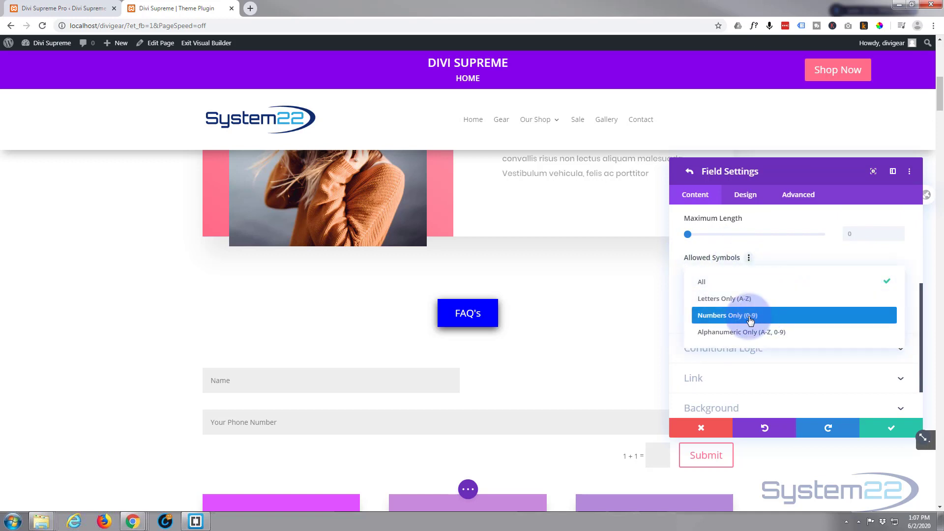
click(727, 315)
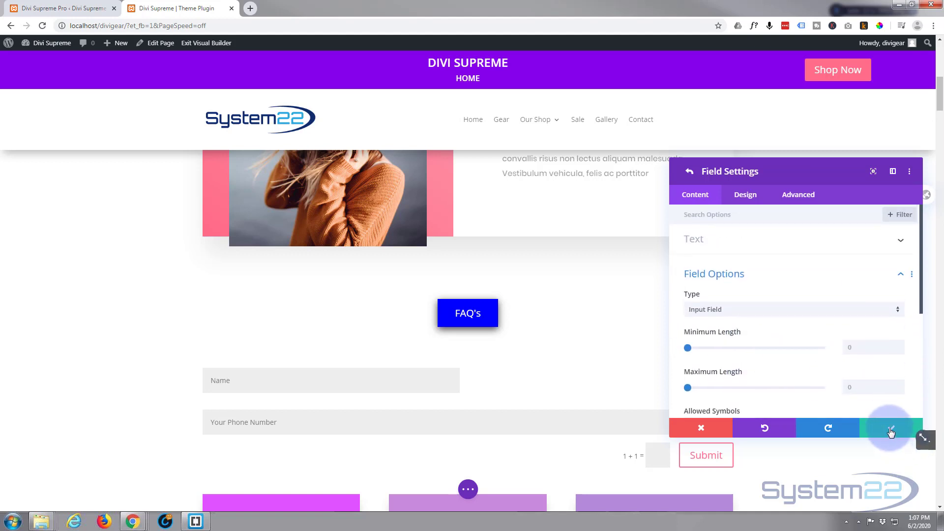
click(690, 171)
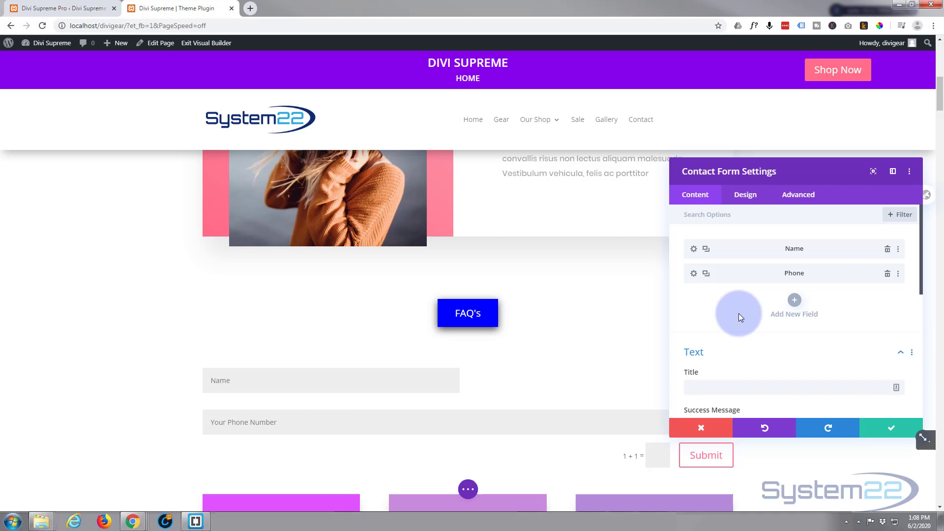
mouse_move(794, 302)
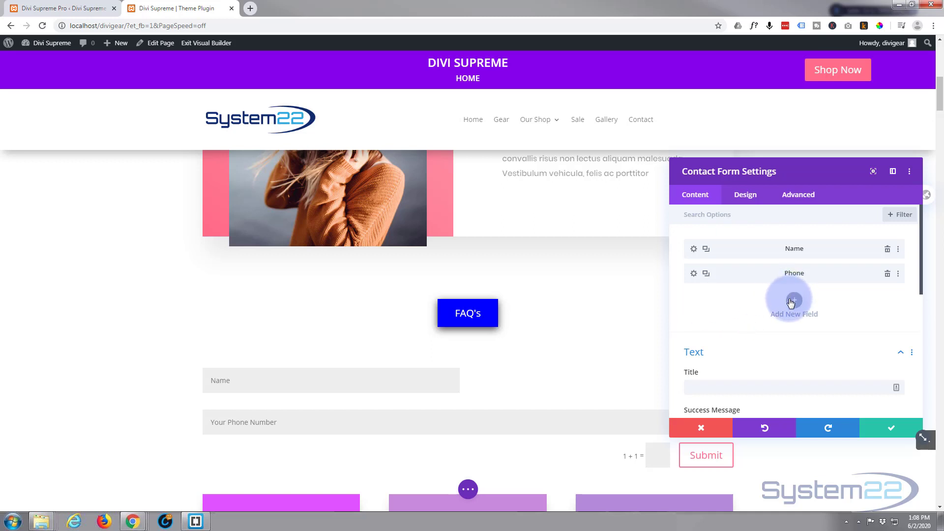
- Add a required Date field titled Required Date and Day accepting all symbols, then return to the field list
click(793, 303)
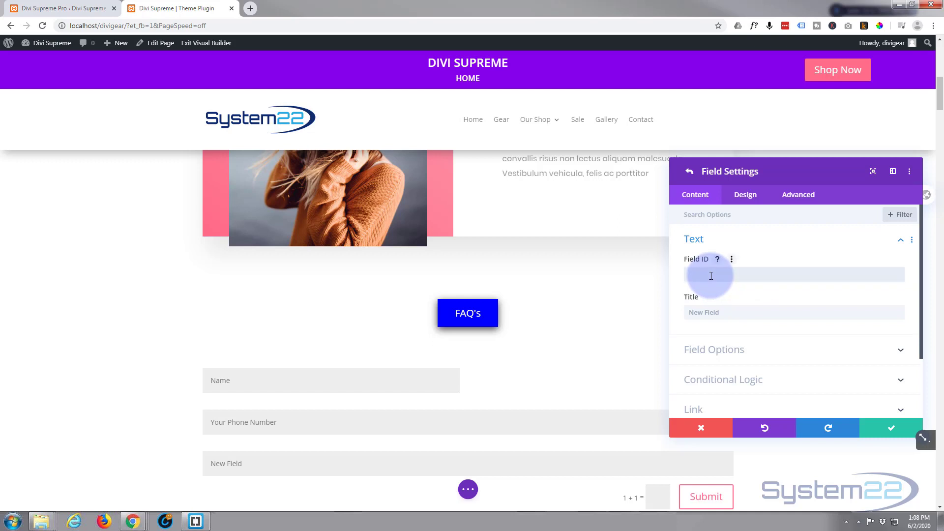
text(Date)
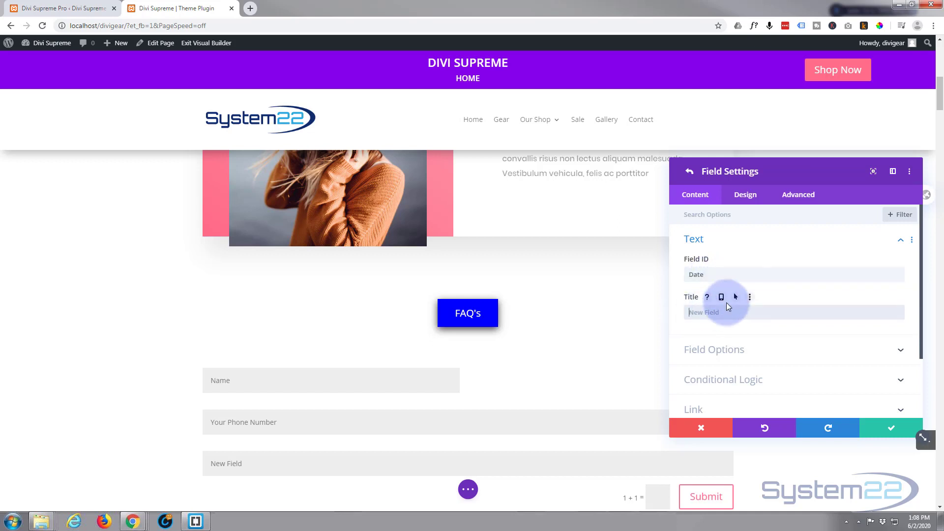
text(Requ)
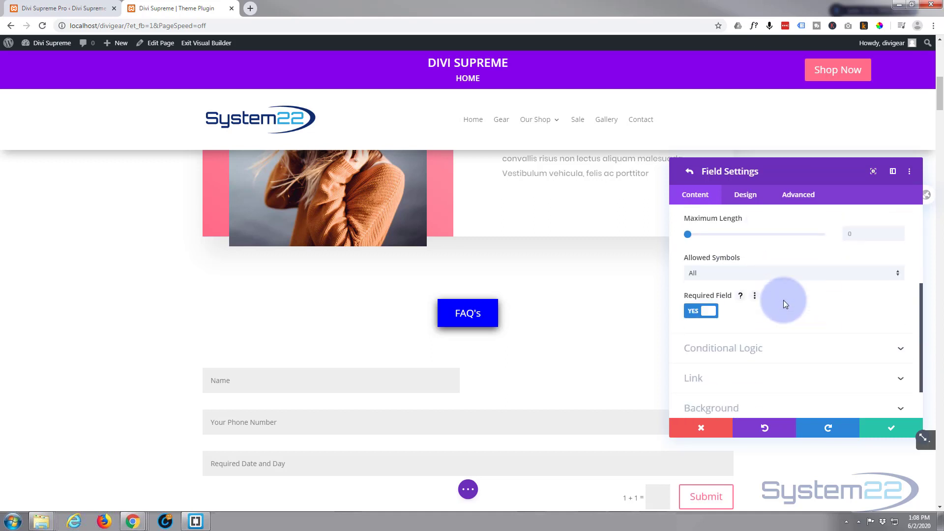
click(793, 273)
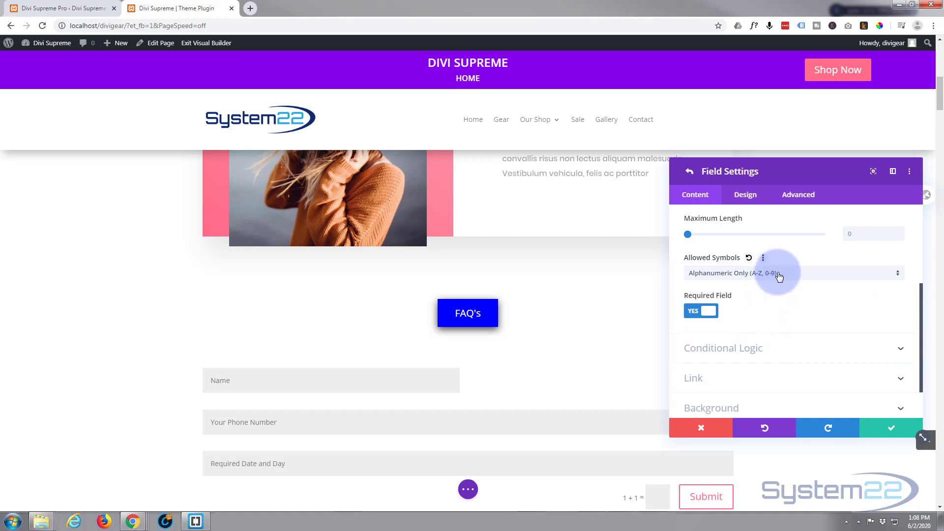
click(791, 272)
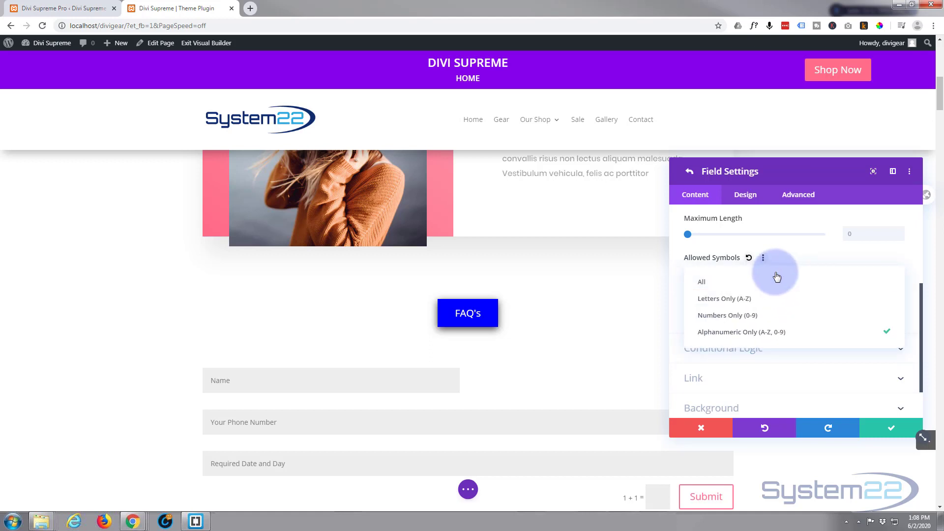
click(701, 281)
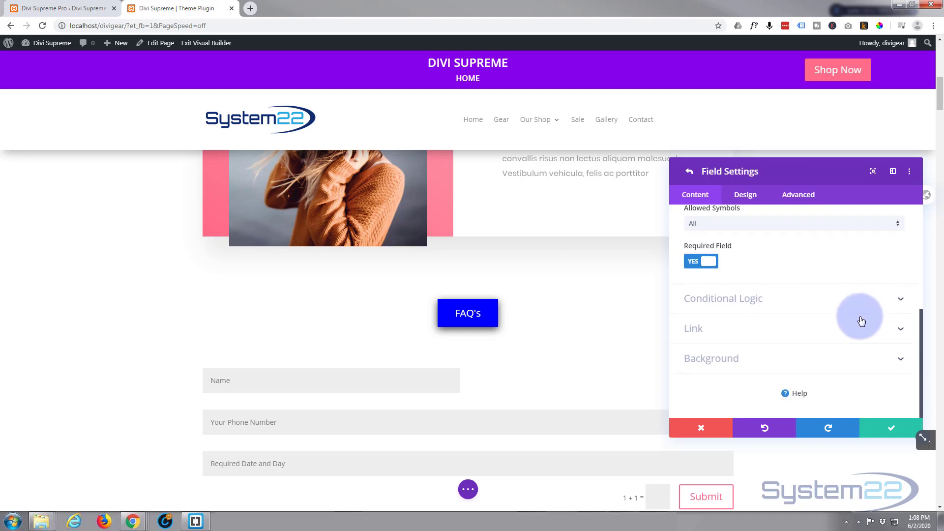
click(677, 171)
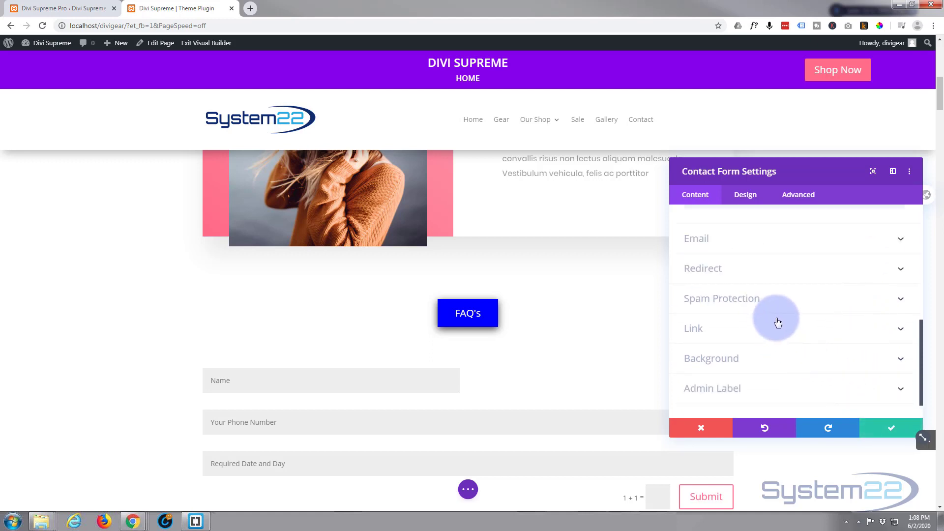
mouse_move(770, 319)
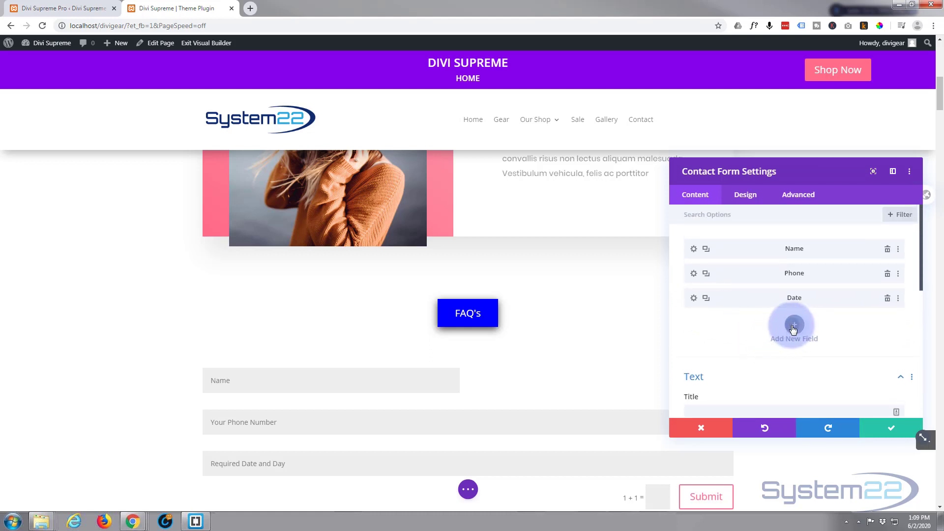
- Add a field with ID Time titled Required Time For Call and reveal its options
click(794, 325)
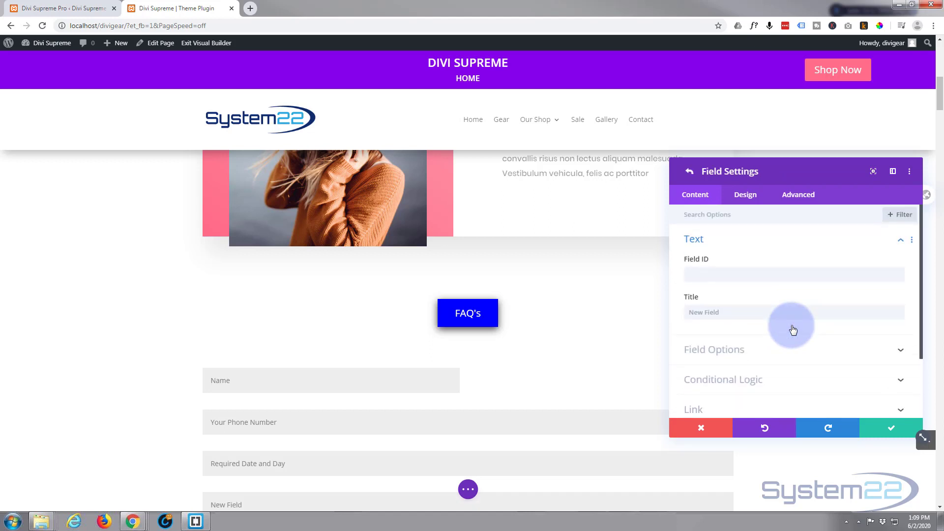
click(794, 275)
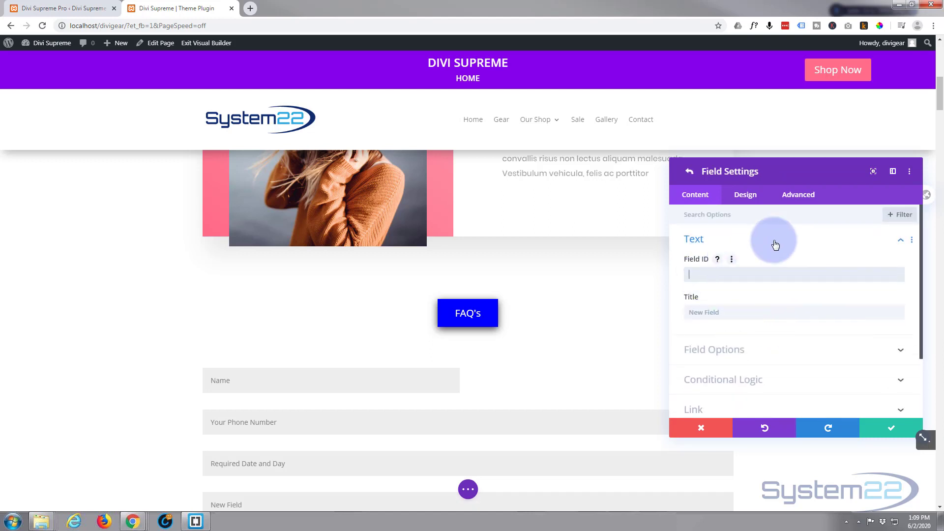
text(Time)
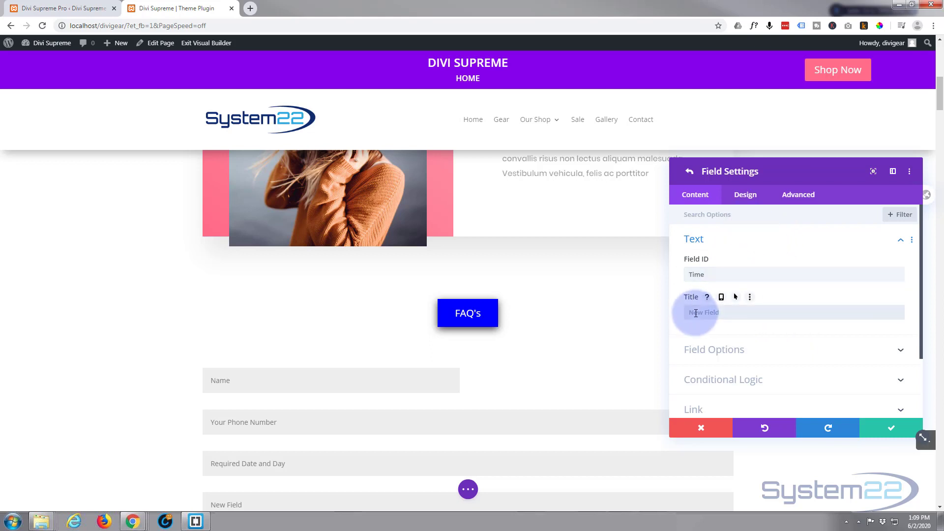
text(Required Time)
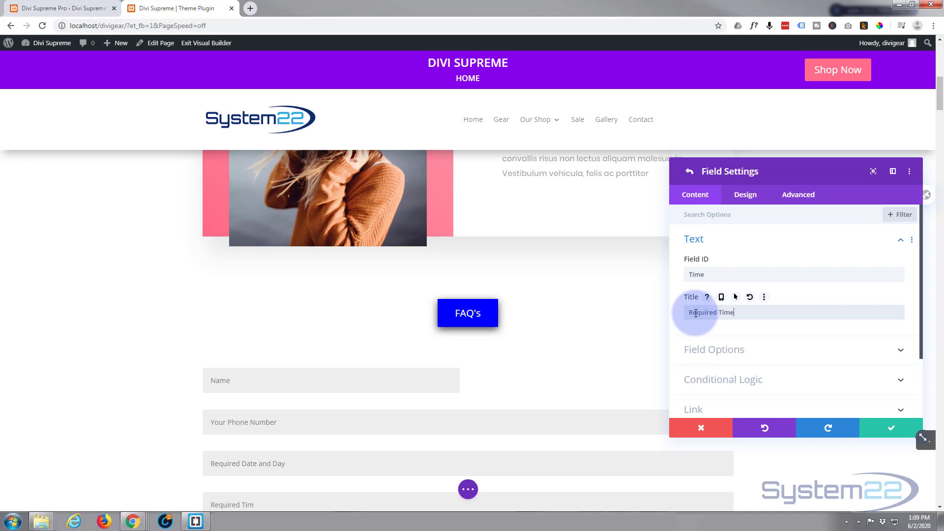
text(For Call)
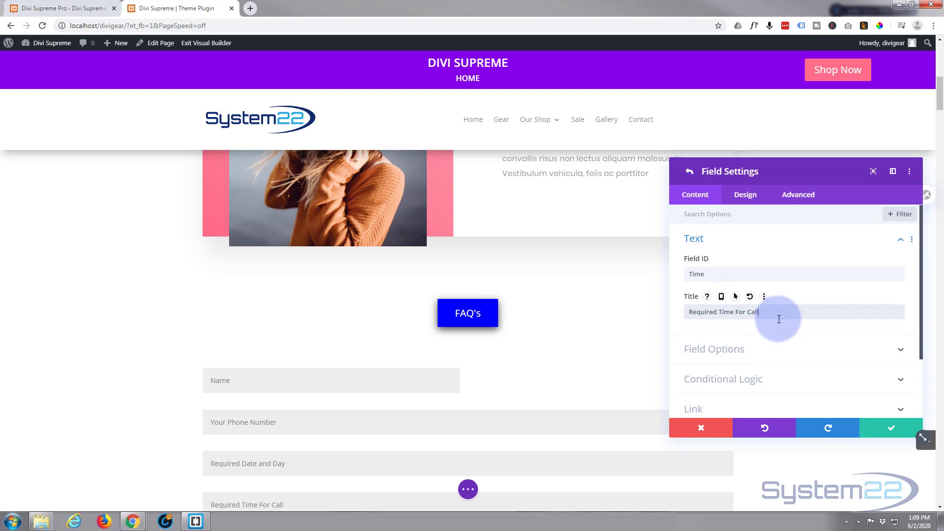
click(713, 349)
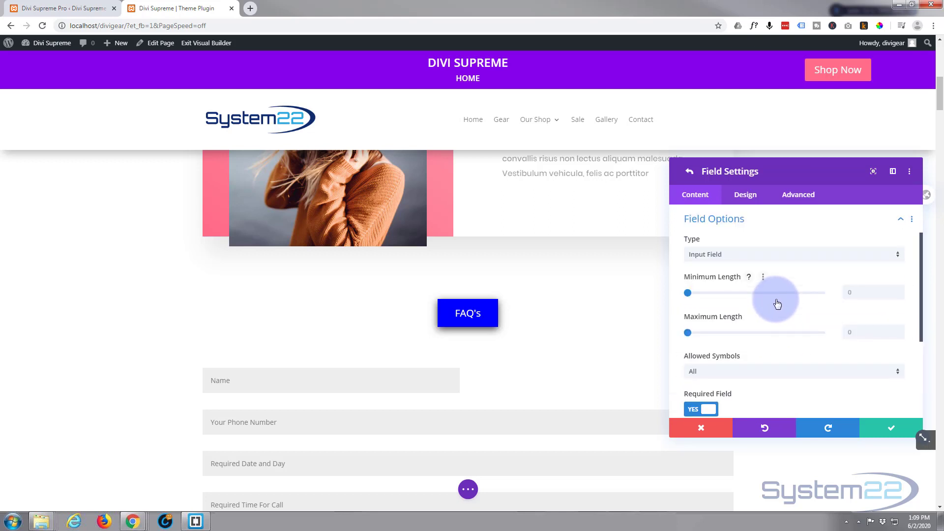
- Make the Time field checkboxes with slots 8am-10am and 10am-12pm
click(792, 254)
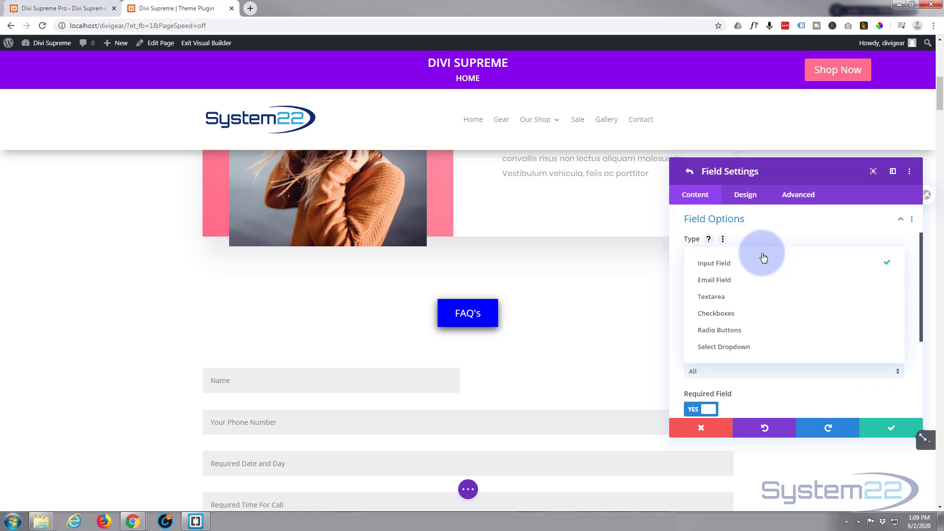
click(716, 313)
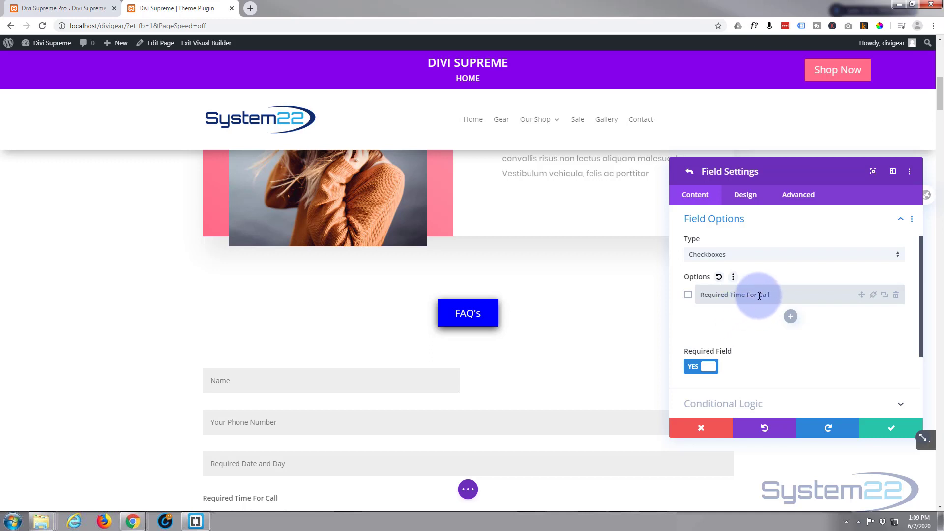
key(Backspace)
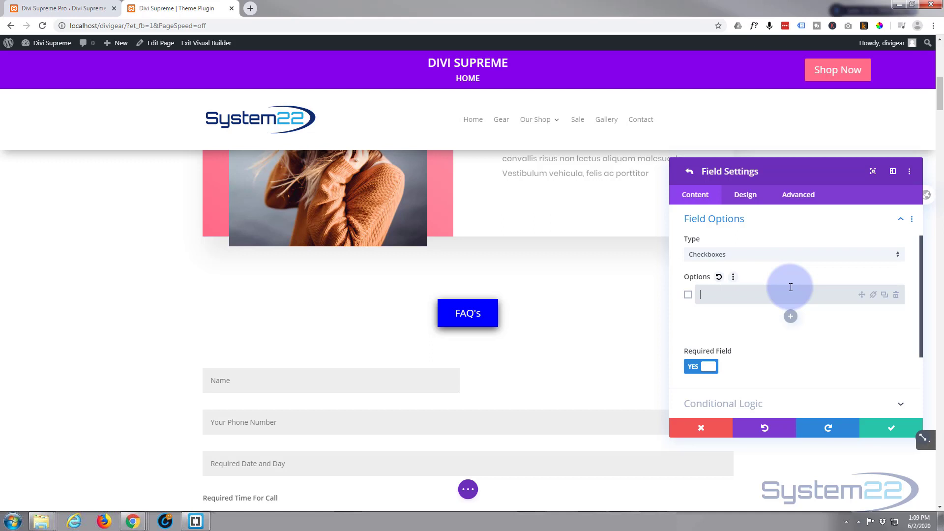
text(8am-1)
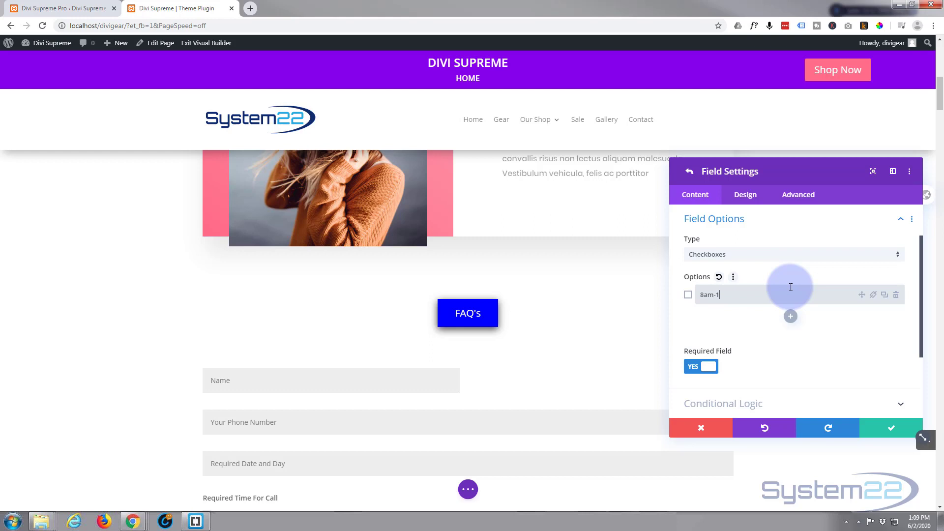
text(0)
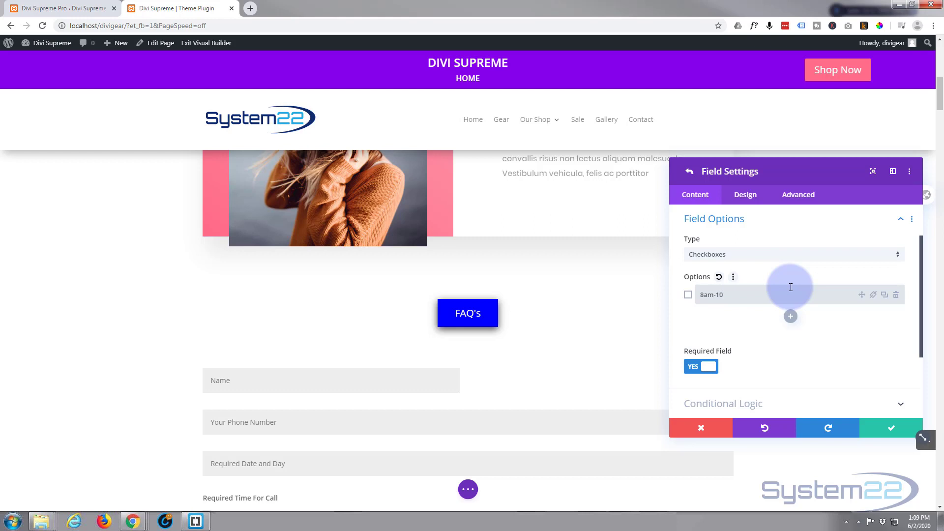
text(am)
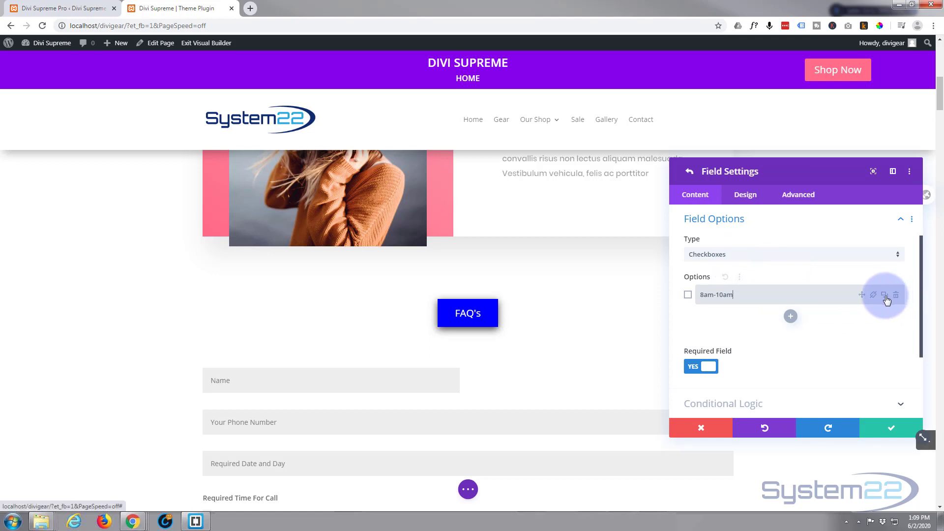
click(884, 294)
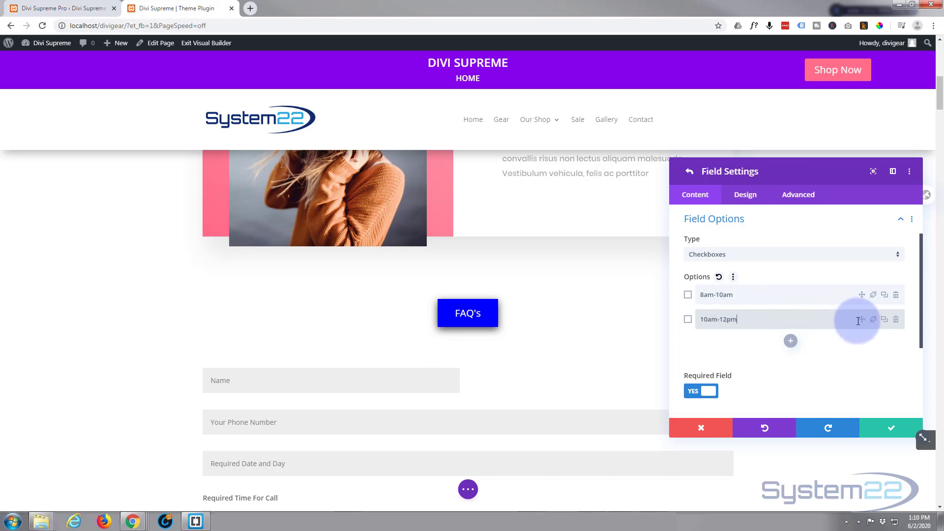
mouse_move(751, 365)
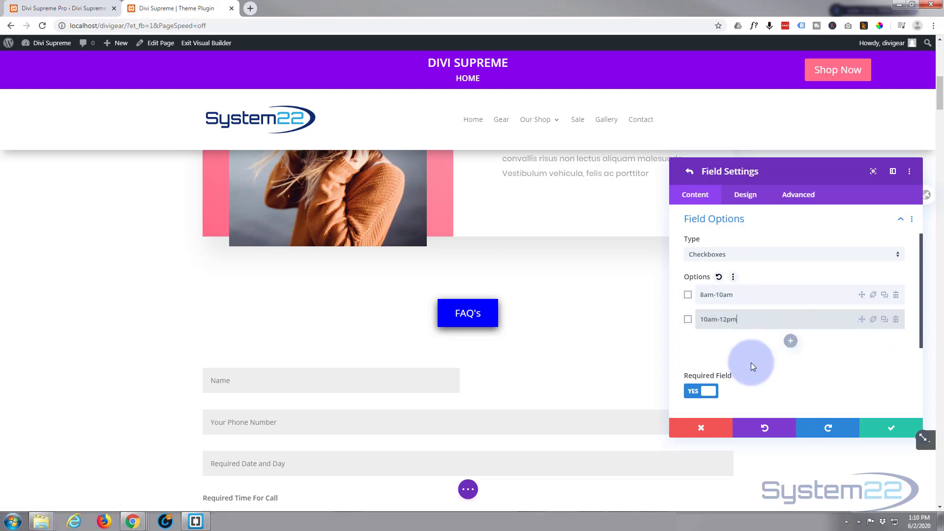
click(791, 341)
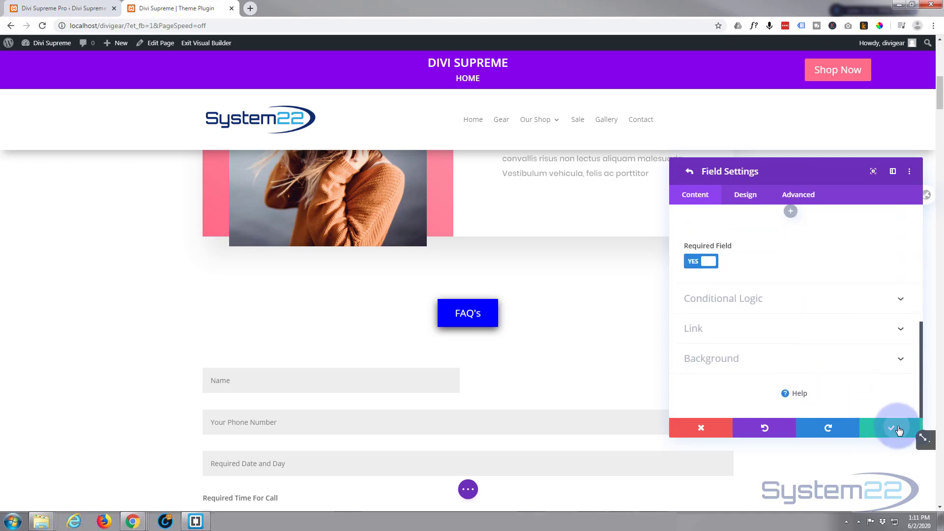
- Save the Time field and give the contact form a light blue background
click(897, 427)
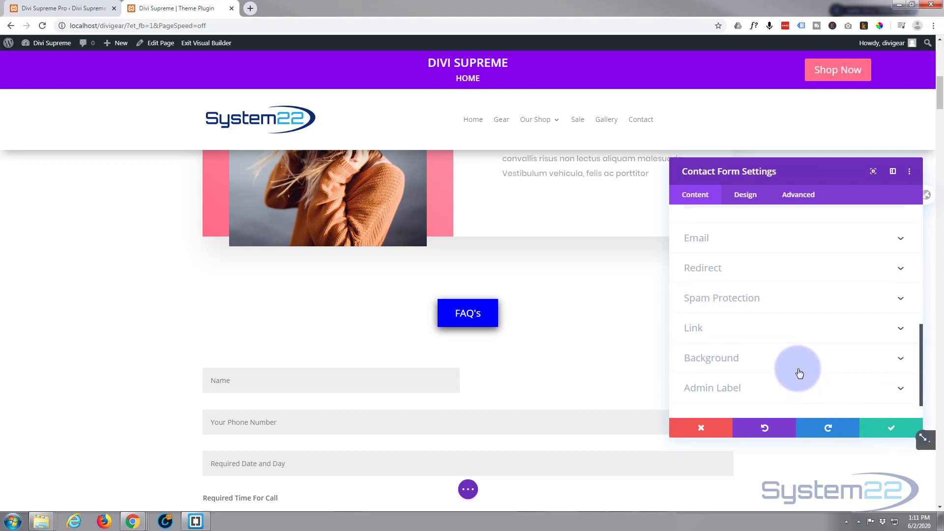
scroll(down, 3)
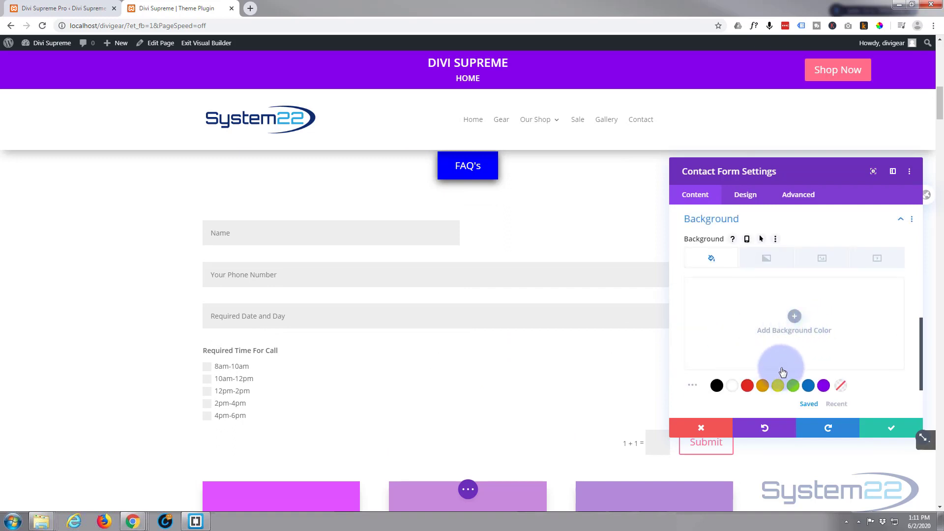
click(693, 386)
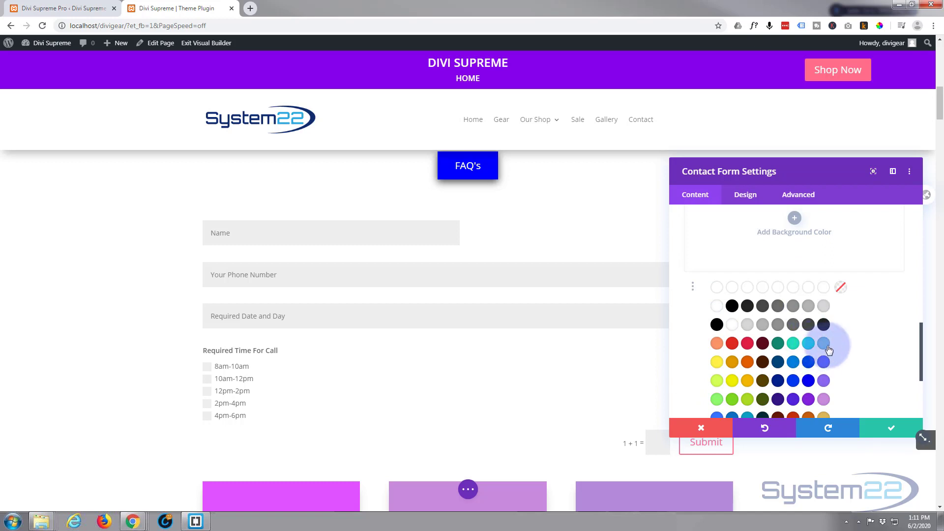
click(823, 343)
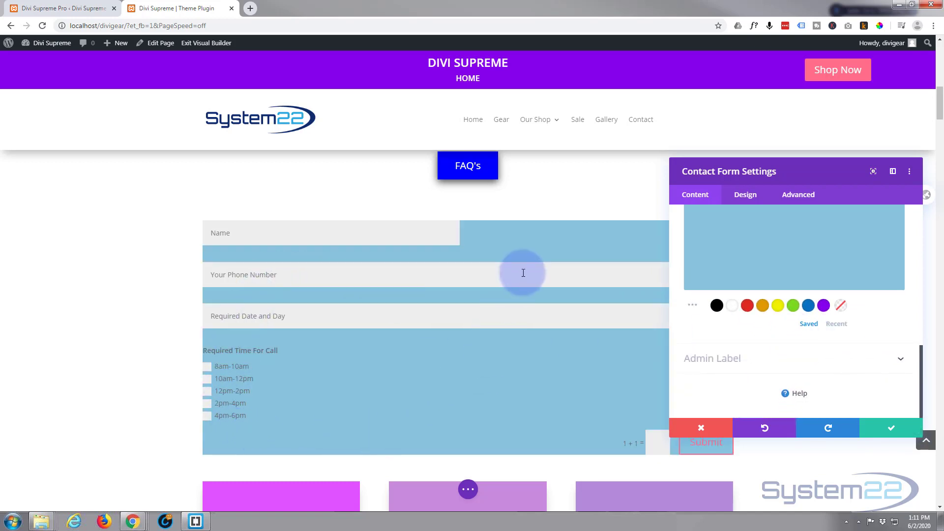
mouse_move(591, 231)
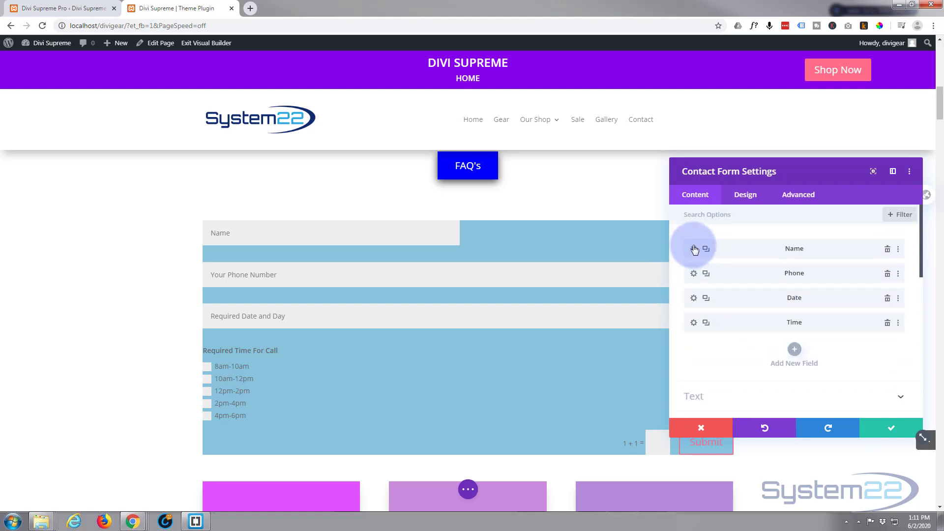
click(694, 249)
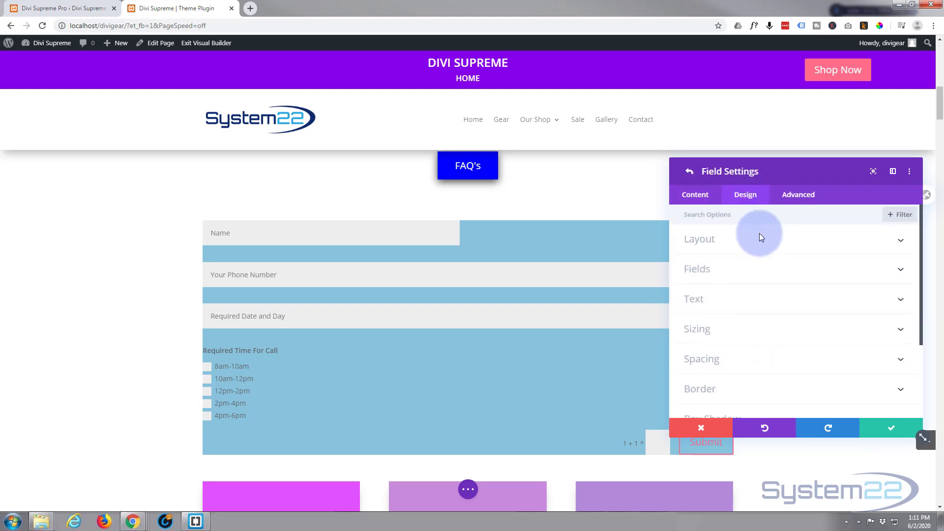
click(700, 239)
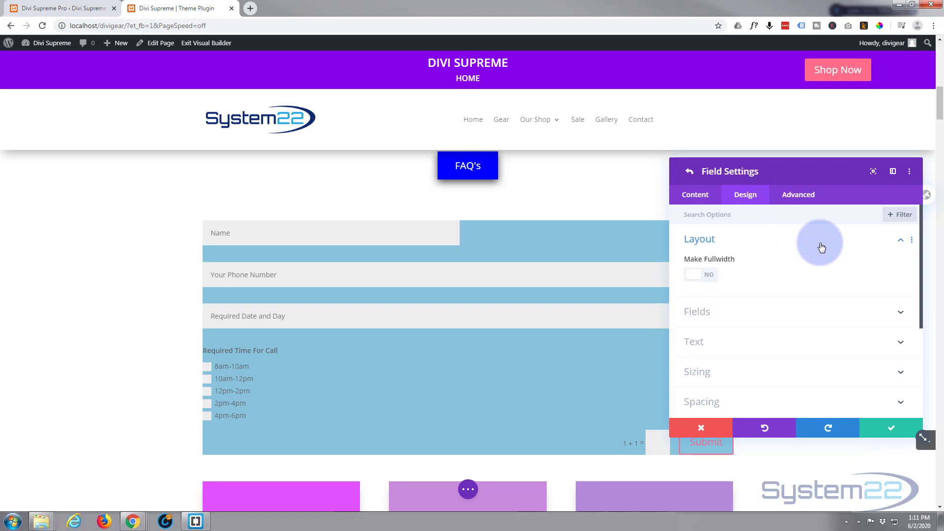
click(701, 274)
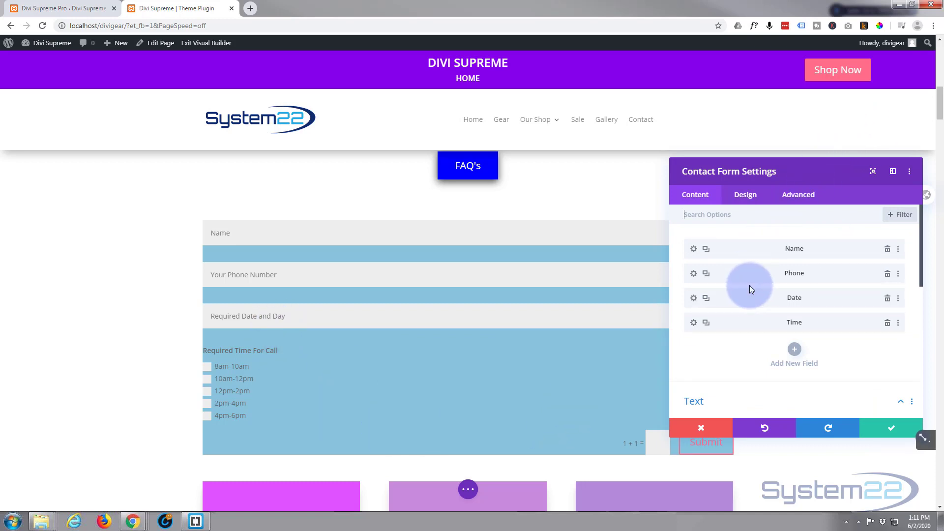
- Give the contact form 50px padding on all sides in Design > Spacing
click(745, 194)
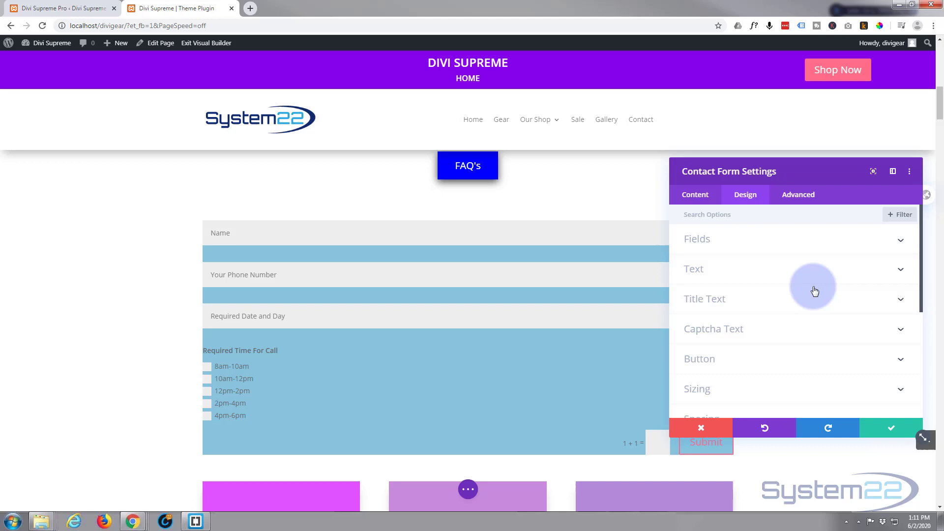
scroll(down, 3)
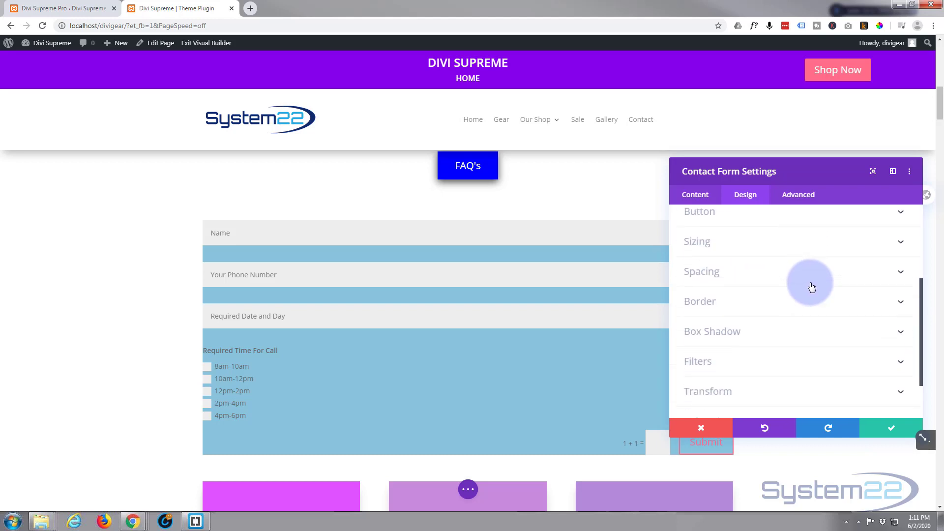
click(700, 271)
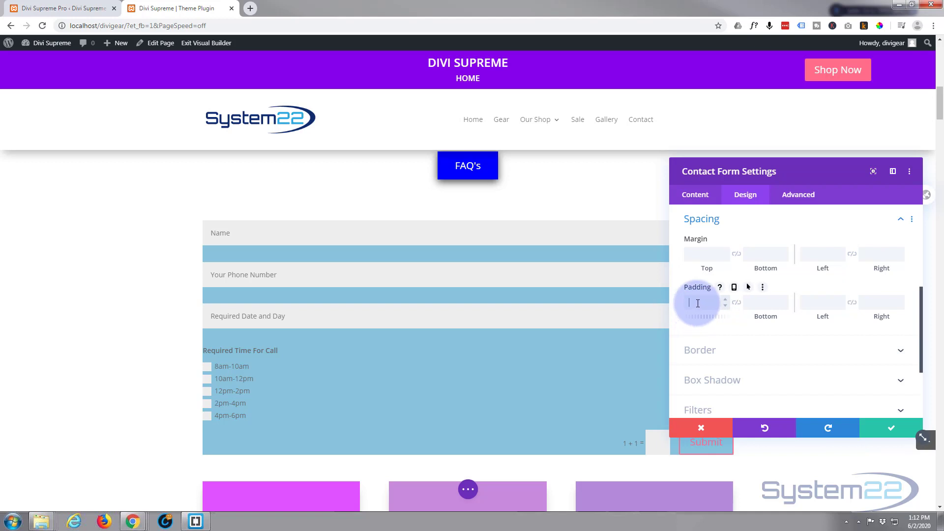
text(50px)
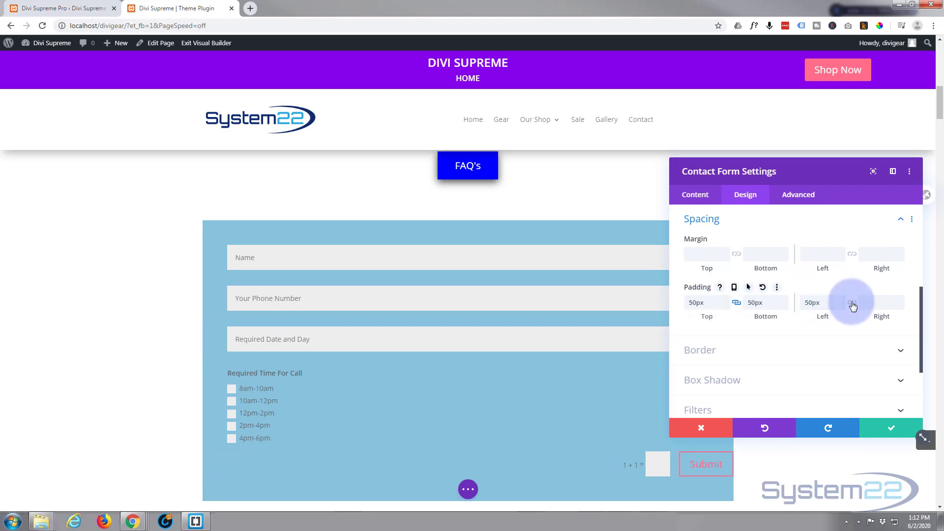
click(851, 302)
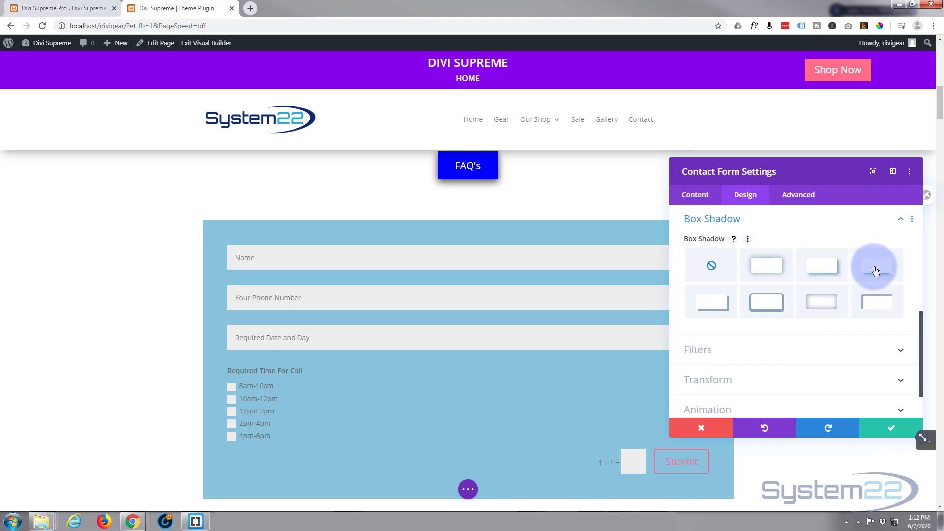
- Apply a box shadow preset to the form and return to its Content settings
click(876, 265)
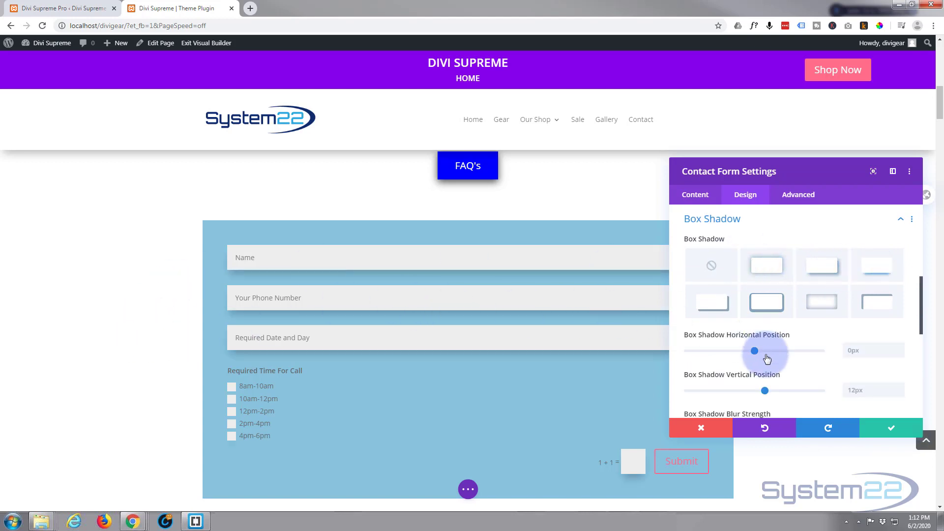
click(695, 195)
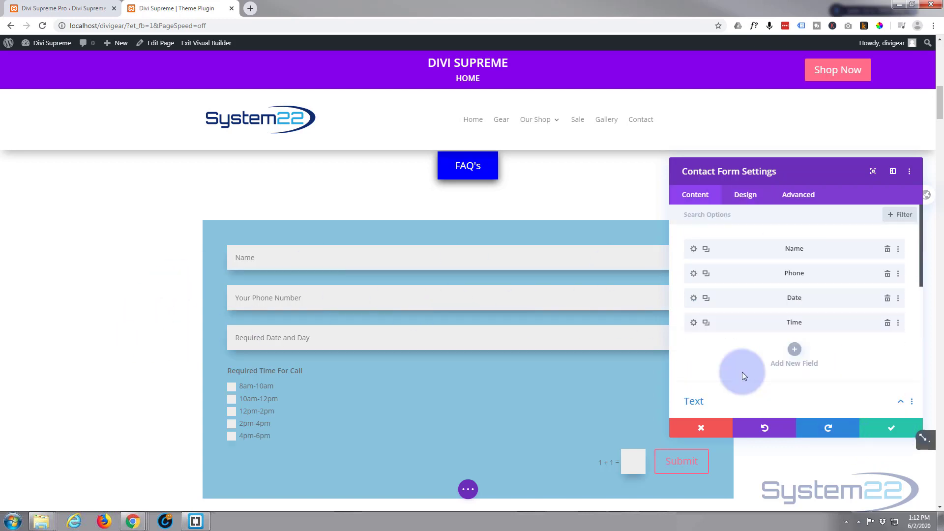
mouse_move(724, 235)
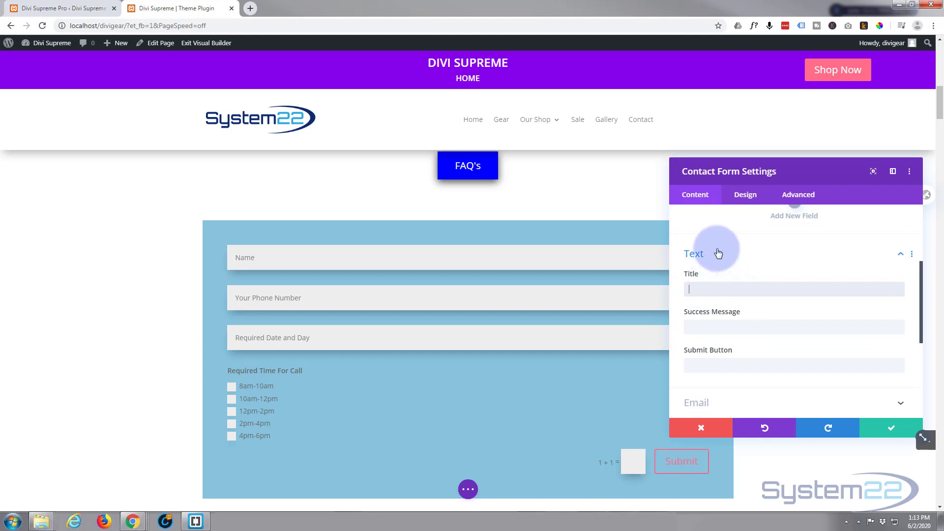
- Title the form Callback Request, set the callback success message and Request Callback submit text
text(Callback Request)
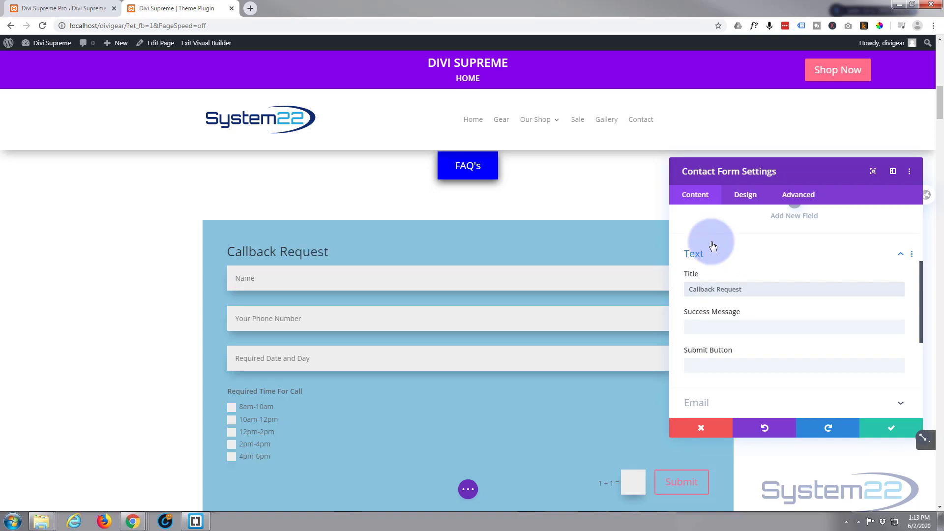
click(783, 327)
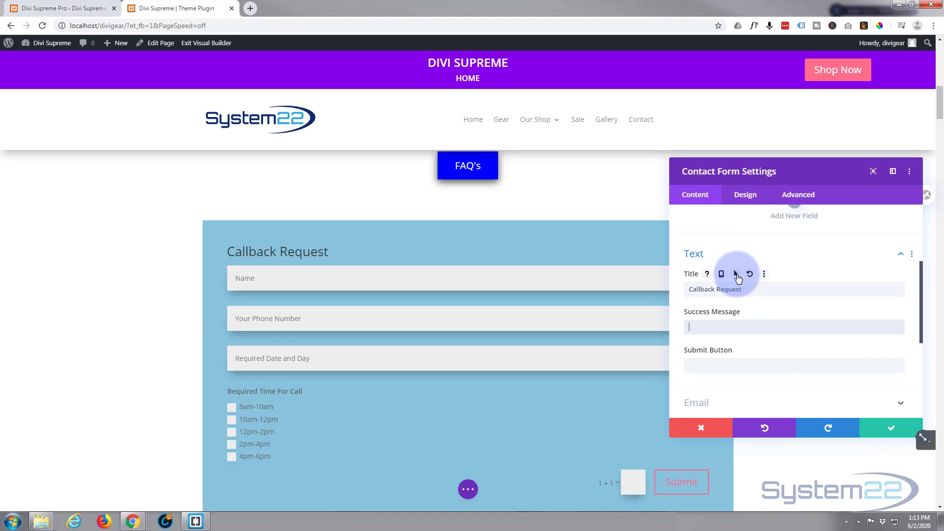
text(You)
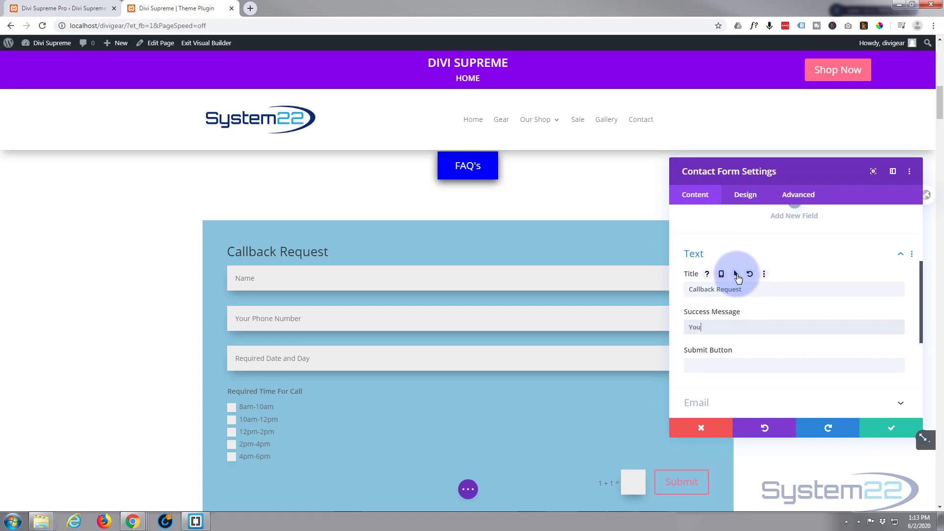
text(will)
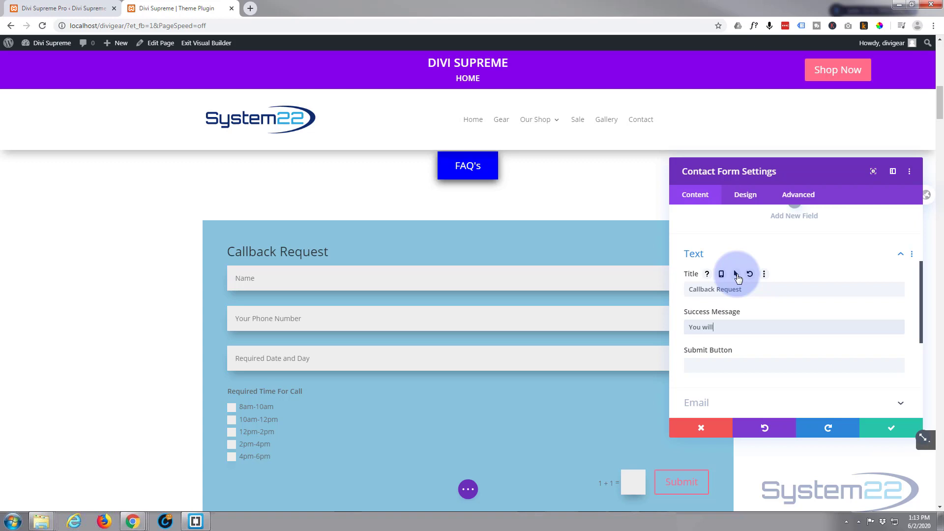
text(be called ba)
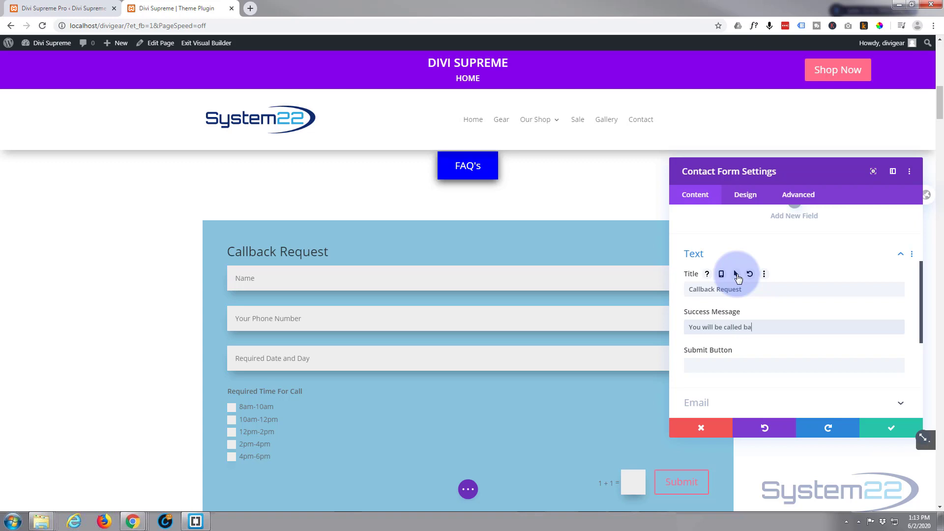
text(ck at the reques)
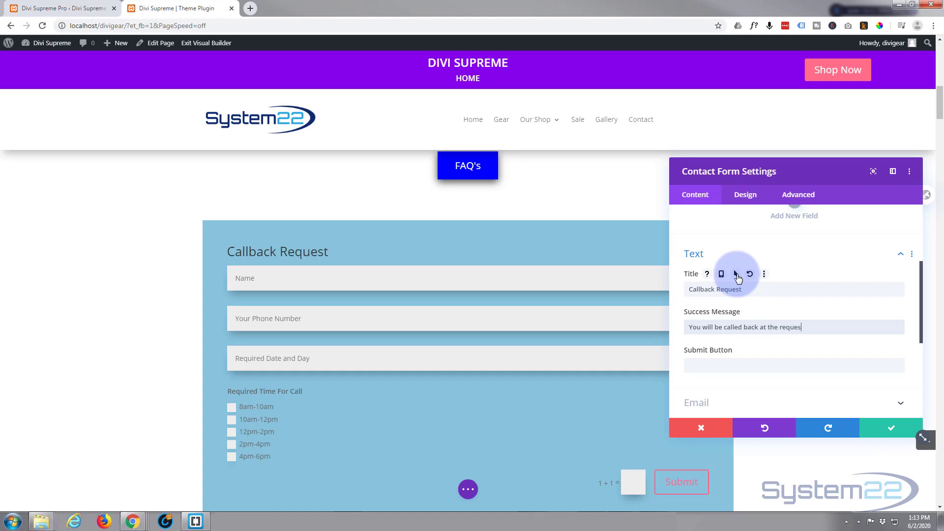
text(ted time)
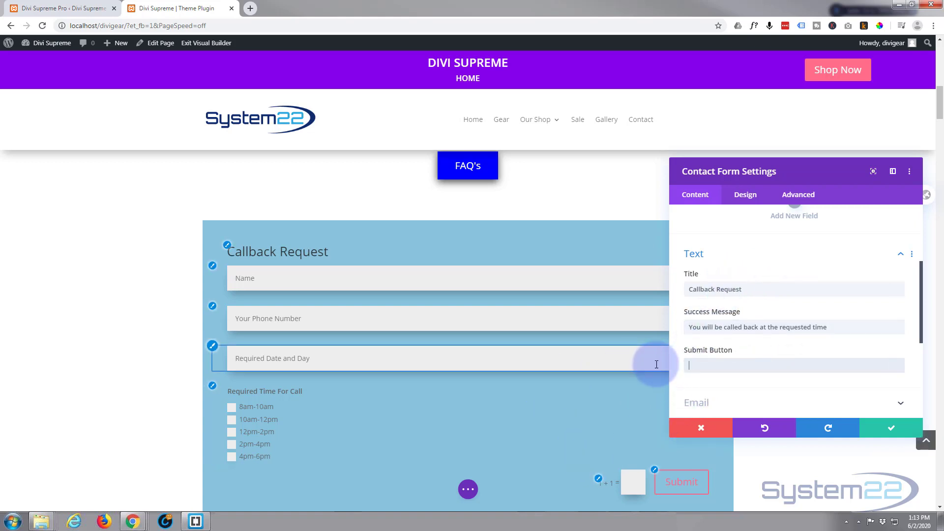
text(Request Callback)
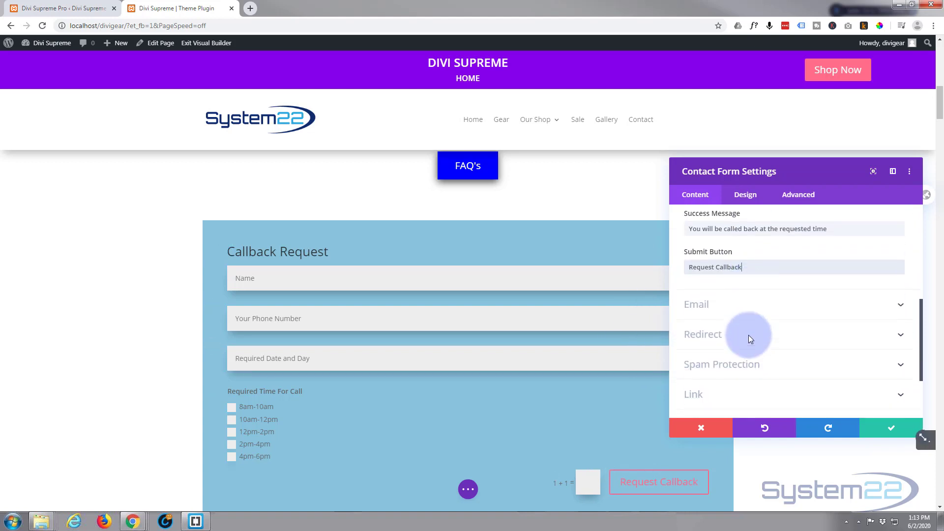
click(696, 304)
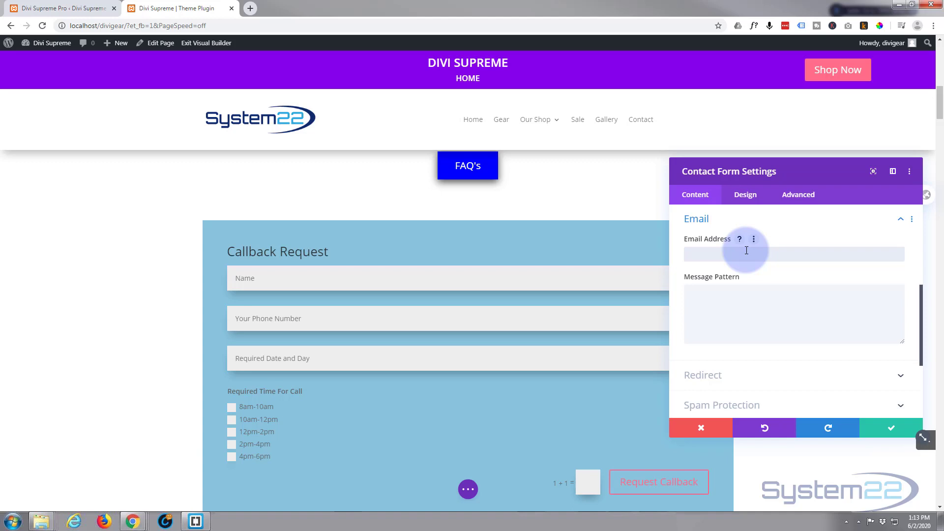
text(me@m)
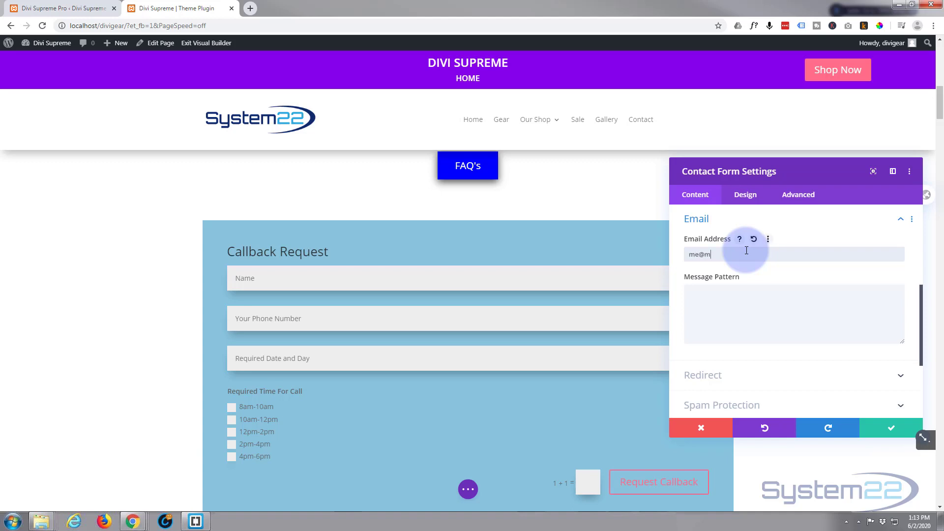
text(yemail.)
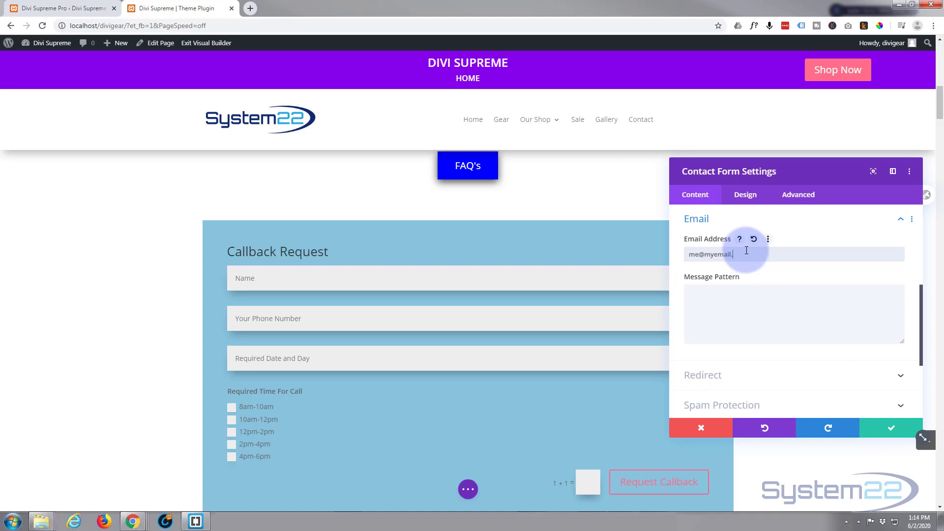
text(com)
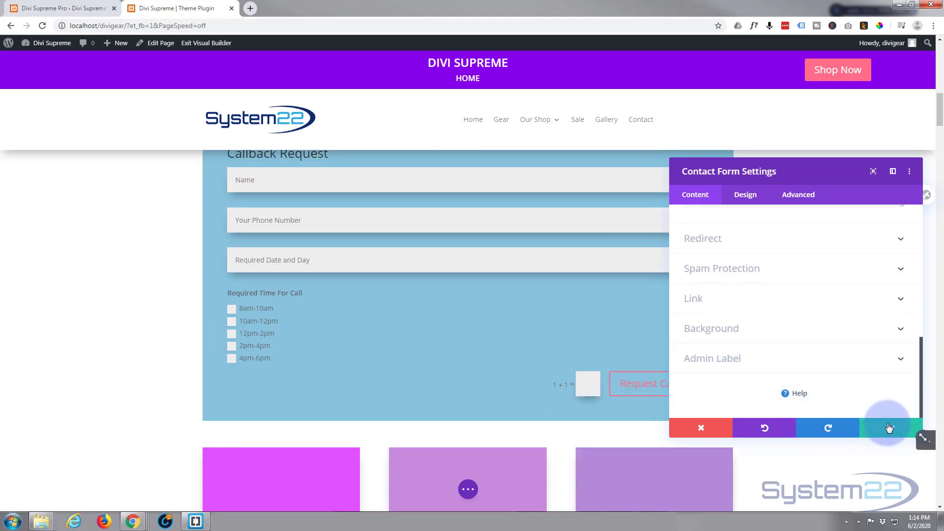
click(888, 428)
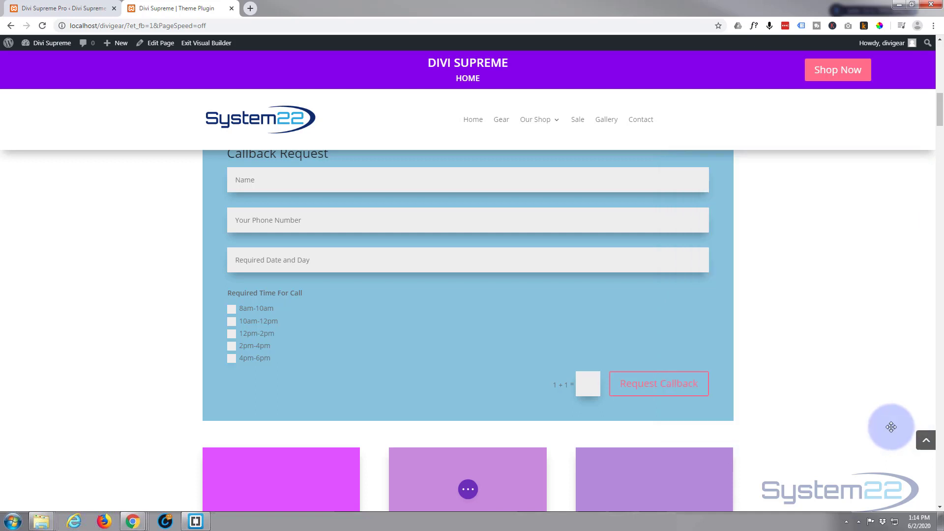
- Save the contact form module to the Divi Library as 'call...' and delete it from the page
scroll(down, 3)
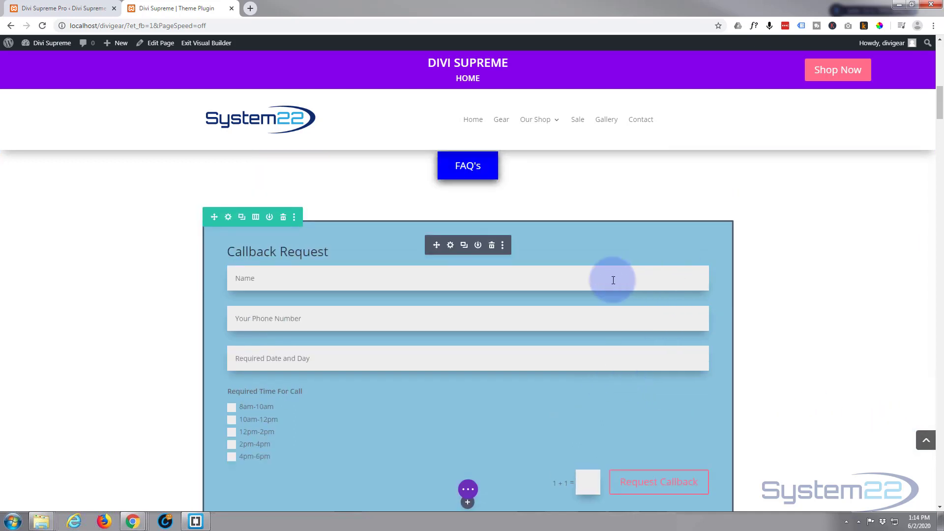
mouse_move(461, 245)
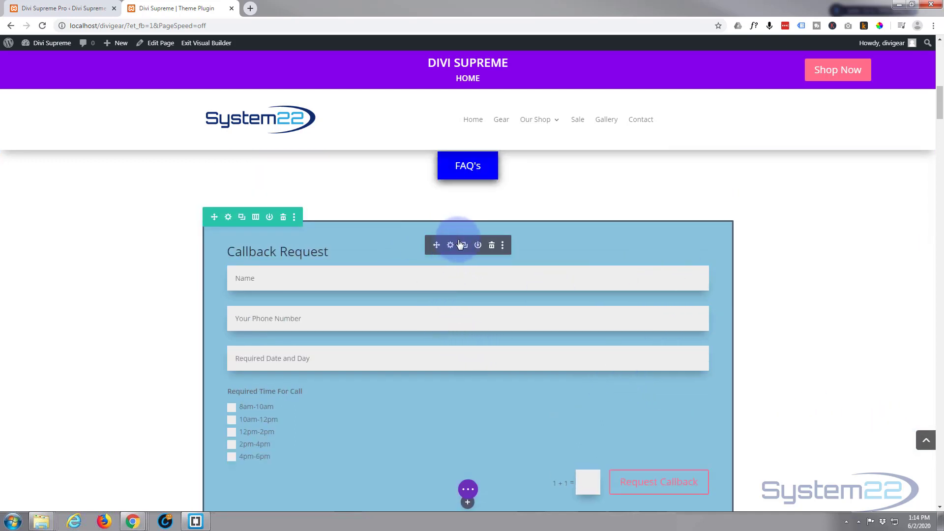
mouse_move(477, 245)
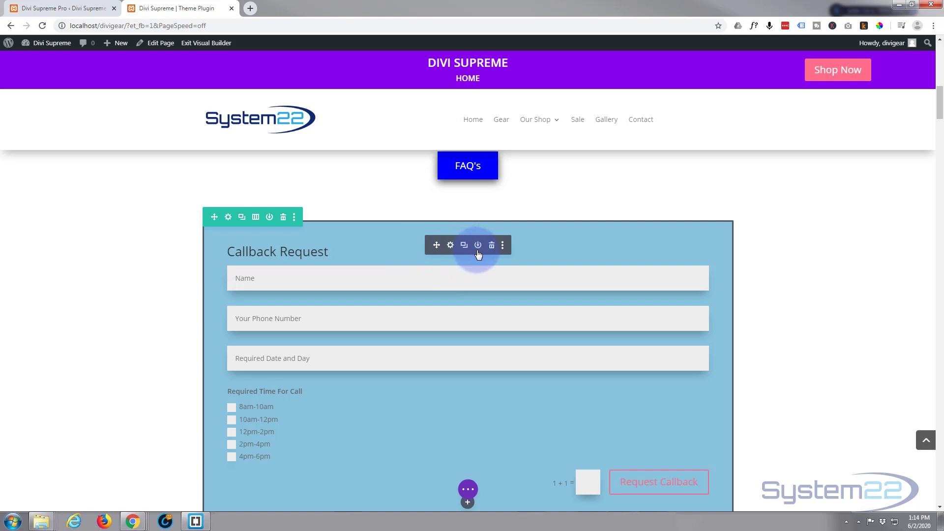
mouse_move(477, 245)
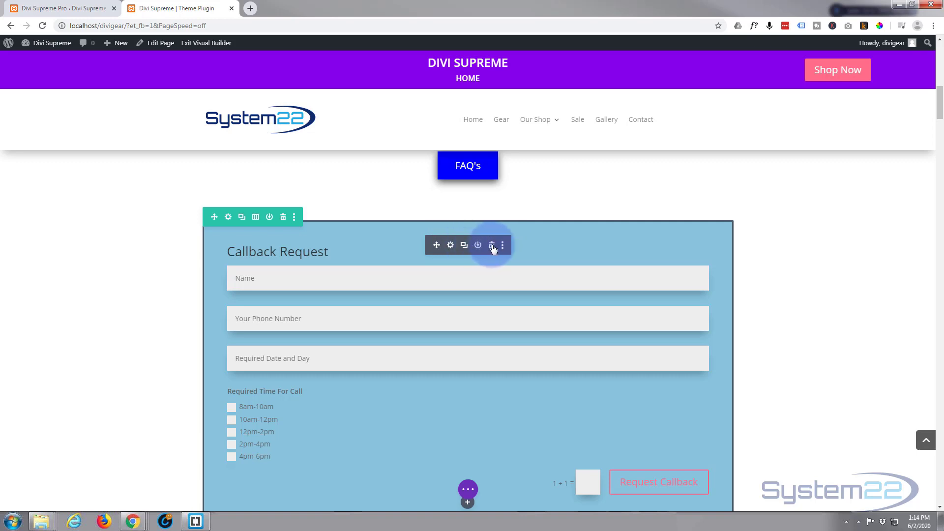
click(464, 245)
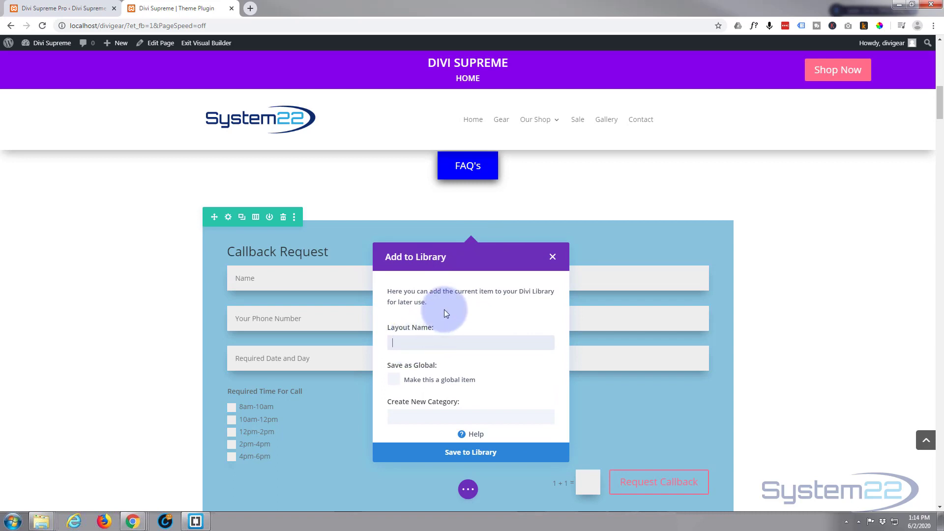
text(call)
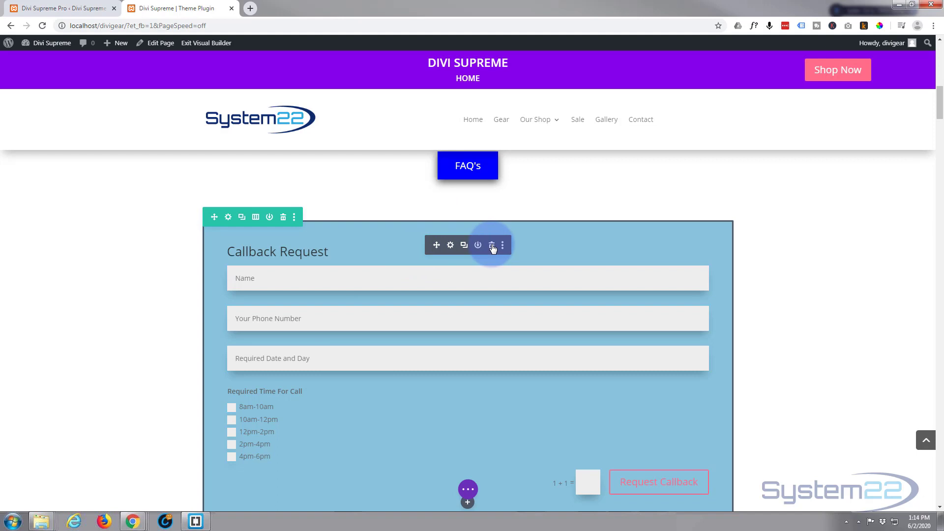
mouse_move(492, 245)
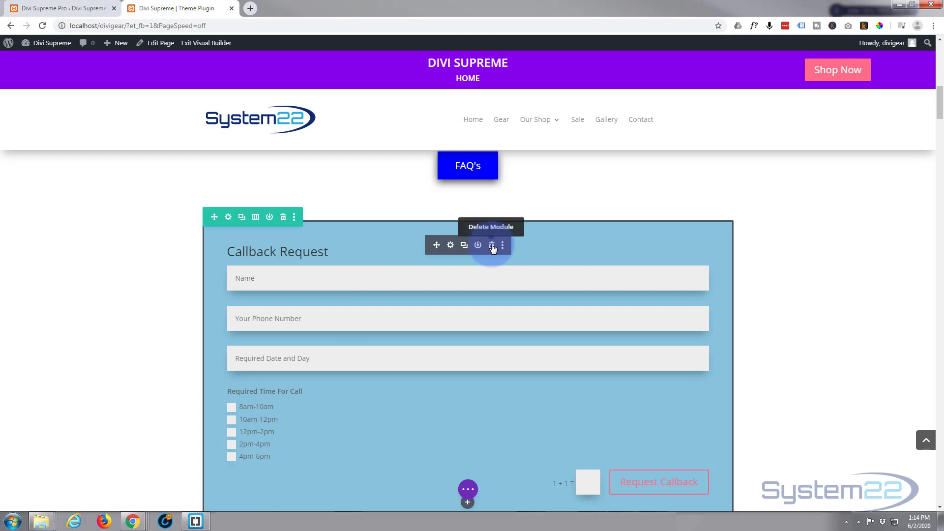
click(491, 246)
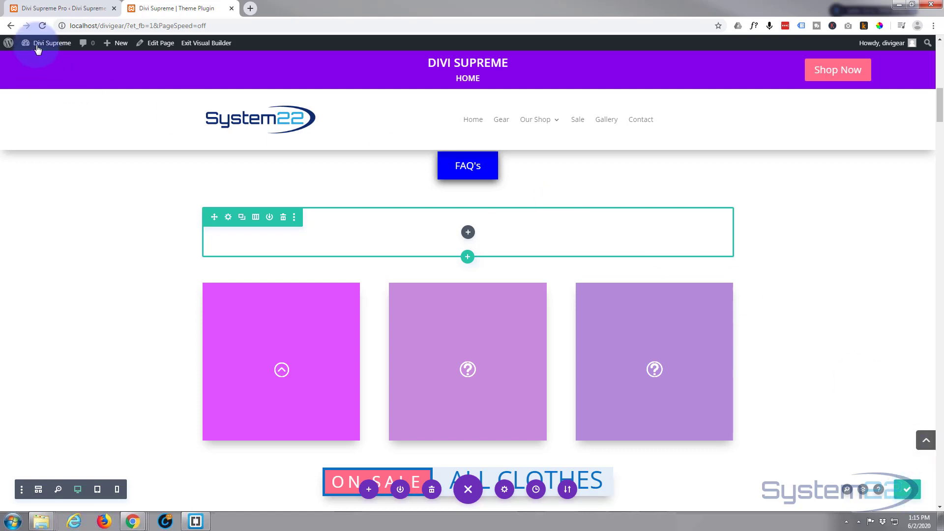
- Check in Divi Supreme Pro settings that the Divi Popup extension is enabled
click(42, 25)
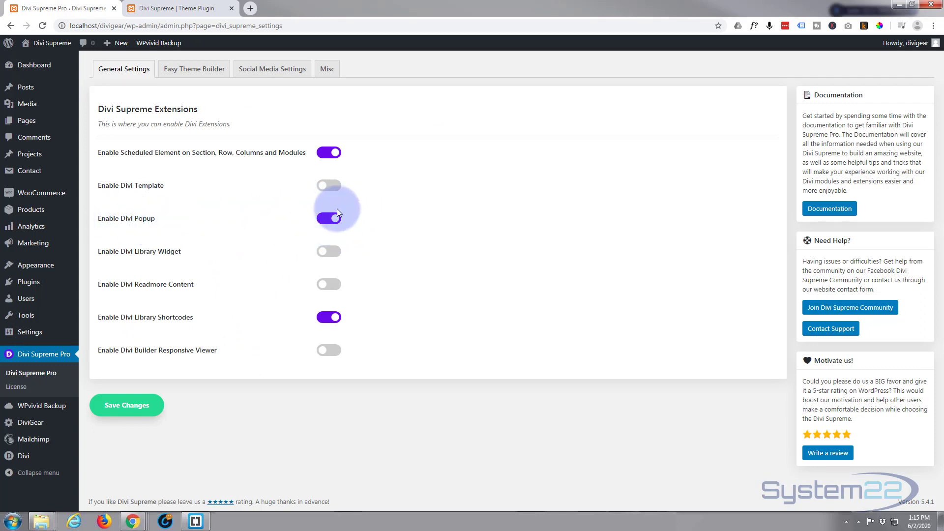
click(174, 8)
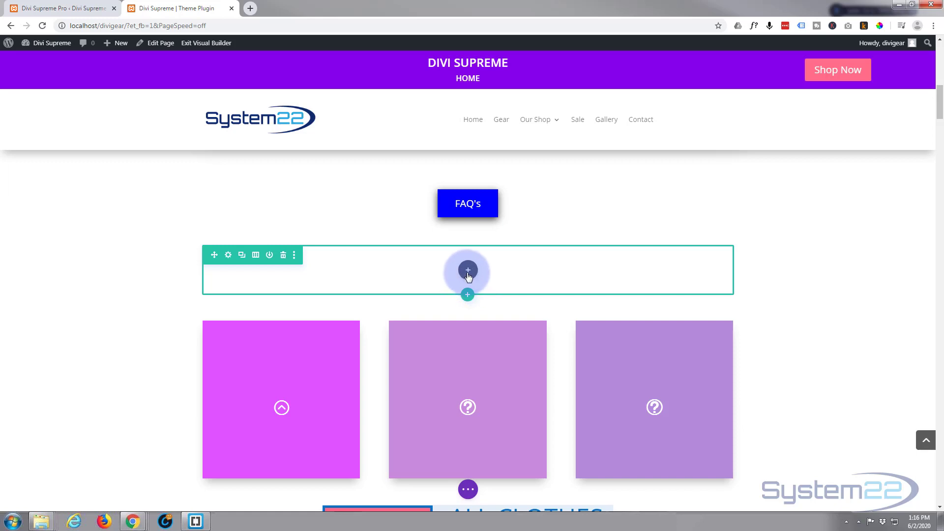
mouse_move(467, 270)
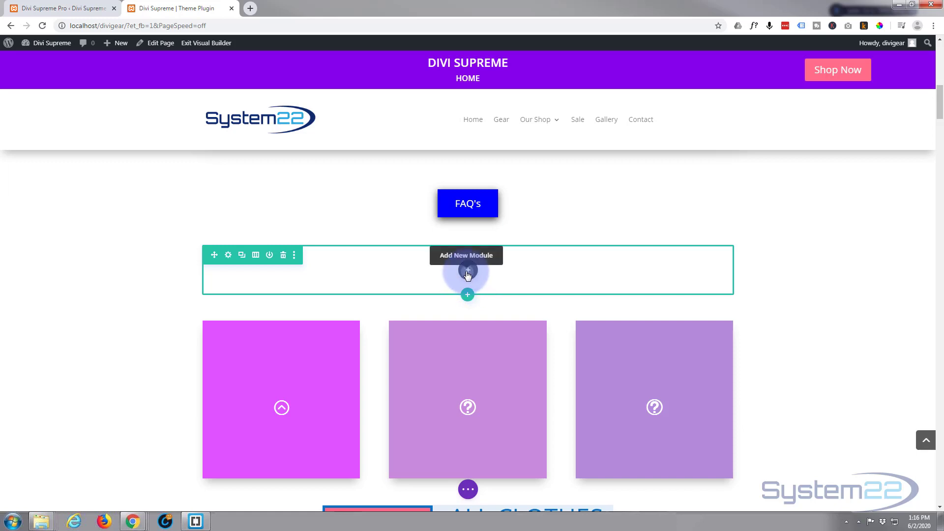
- Insert a Button module into the empty row with text 'Request Callback'
click(467, 270)
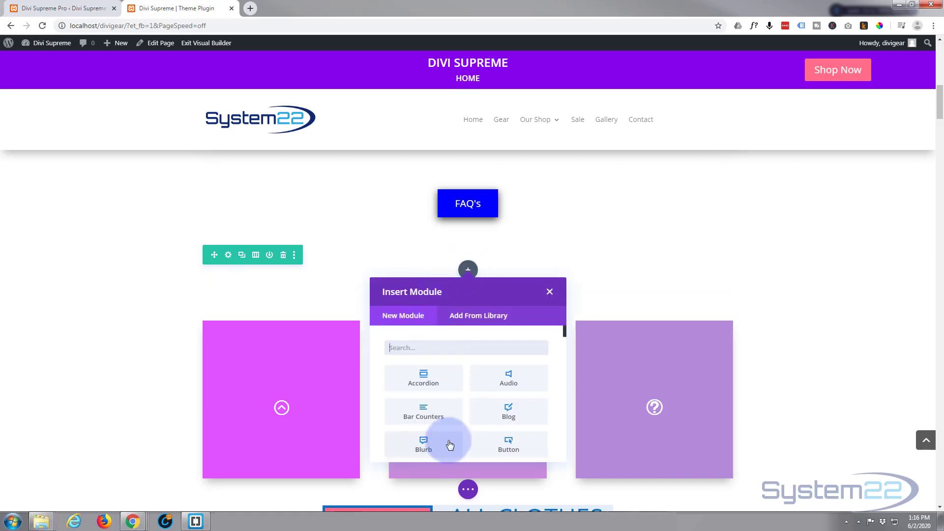
scroll(down, 3)
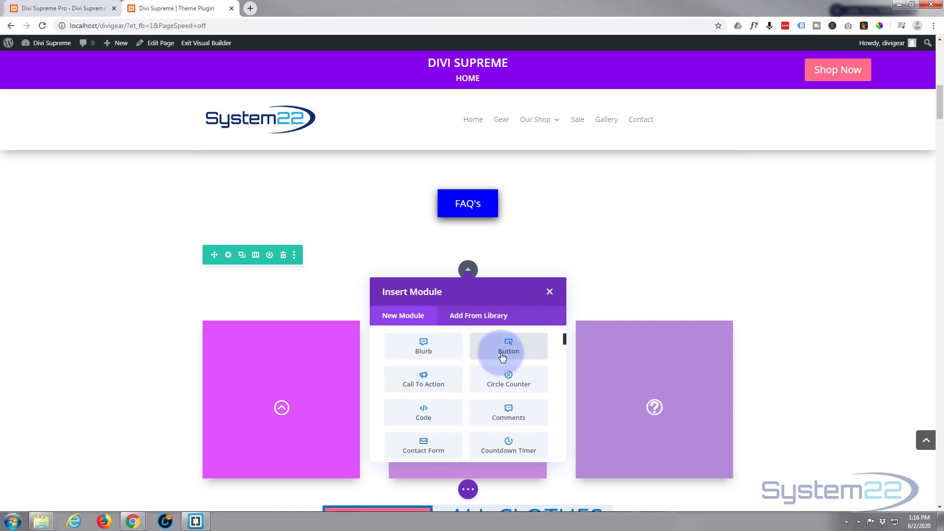
click(508, 346)
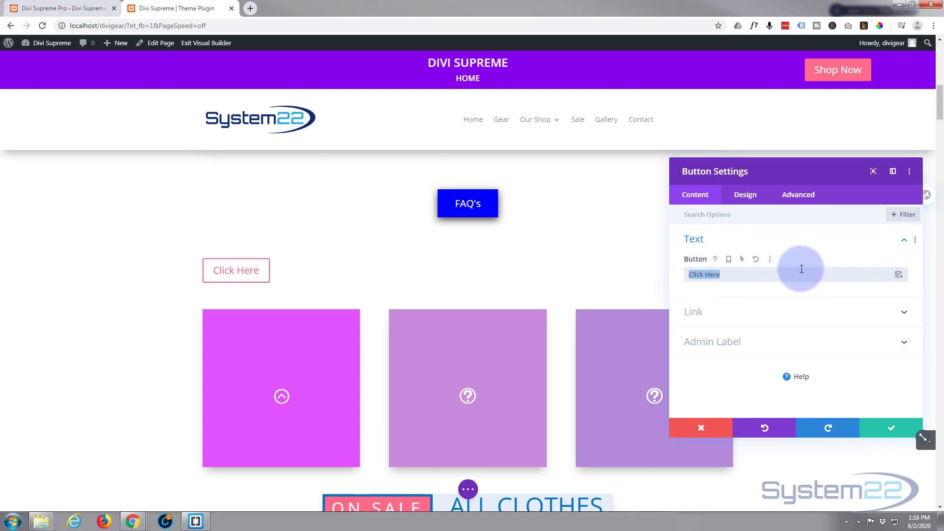
text(Req)
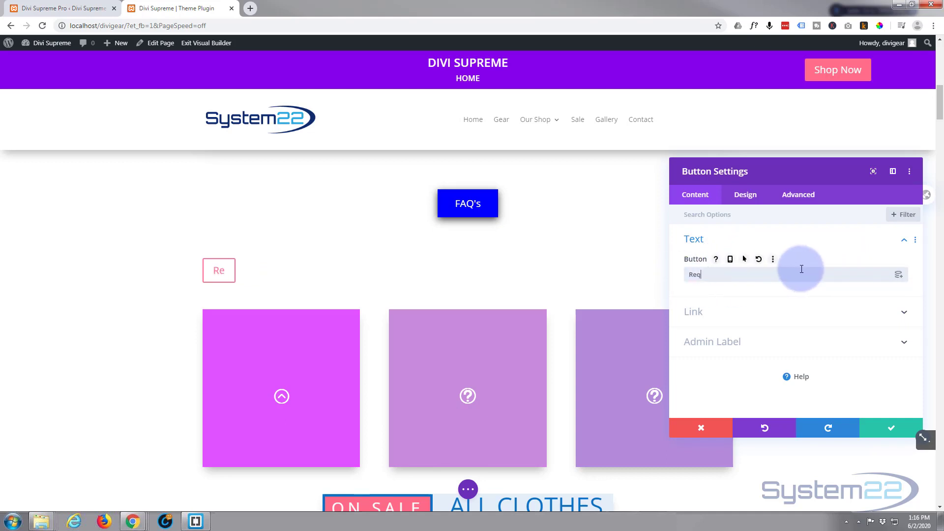
text(Request Ca)
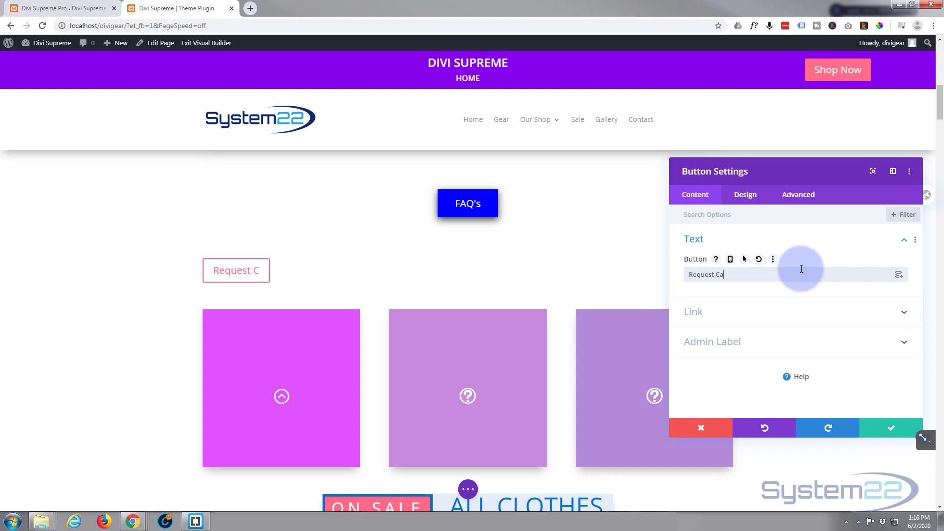
text(llback)
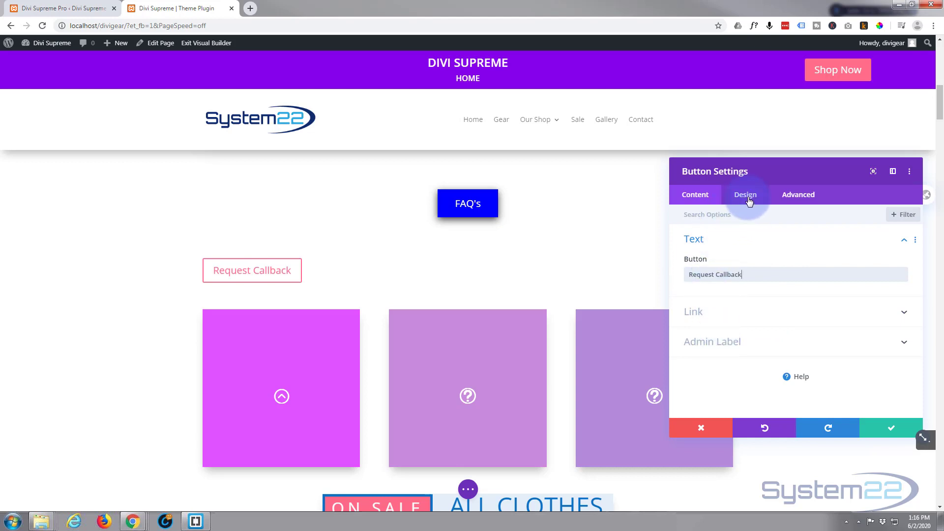
- Center the button, enable custom button styles and set its text colour to white
click(745, 195)
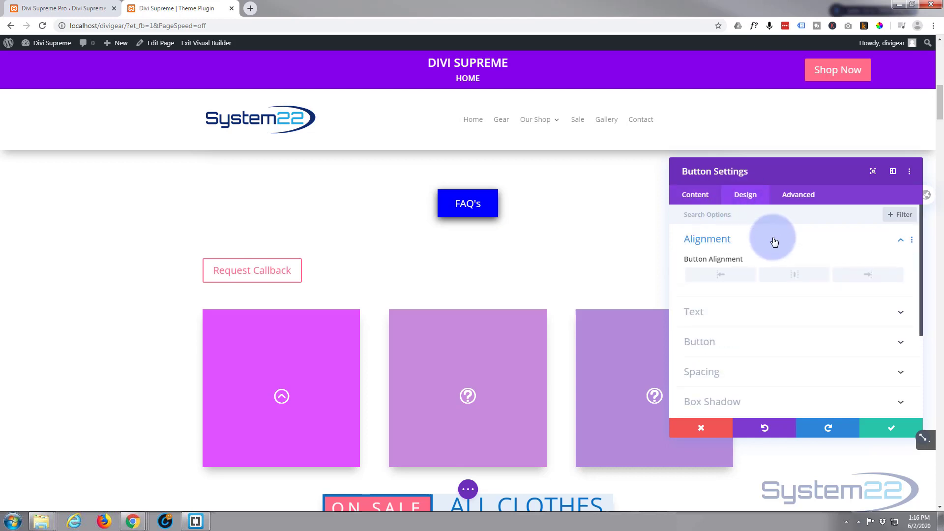
click(793, 274)
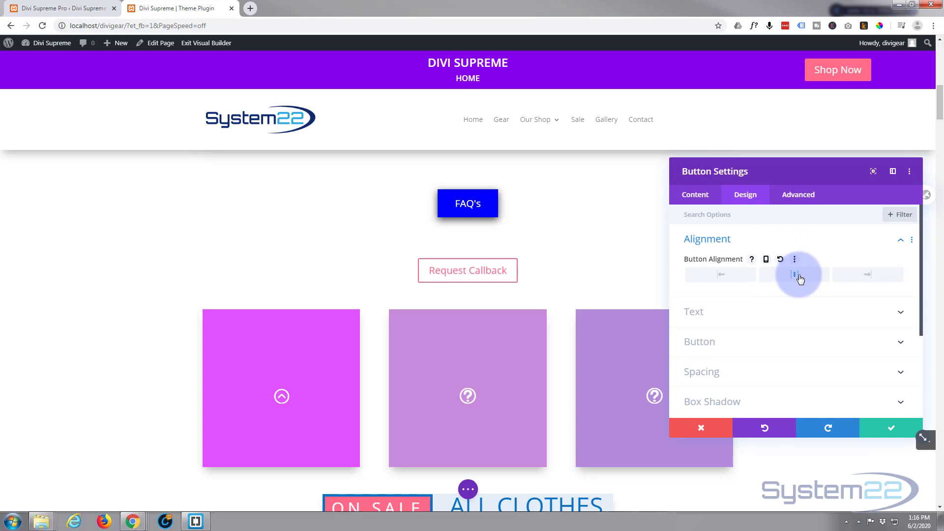
click(794, 274)
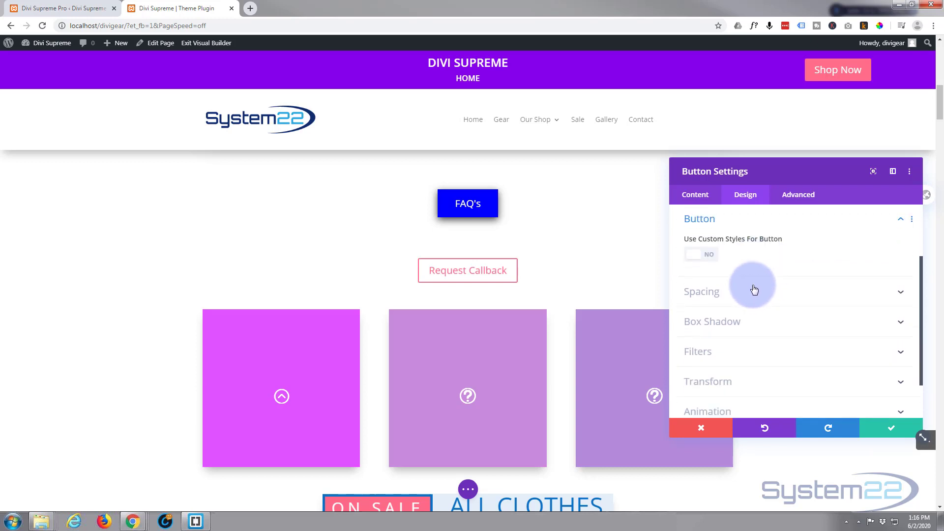
click(700, 253)
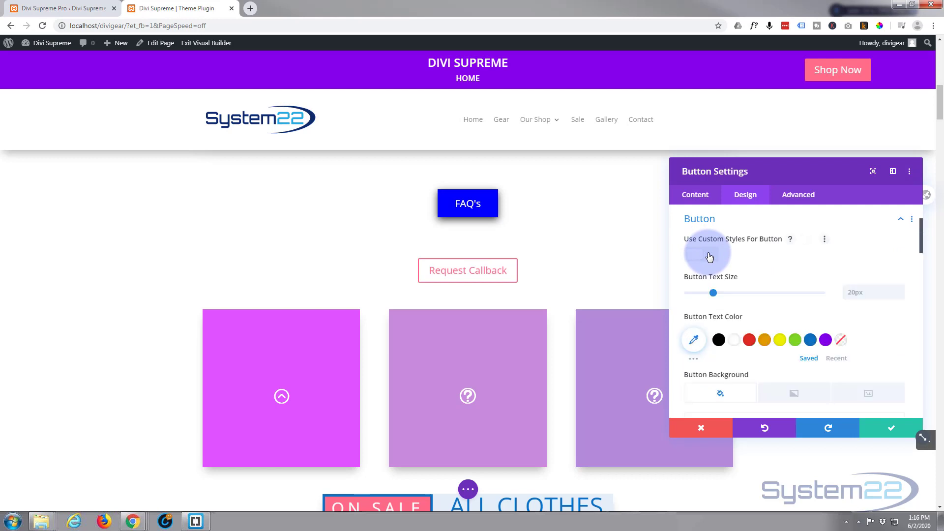
click(700, 247)
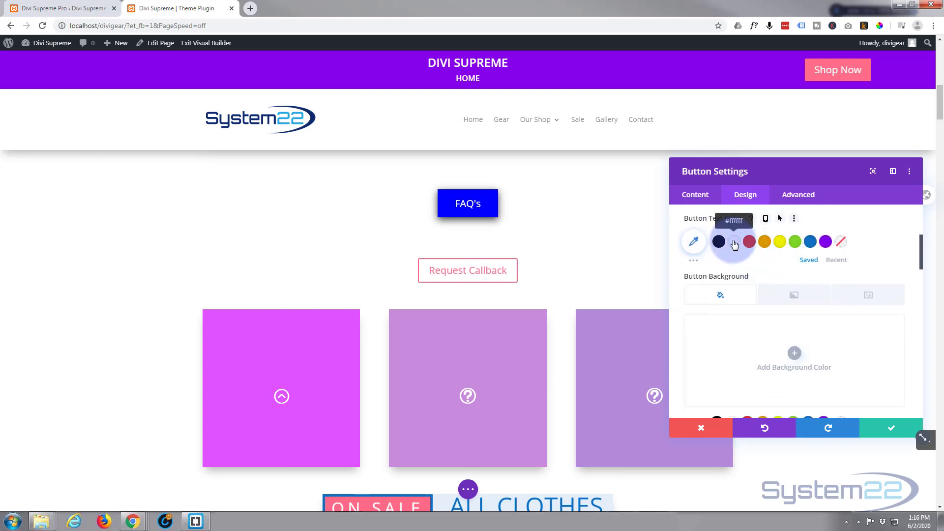
scroll(down, 3)
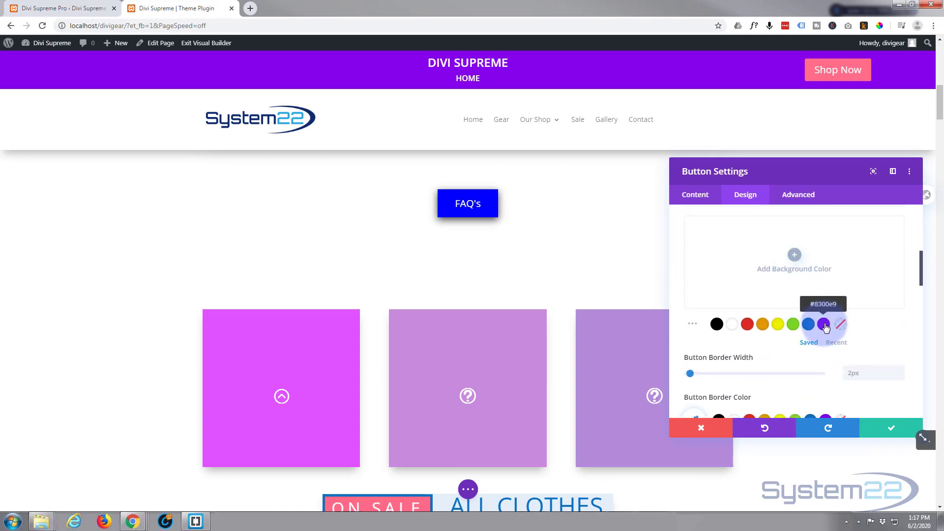
- Give the button a purple background that turns blue on hover
click(824, 324)
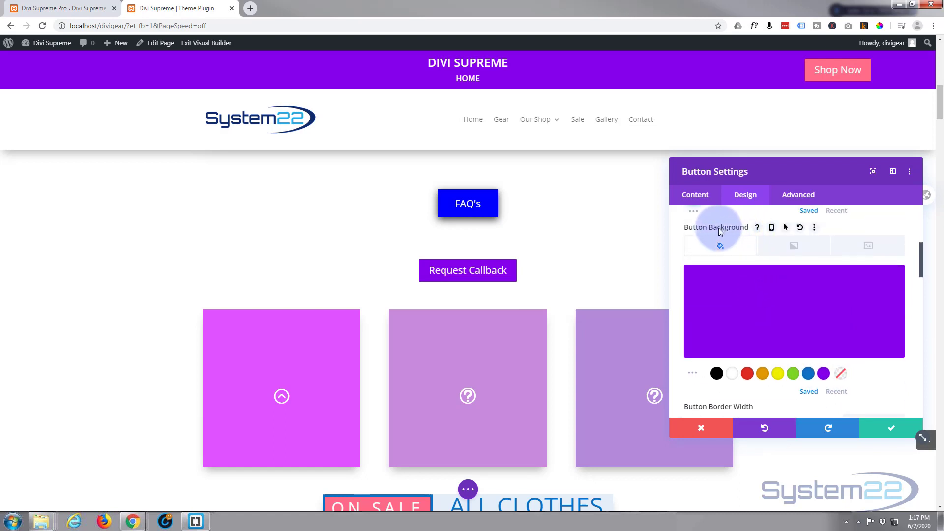
mouse_move(726, 232)
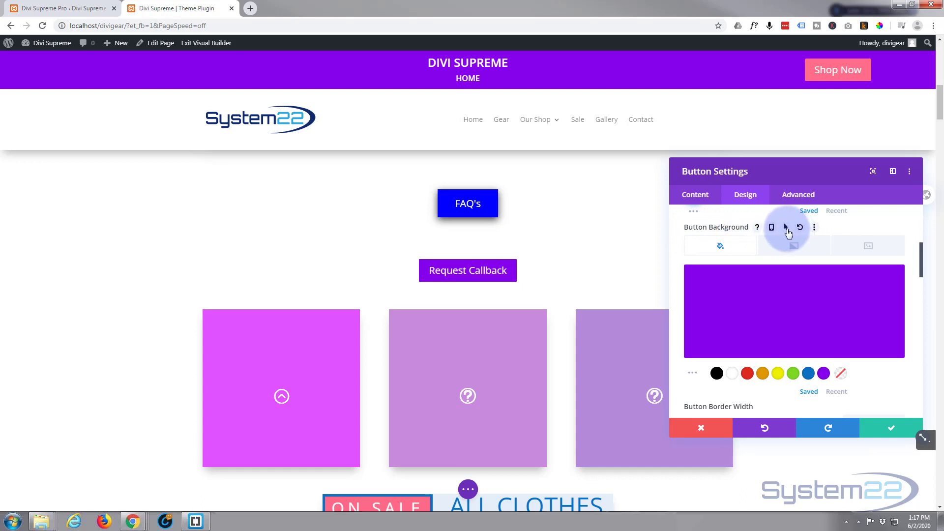
click(785, 227)
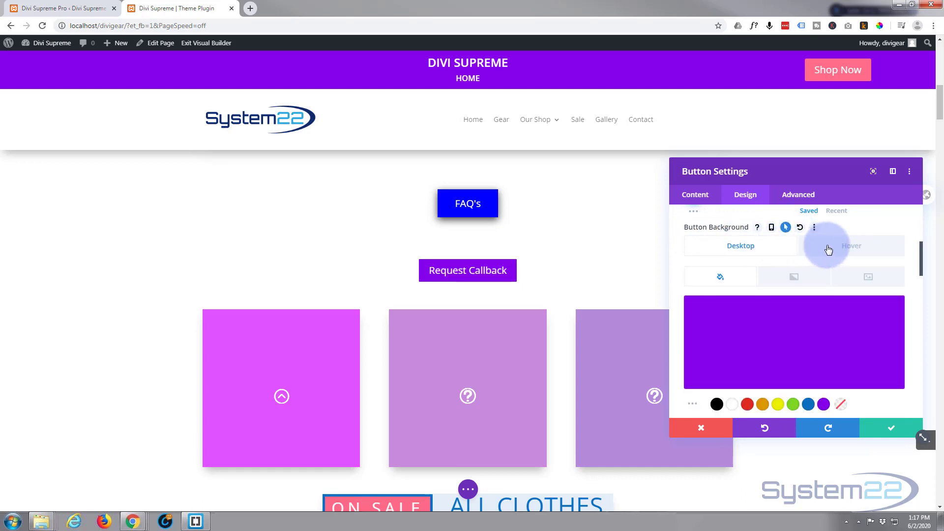
click(851, 246)
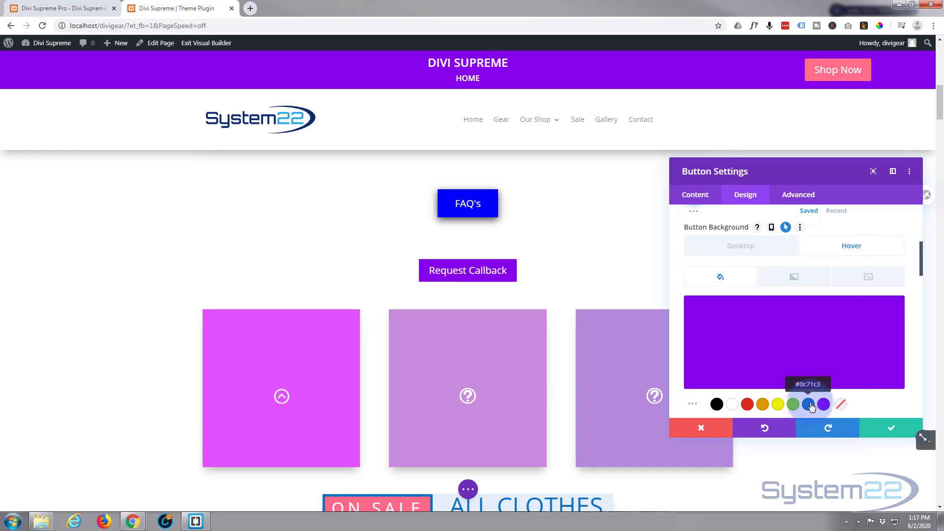
click(807, 404)
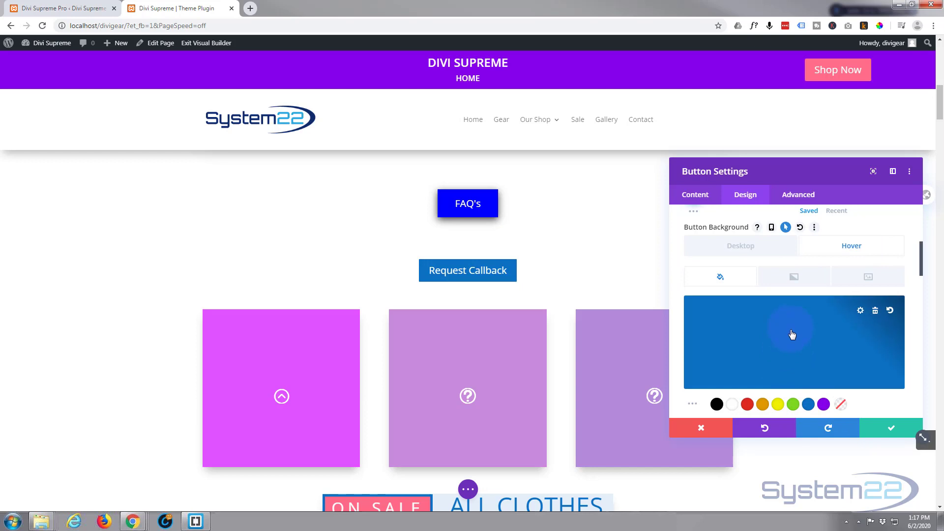
scroll(down, 3)
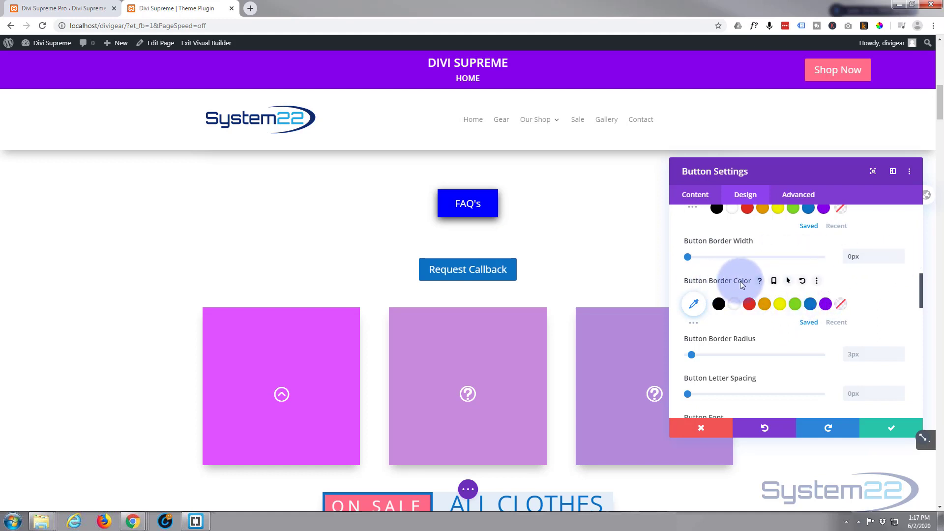
- Apply a box shadow preset to the button
scroll(down, 3)
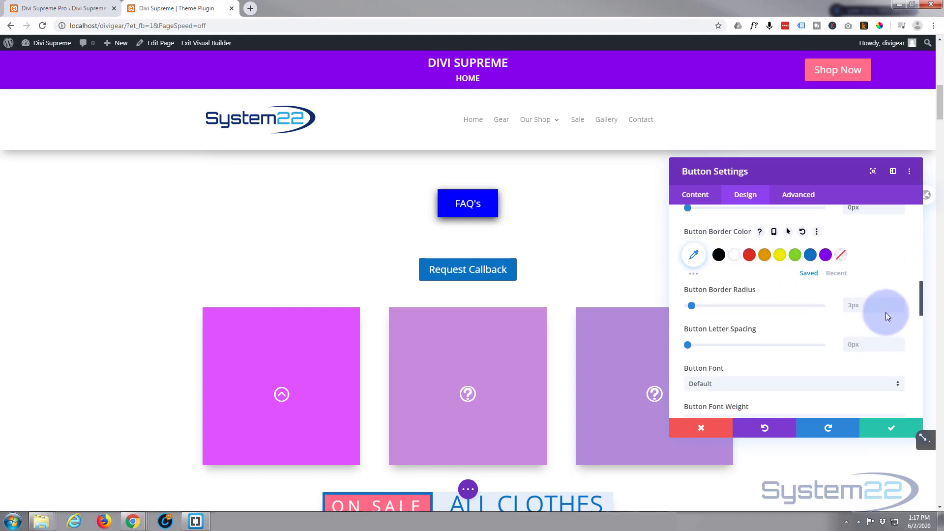
scroll(down, 3)
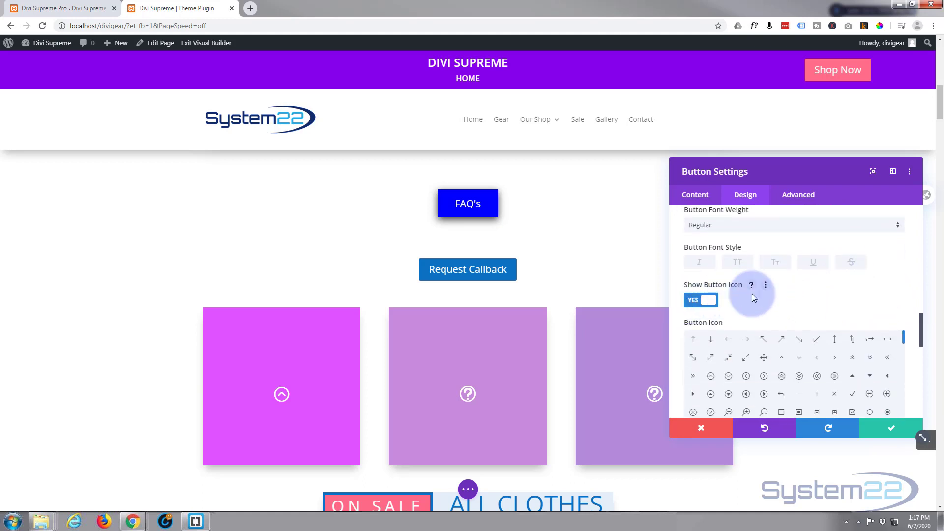
scroll(down, 3)
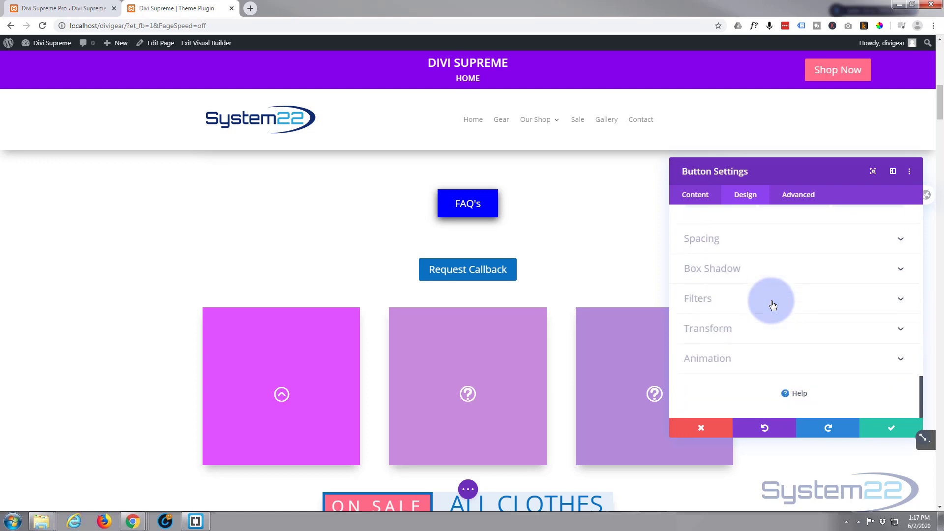
click(711, 268)
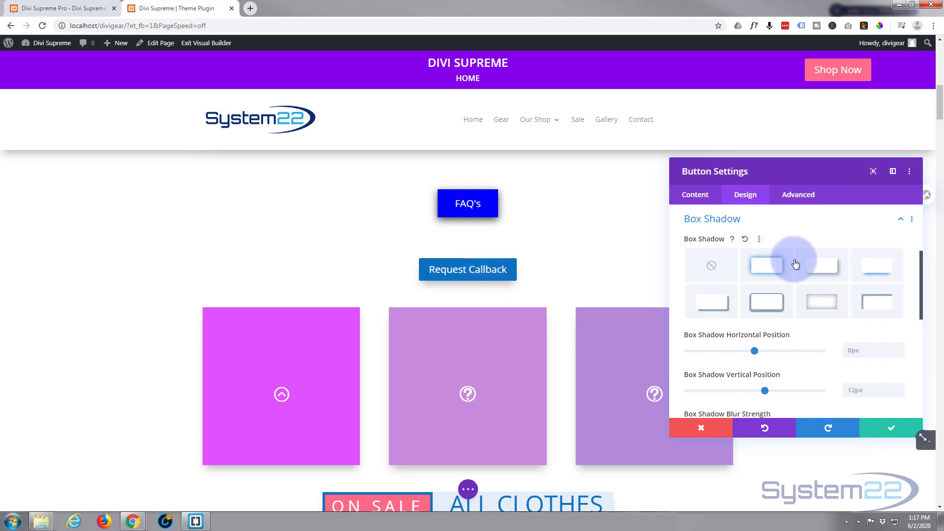
click(797, 195)
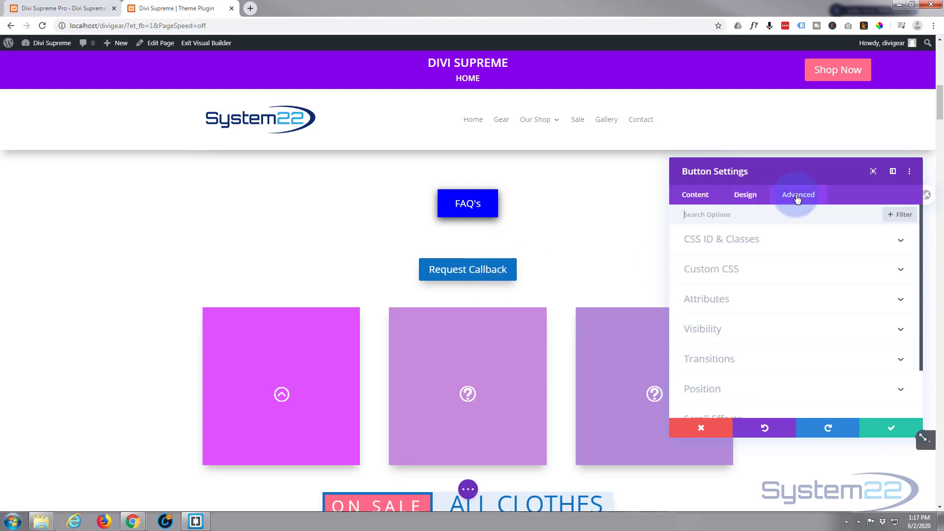
- Move to the button's Advanced options, briefly checking the plugin's popup settings
click(702, 329)
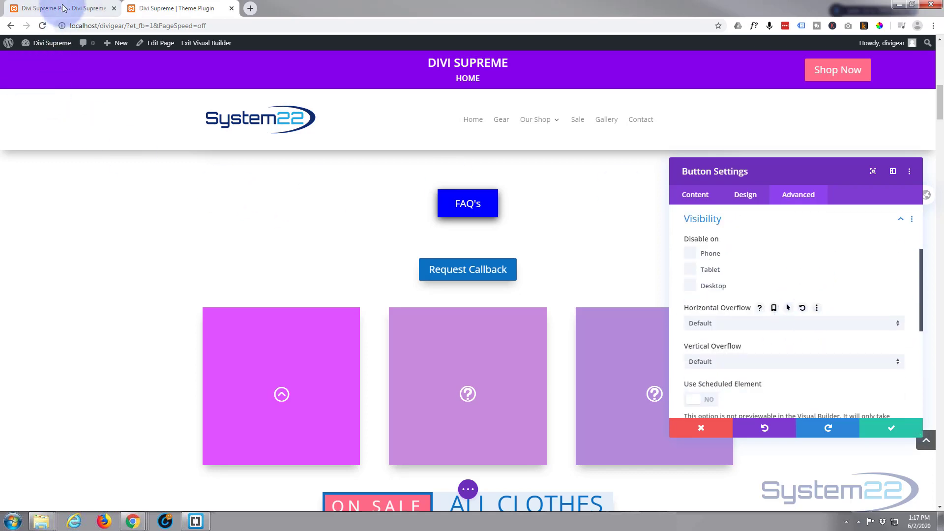
click(175, 8)
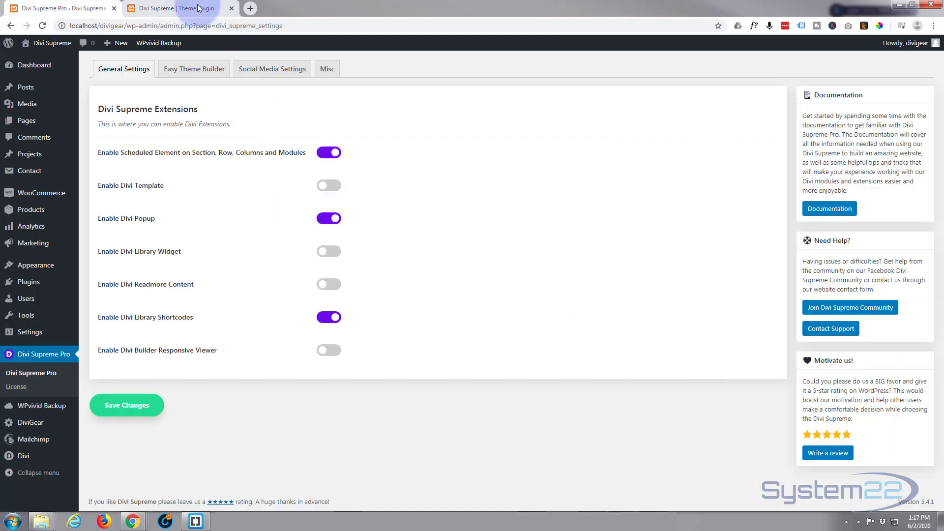
click(174, 8)
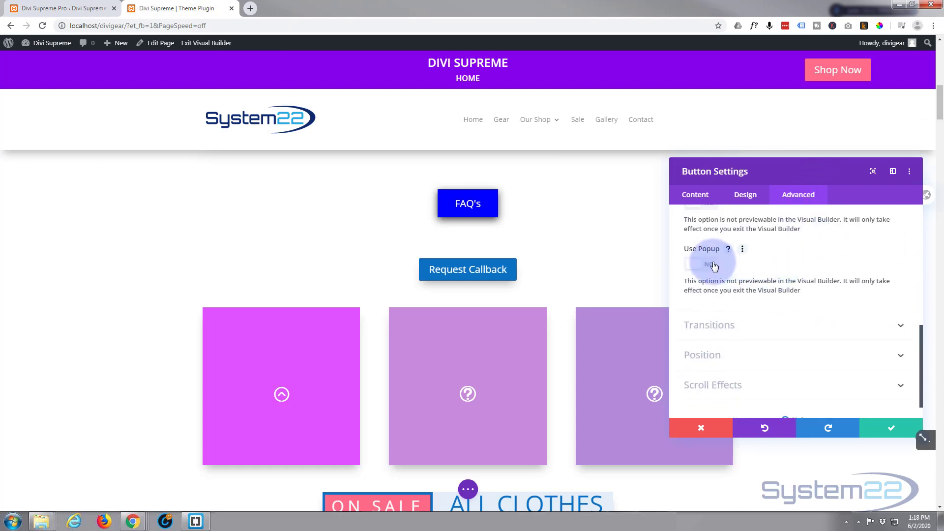
- Enable Use Popup and choose the saved 'callback' library layout as the popup
click(700, 263)
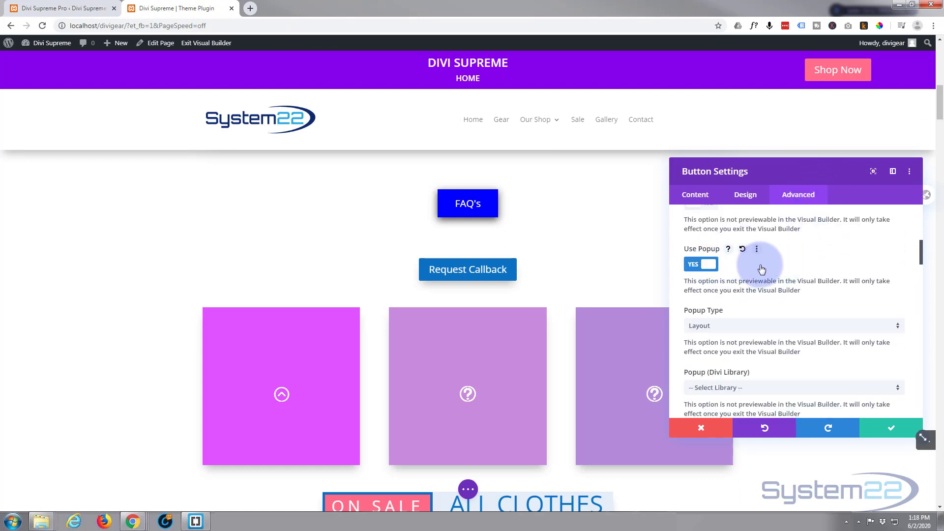
scroll(down, 3)
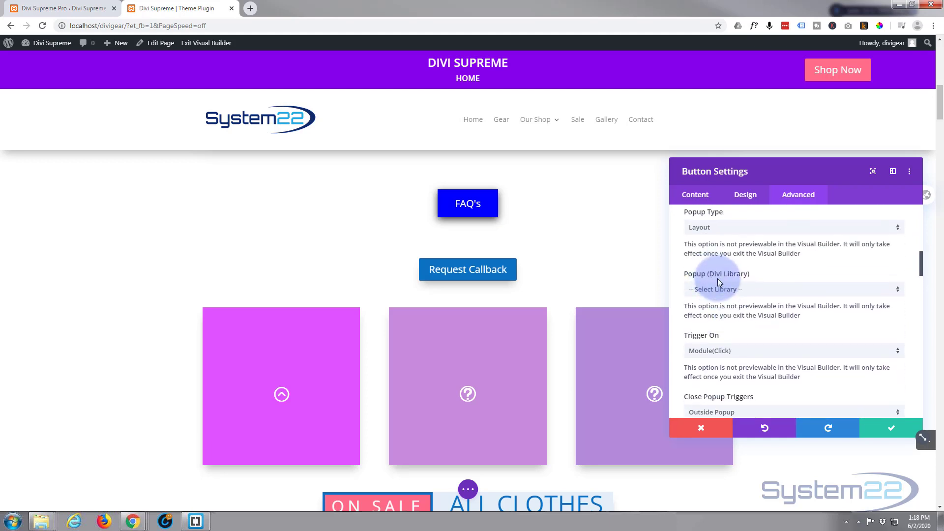
click(791, 289)
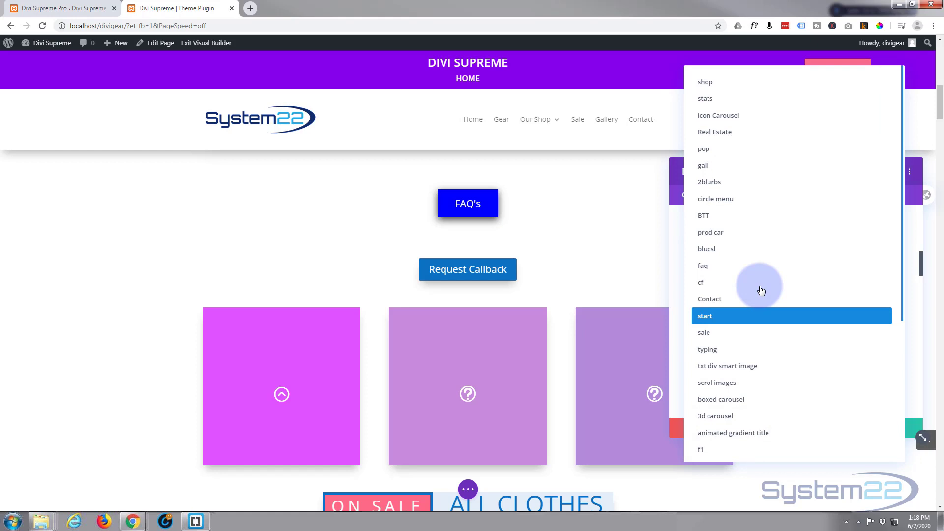
scroll(down, 3)
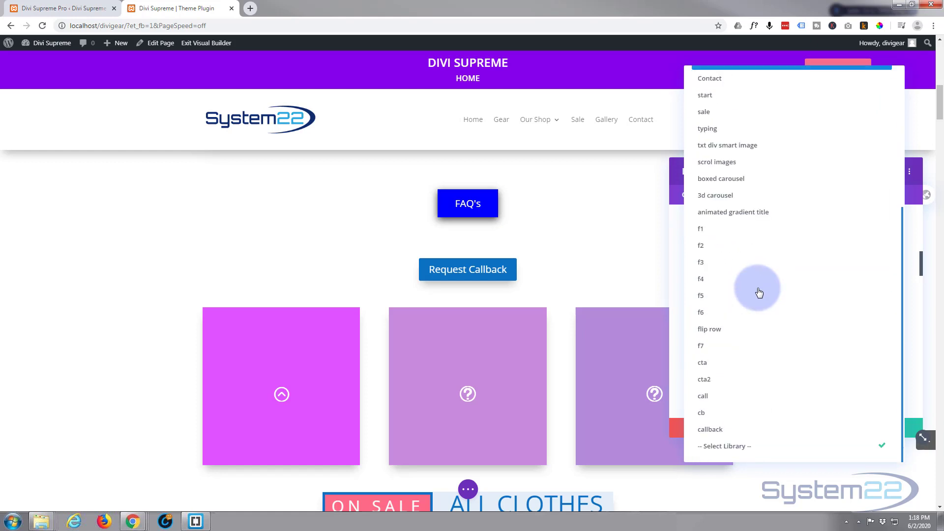
click(711, 429)
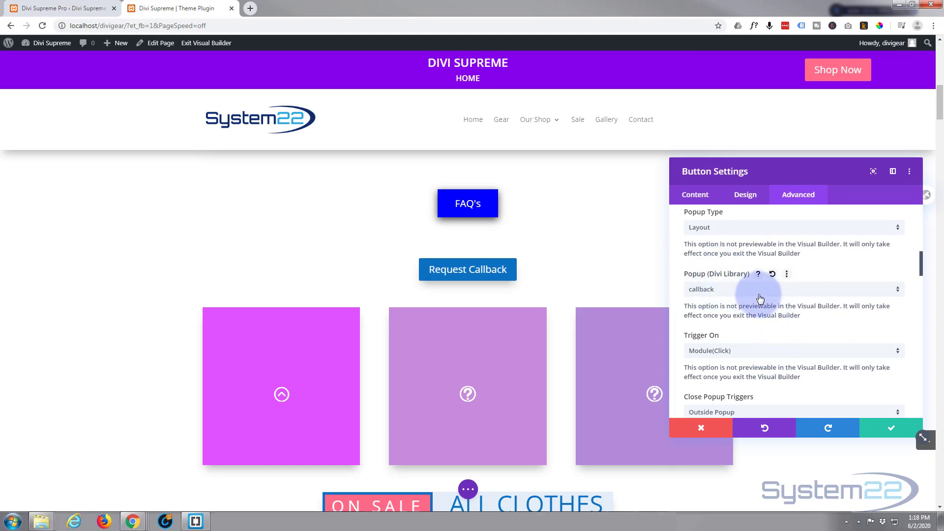
scroll(down, 3)
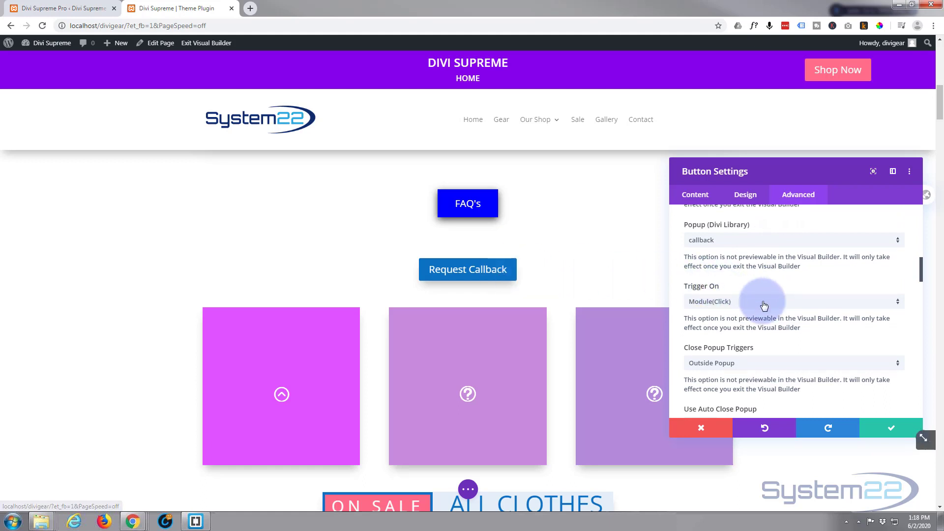
- Choose the popup's Trigger On option and review its close trigger settings
click(783, 301)
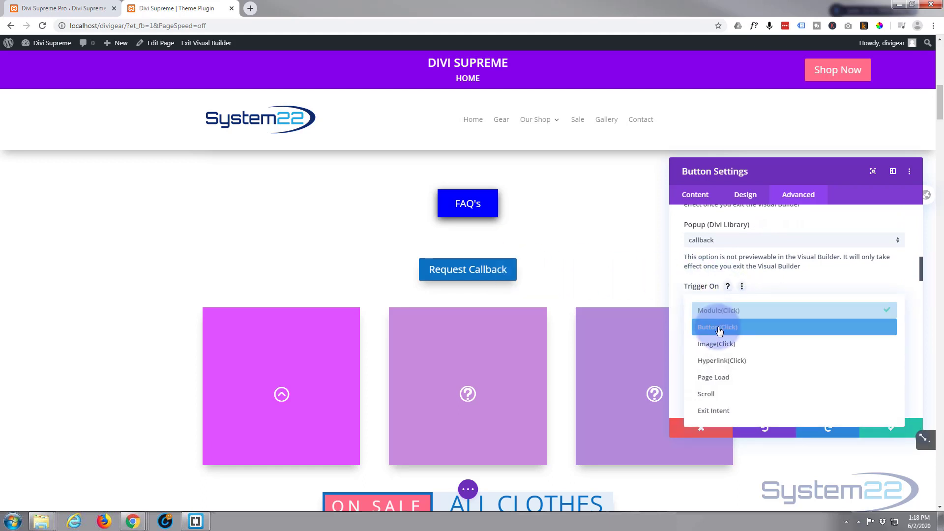
click(716, 327)
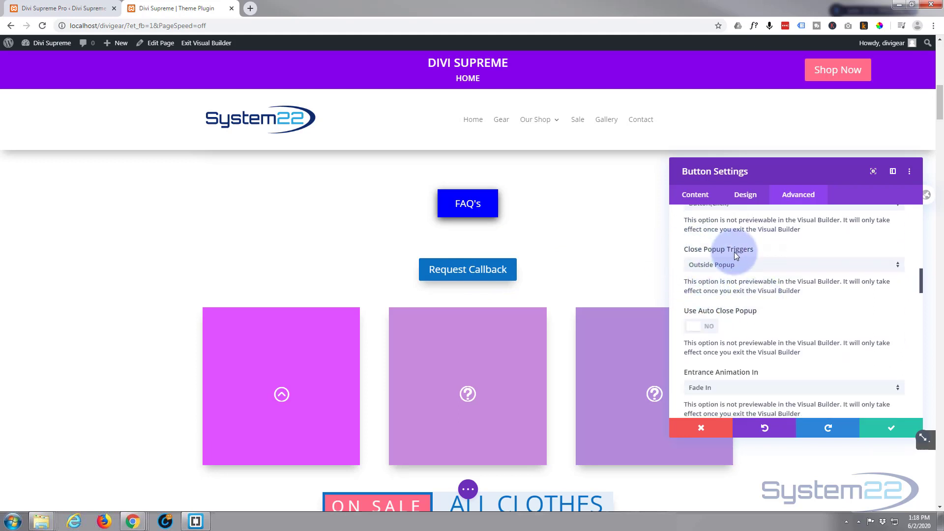
mouse_move(698, 284)
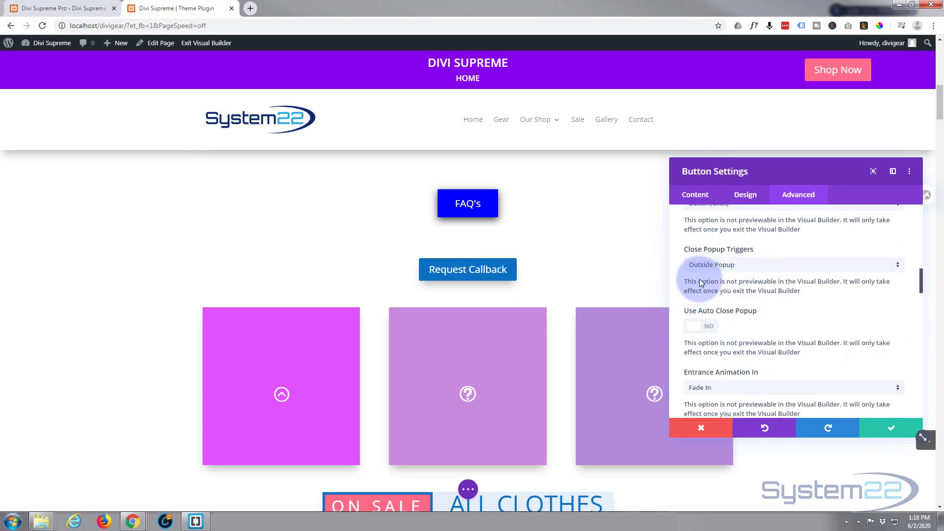
mouse_move(766, 287)
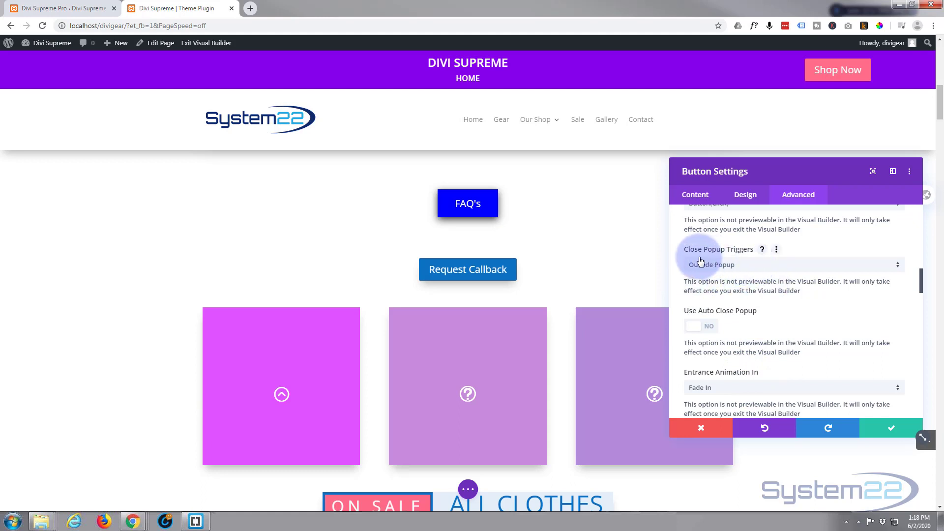
mouse_move(724, 275)
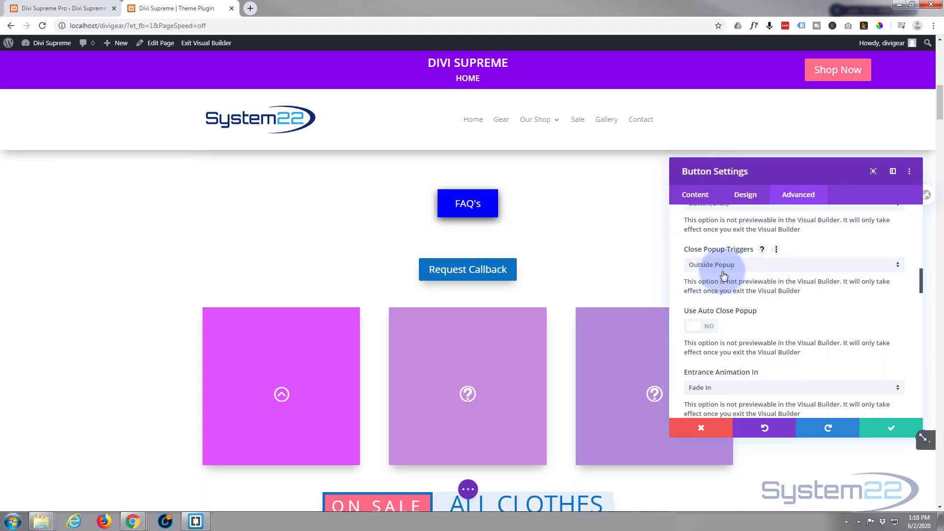
mouse_move(749, 280)
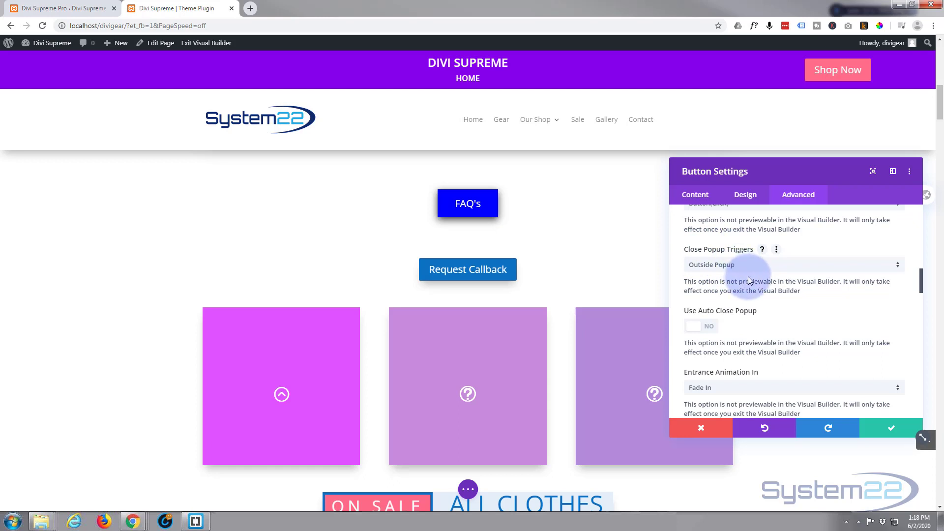
scroll(down, 3)
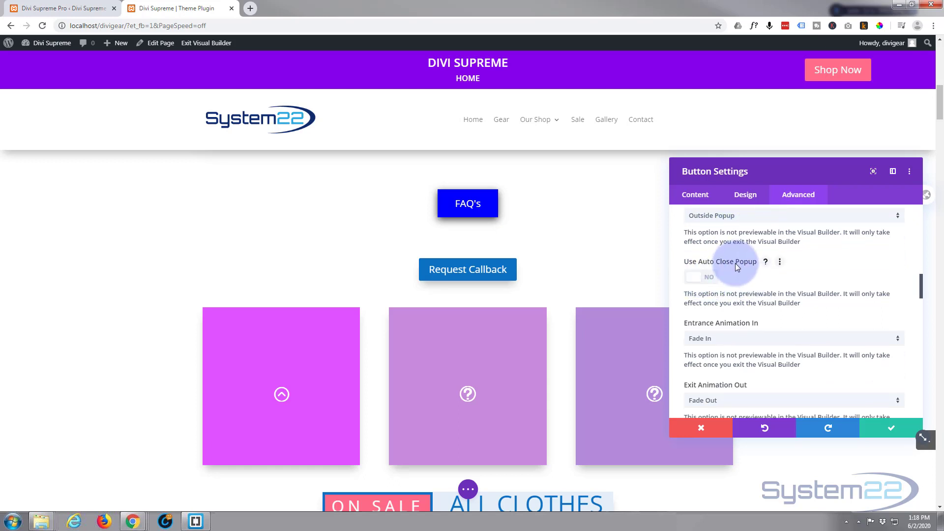
scroll(down, 3)
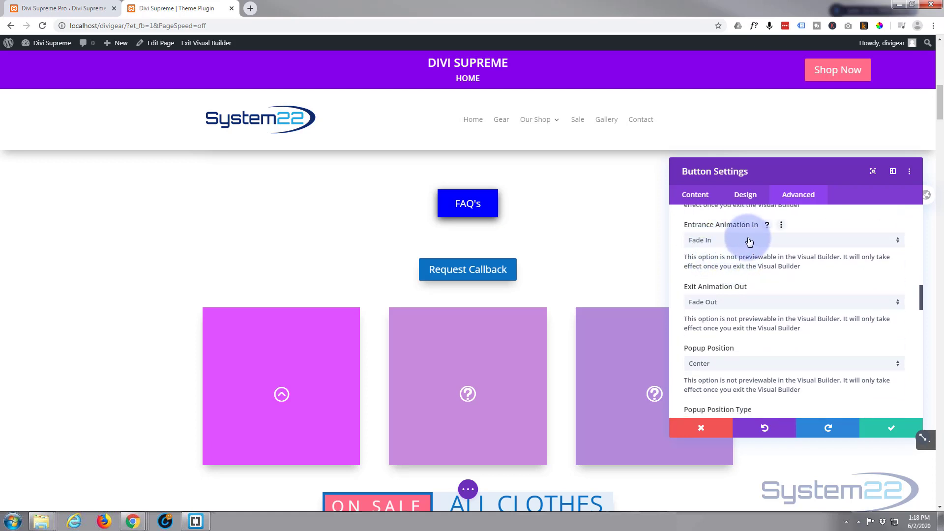
scroll(down, 3)
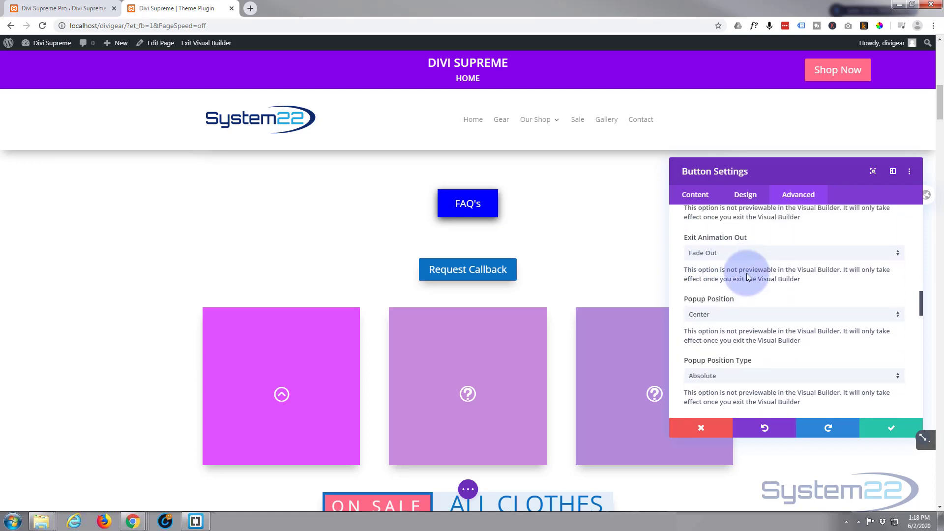
- Review the popup's fade animation, centered position, overlay and close button settings
scroll(down, 3)
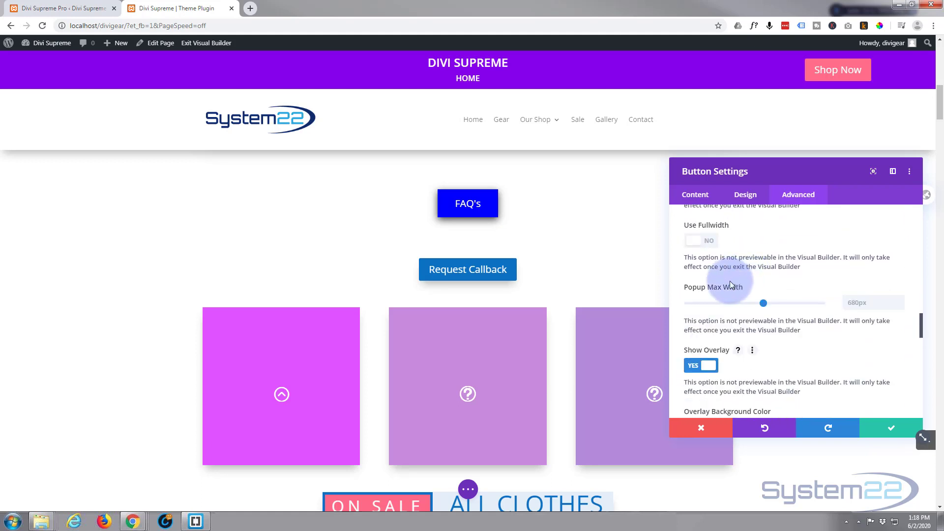
scroll(down, 3)
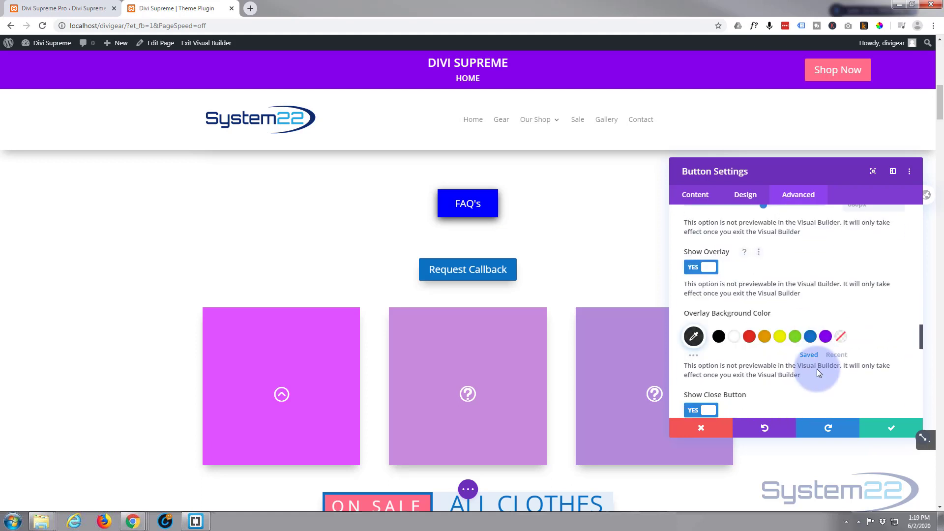
scroll(down, 3)
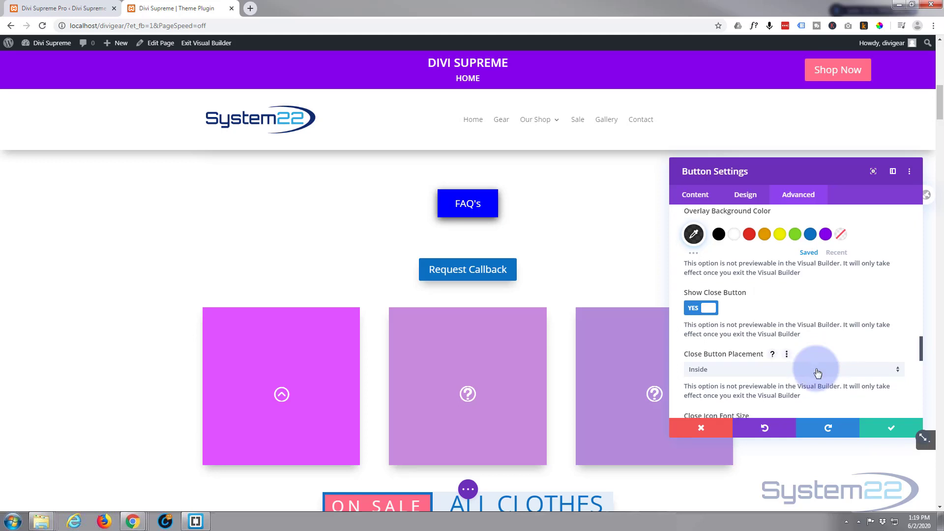
scroll(down, 3)
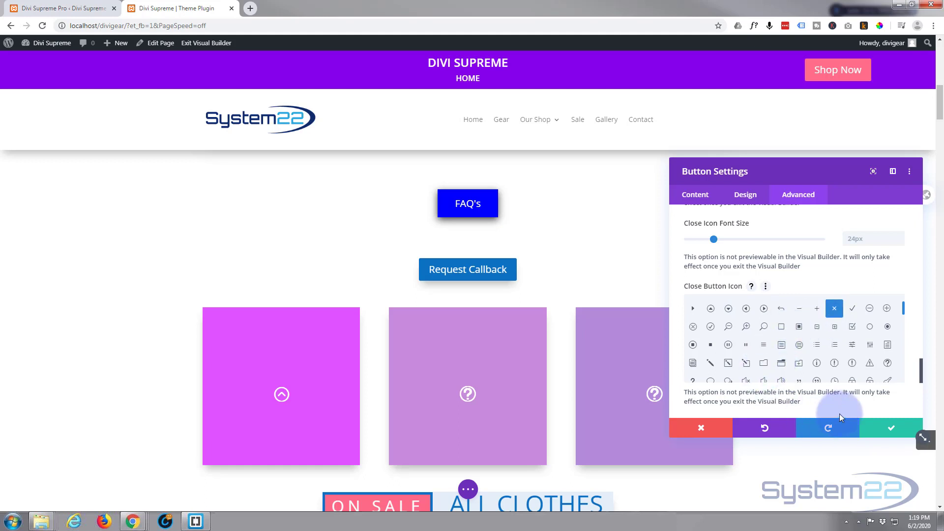
scroll(down, 3)
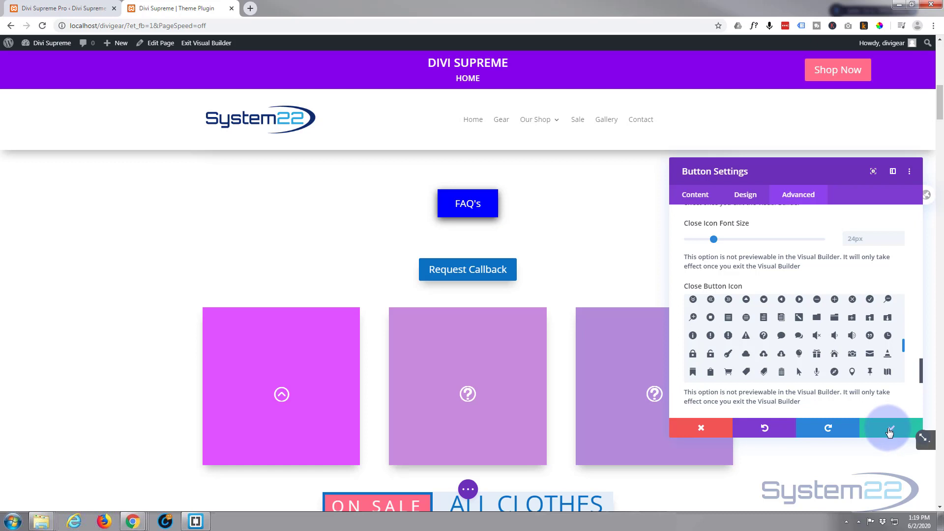
mouse_move(889, 428)
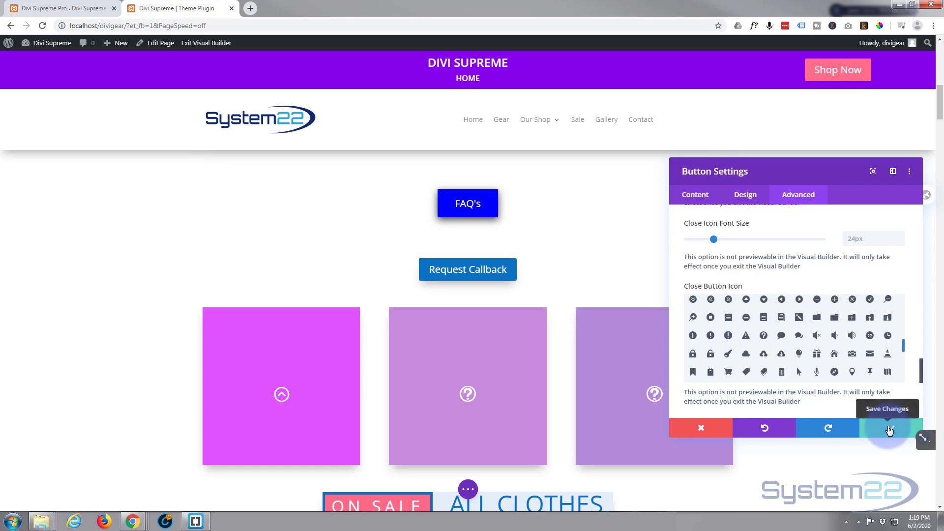
- Save the button settings and exit the Visual Builder to the live home page
click(886, 427)
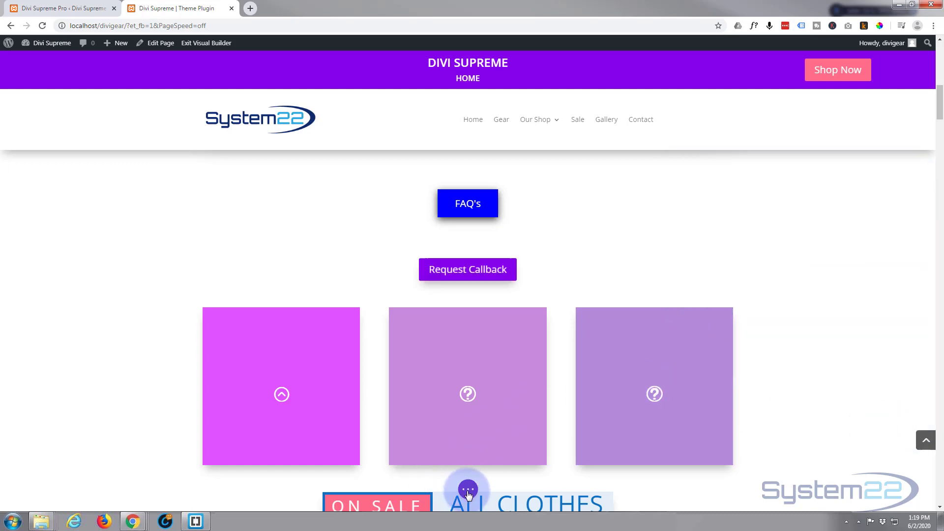
click(467, 488)
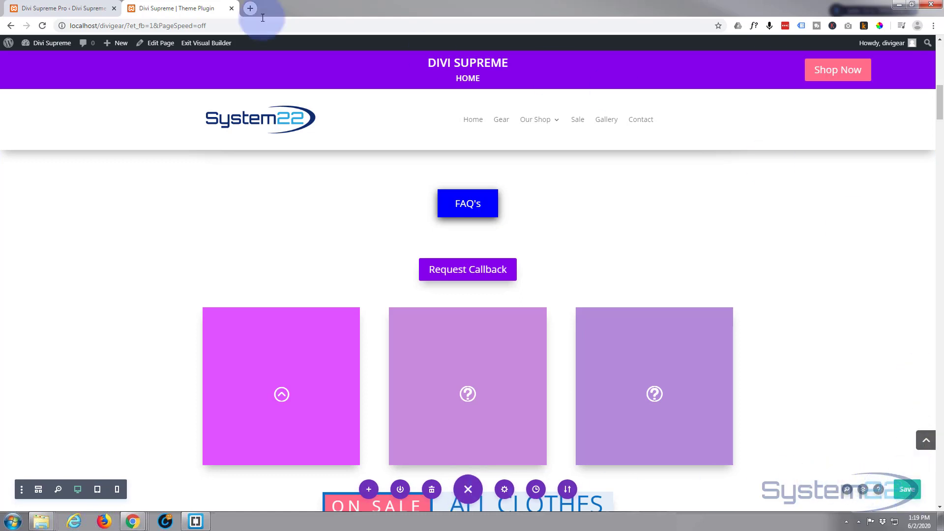
click(206, 43)
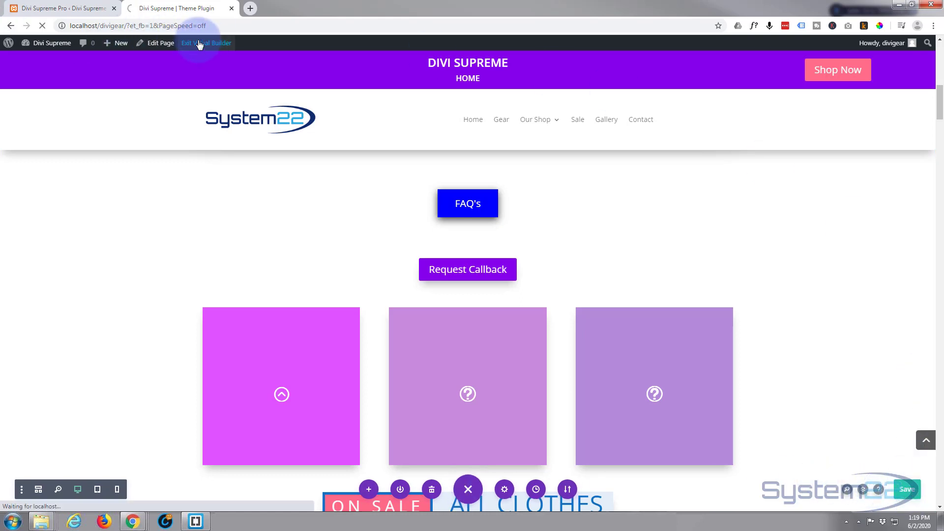
click(207, 43)
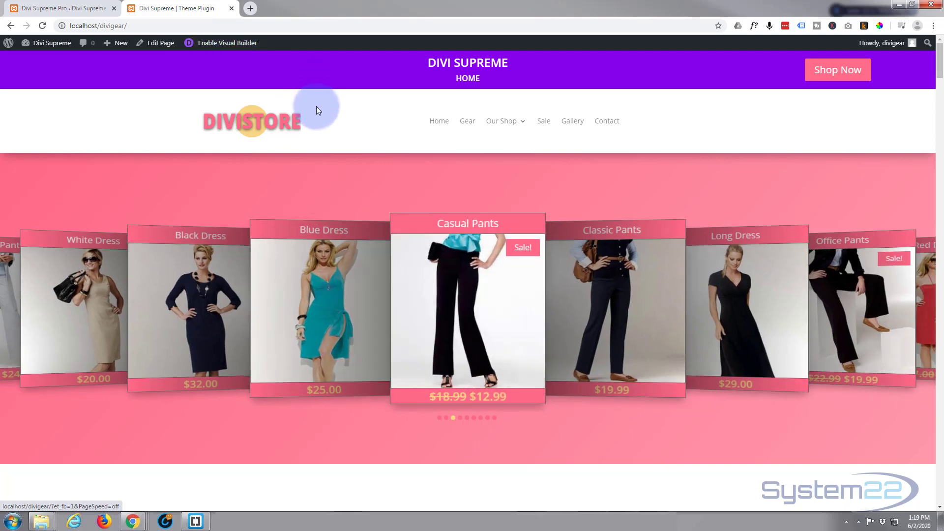
scroll(down, 3)
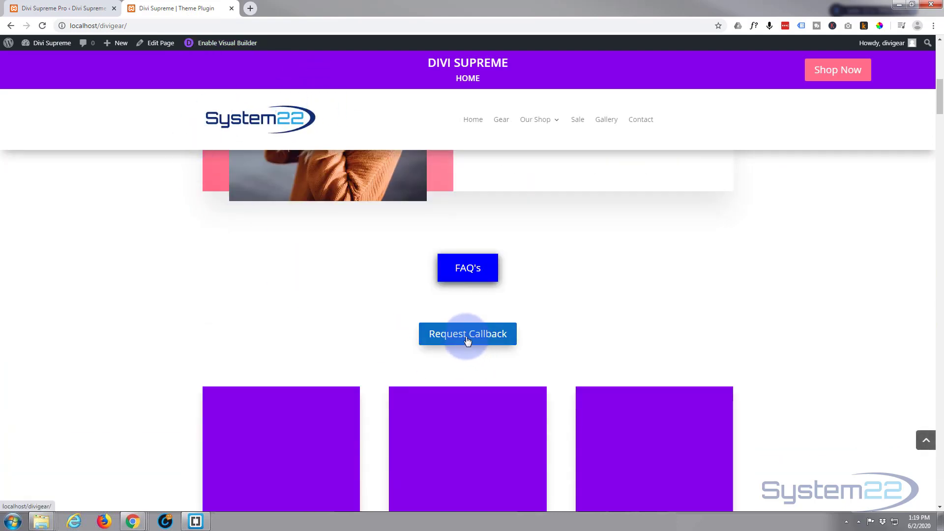
click(467, 334)
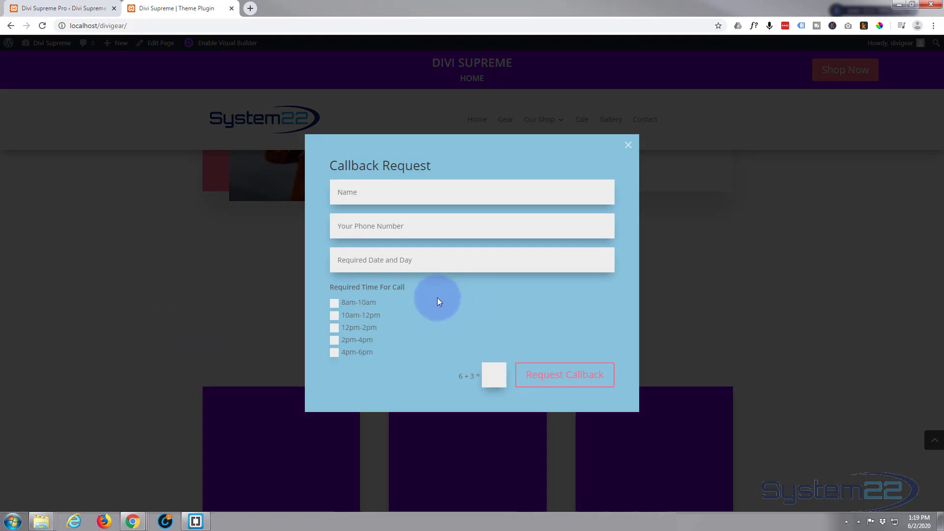
mouse_move(628, 149)
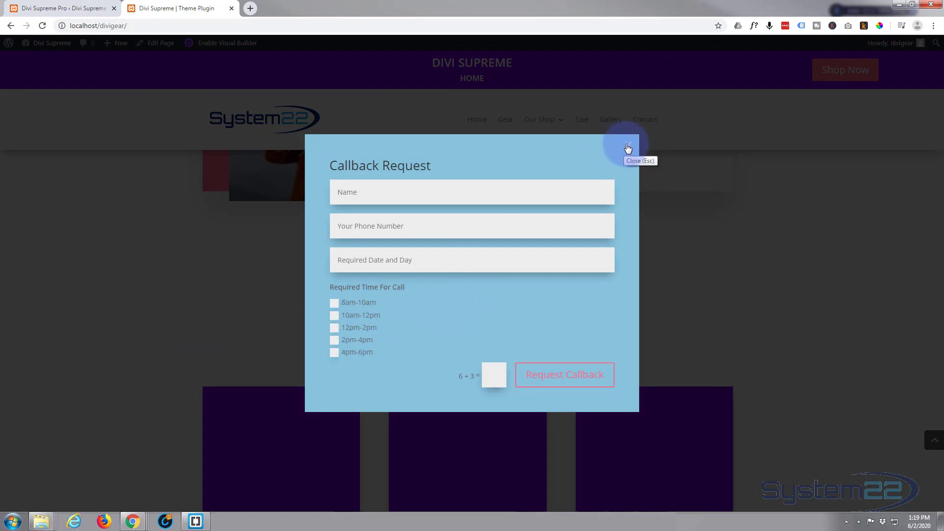
mouse_move(487, 152)
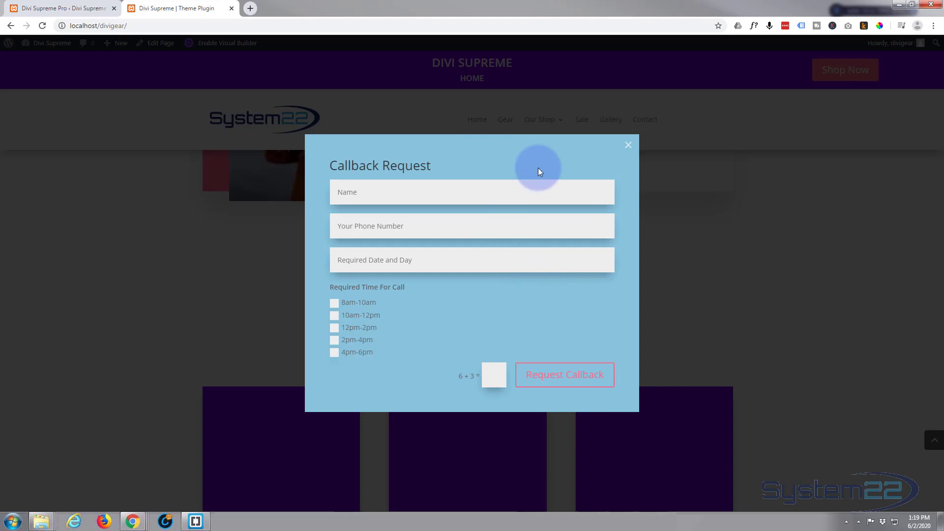
mouse_move(576, 151)
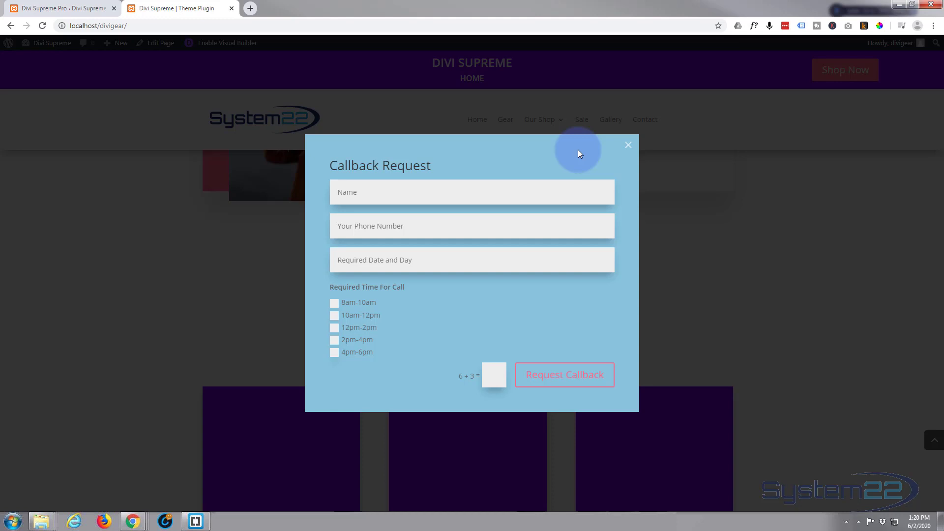
click(628, 145)
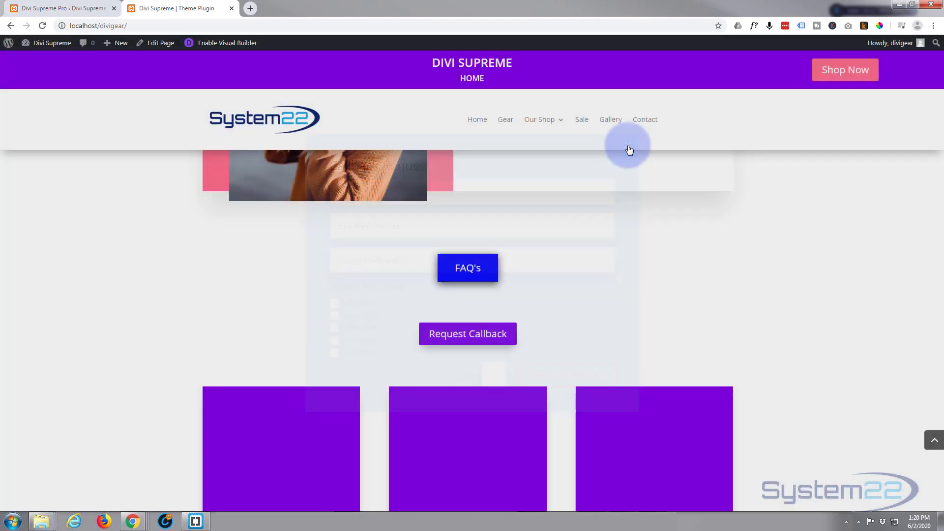